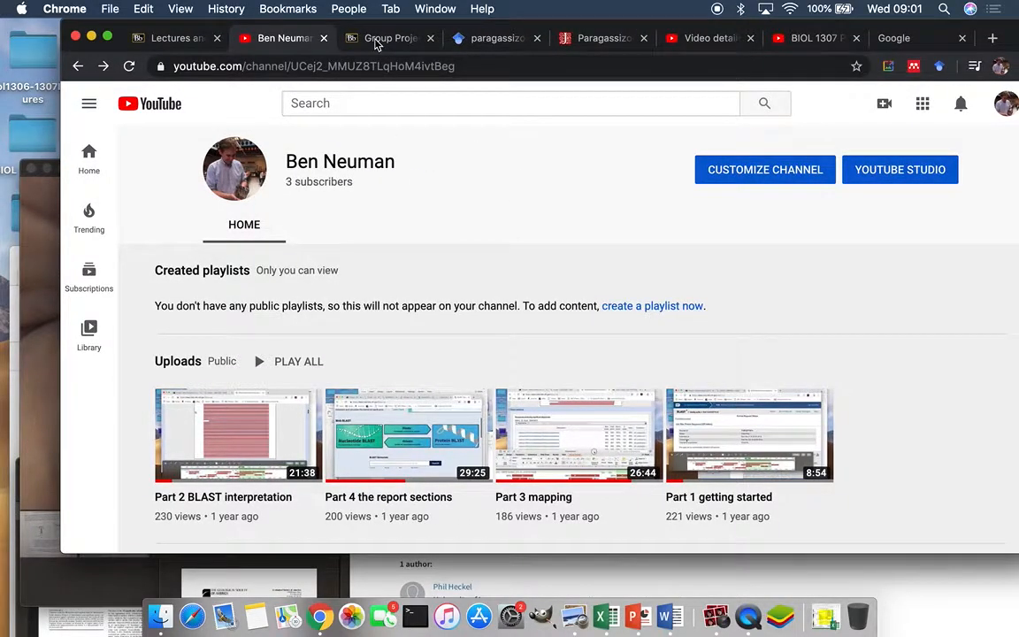
Open Blackboard's Group Project instructions and scroll to the four report sections needing Scholar research
{"action": "left_click", "coordinate": [386, 38]}
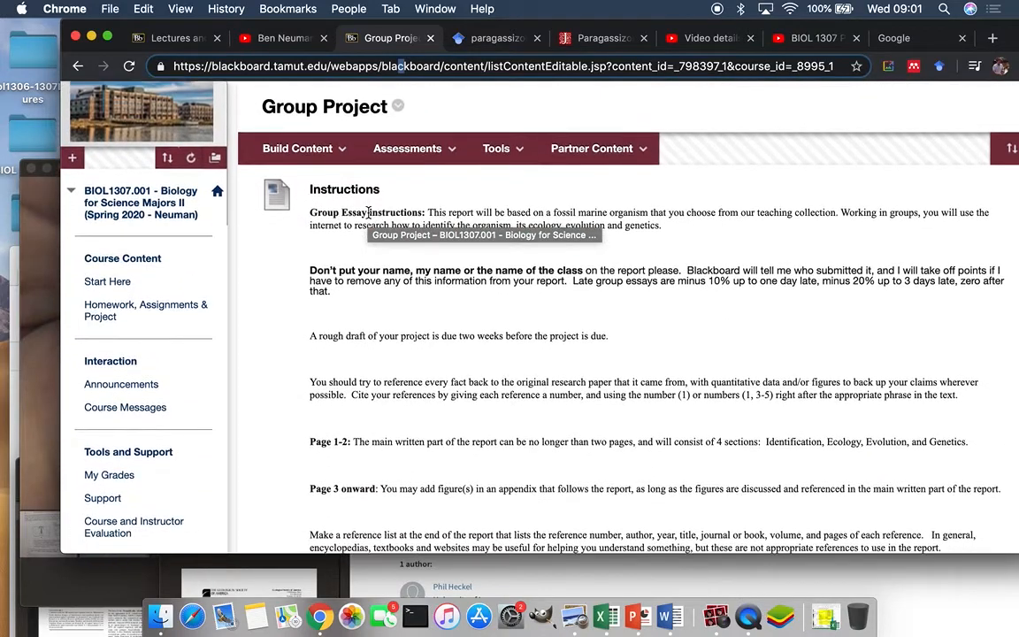
{"action": "mouse_move", "coordinate": [117, 190]}
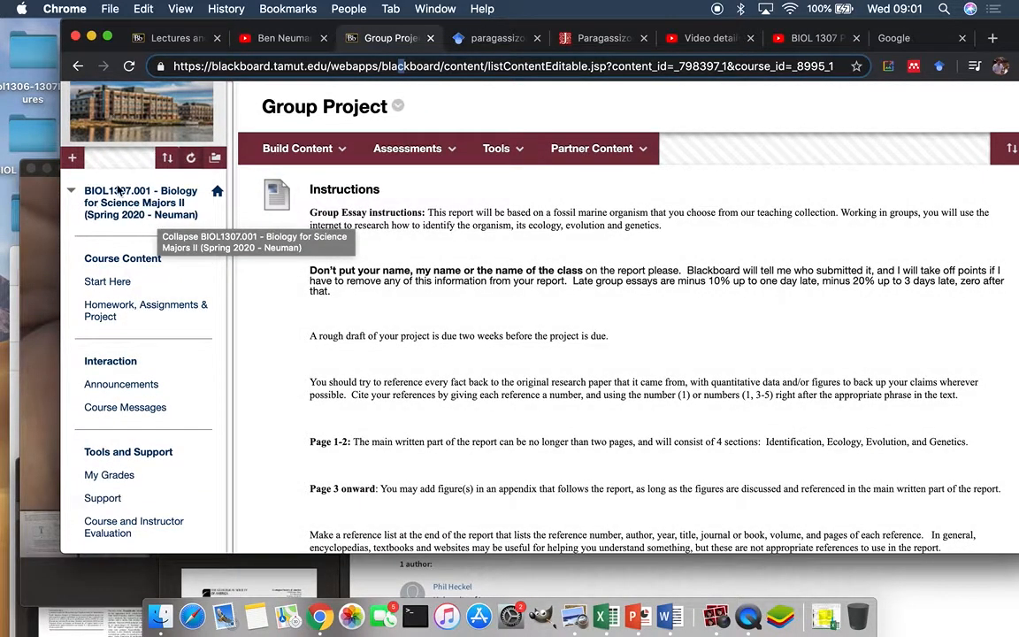
{"action": "scroll", "scroll_direction": "down", "scroll_amount": 3}
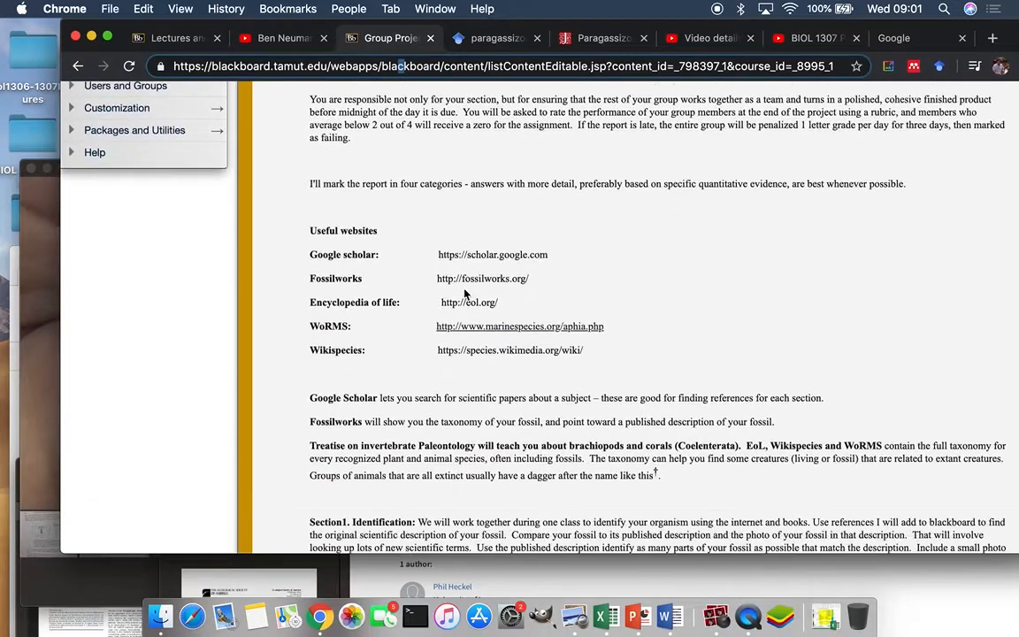
{"action": "scroll", "scroll_direction": "down", "scroll_amount": 3}
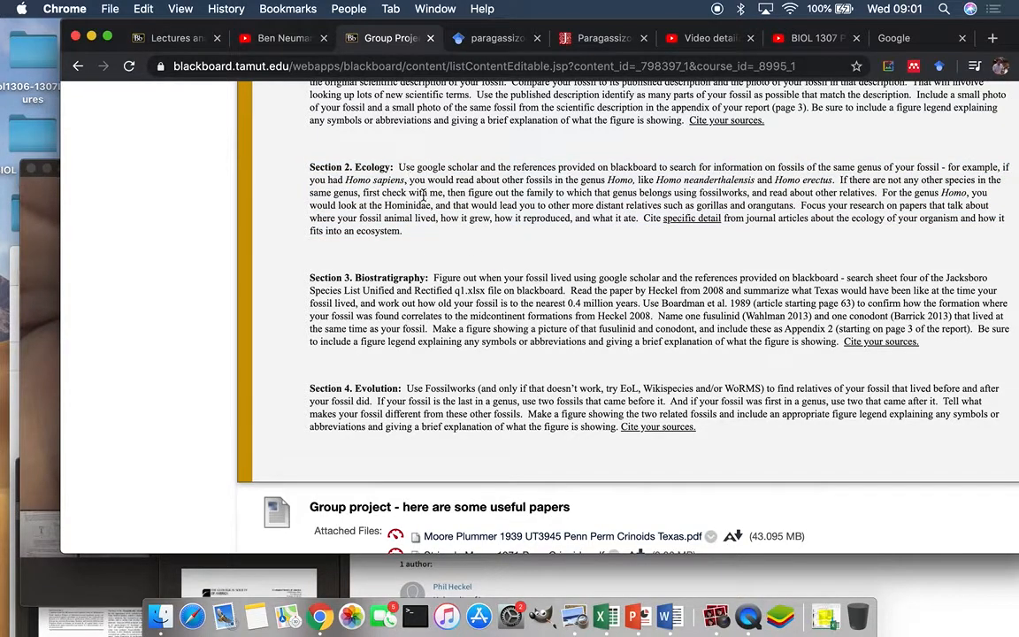
{"action": "mouse_move", "coordinate": [427, 164]}
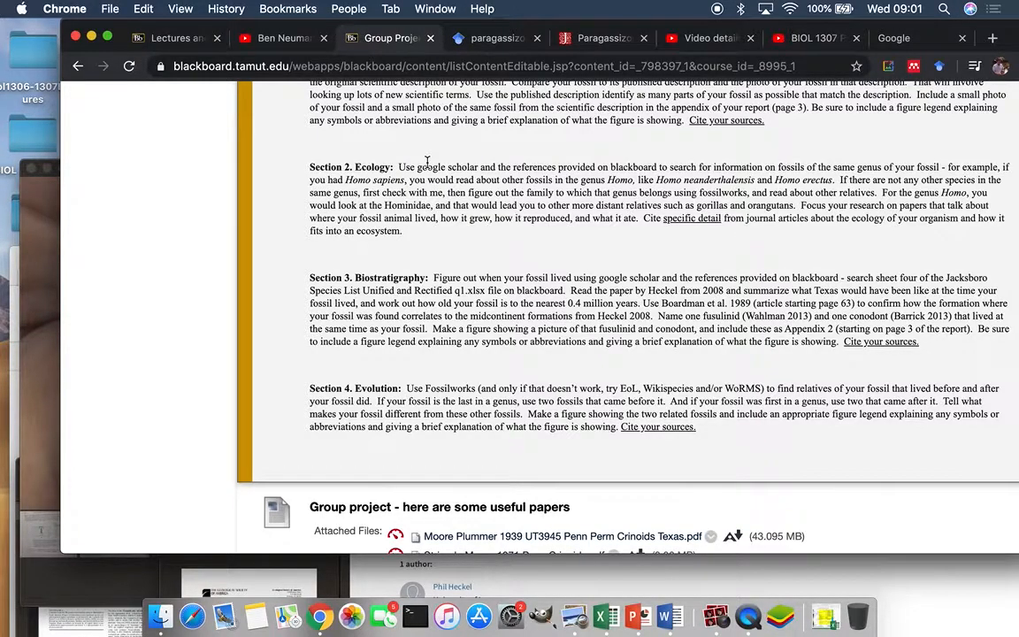
{"action": "mouse_move", "coordinate": [383, 272]}
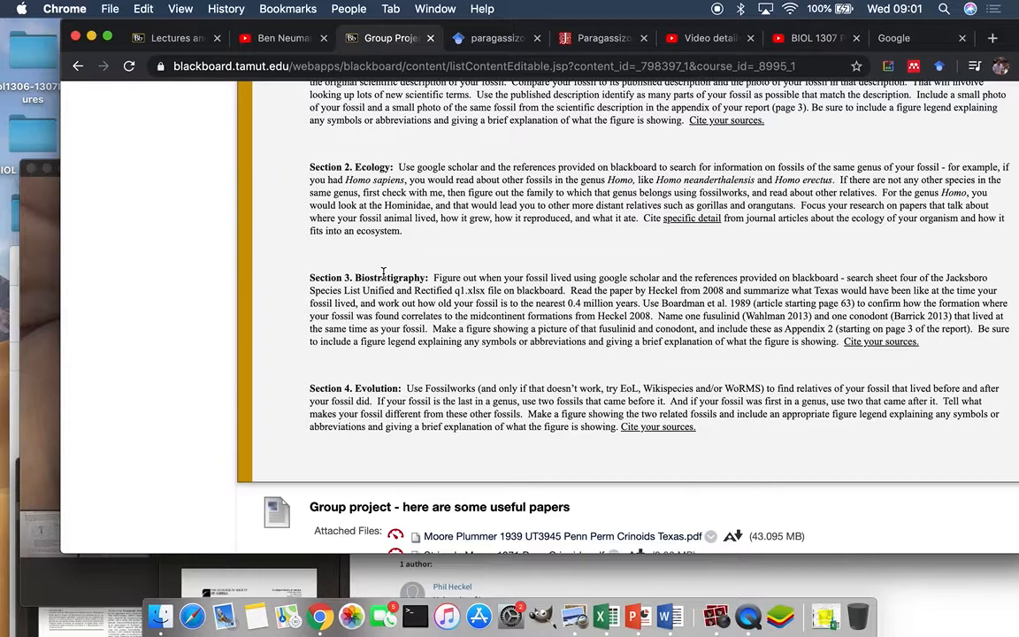
{"action": "scroll", "scroll_direction": "up", "scroll_amount": 3}
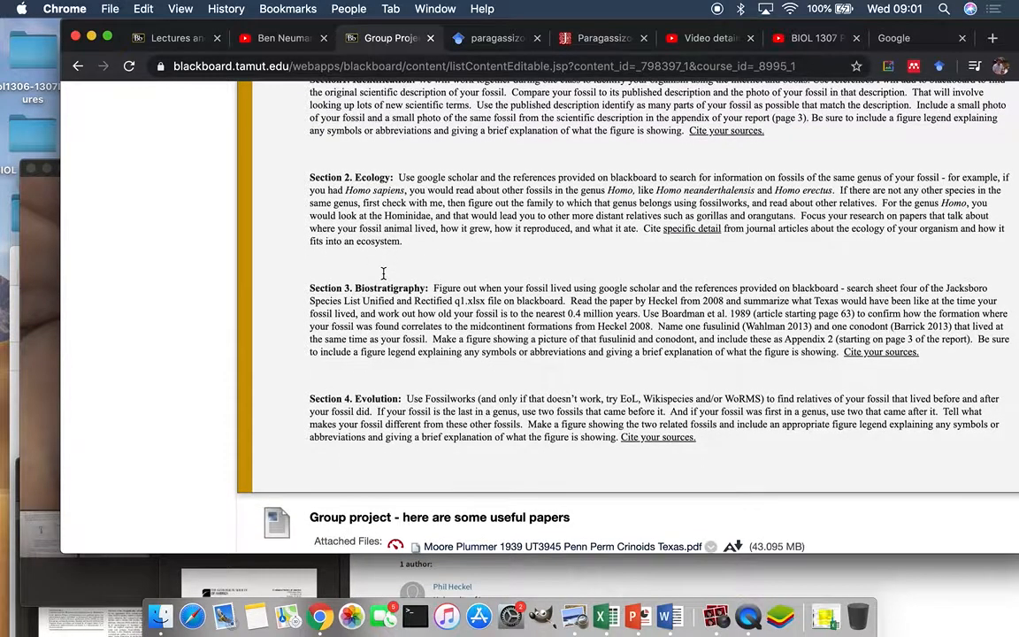
{"action": "mouse_move", "coordinate": [384, 278]}
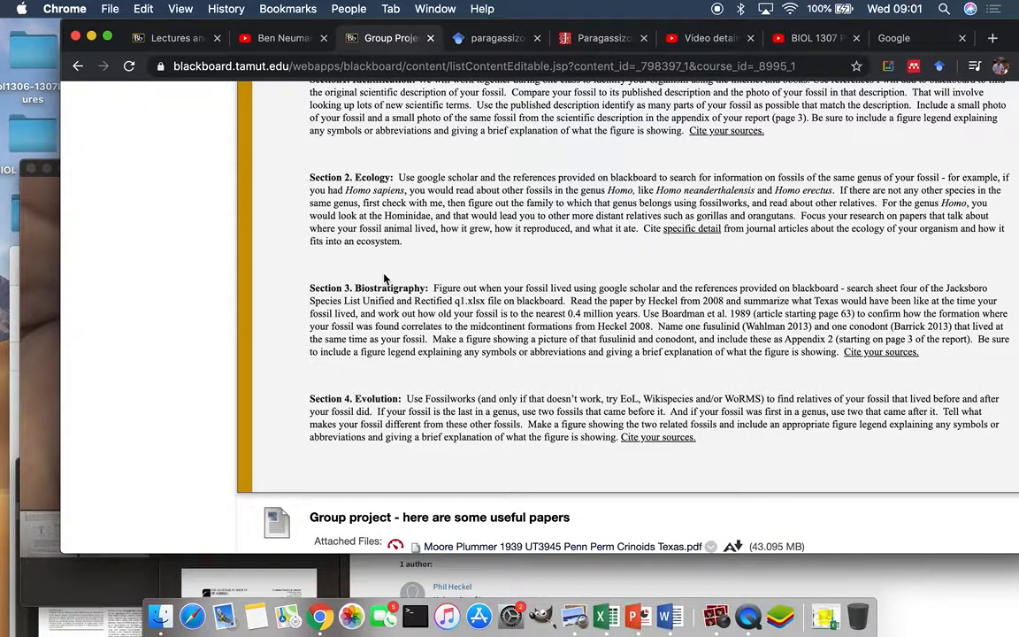
{"action": "scroll", "scroll_direction": "up", "scroll_amount": 3}
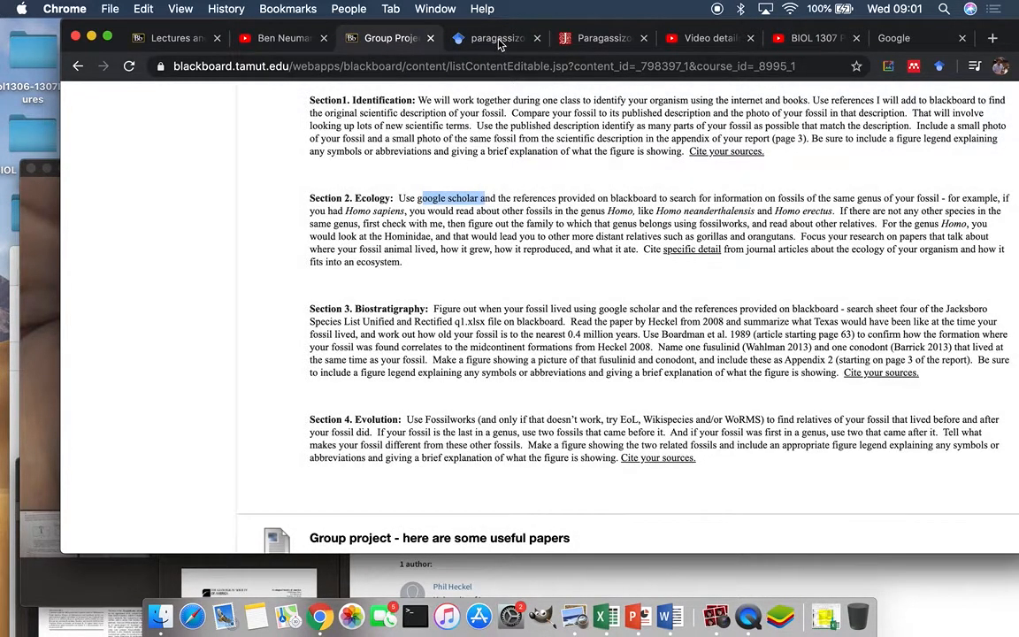
Switch to the paragassizocrinus Scholar results and browse Ettensohn's papers, led by his 1980 systematics paper
{"action": "left_click", "coordinate": [491, 38]}
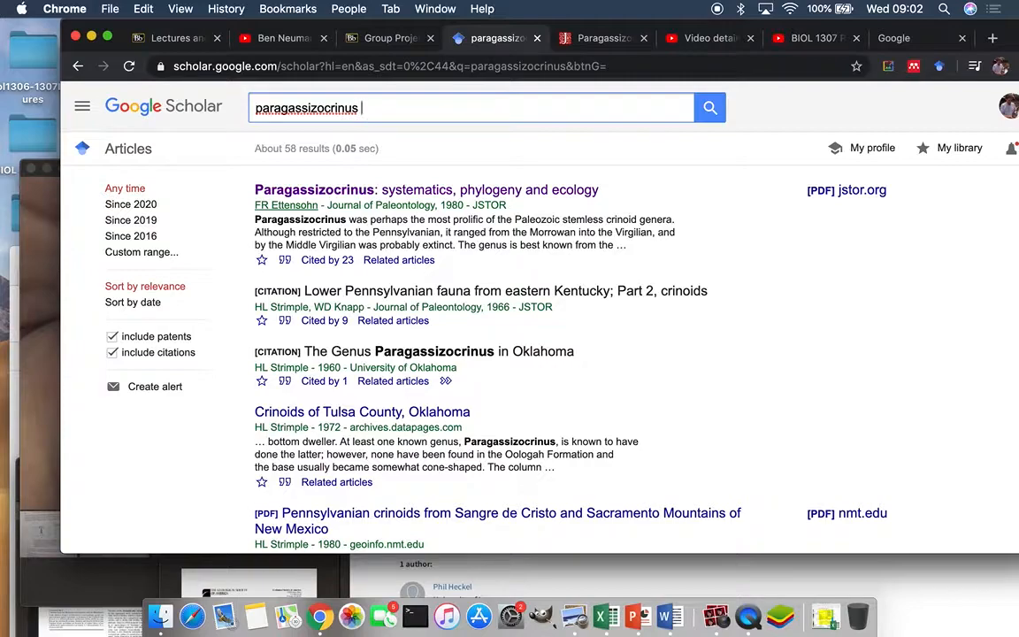
{"action": "type", "text": "tarri"}
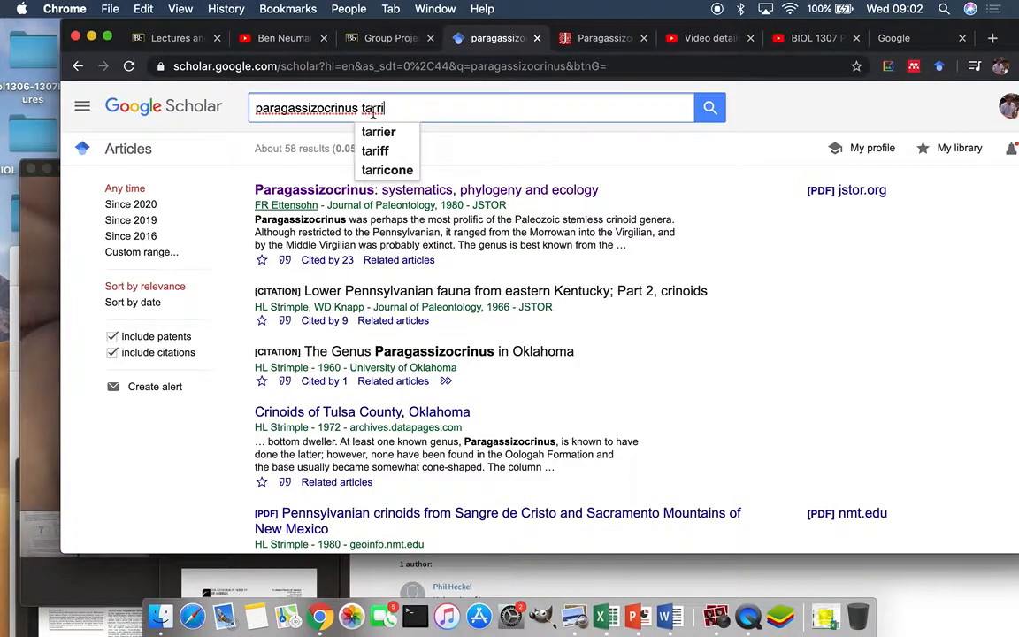
{"action": "key", "text": "backspace"}
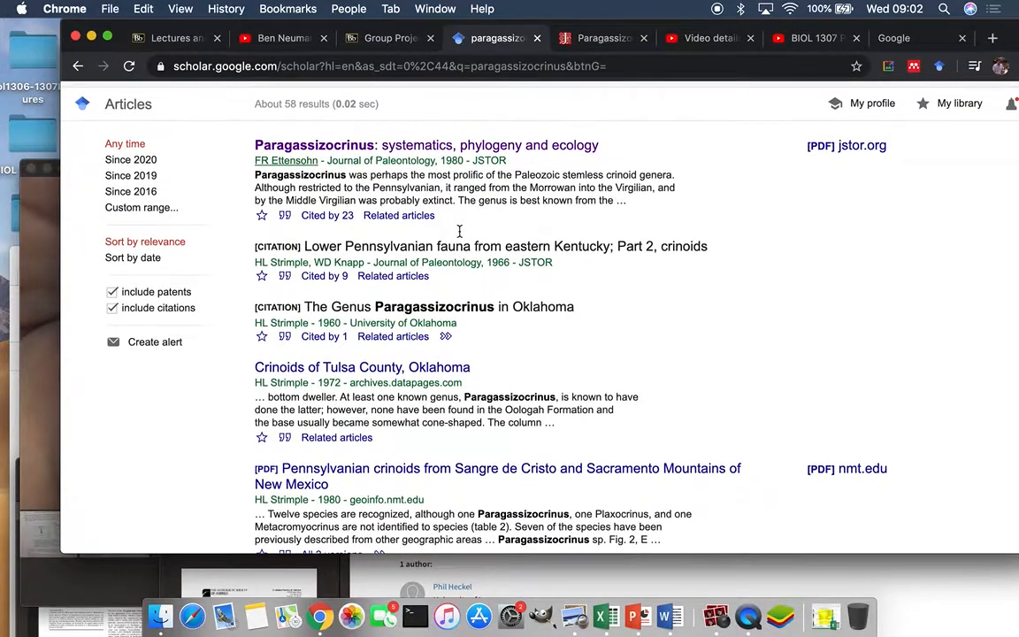
{"action": "scroll", "scroll_direction": "up", "scroll_amount": 3}
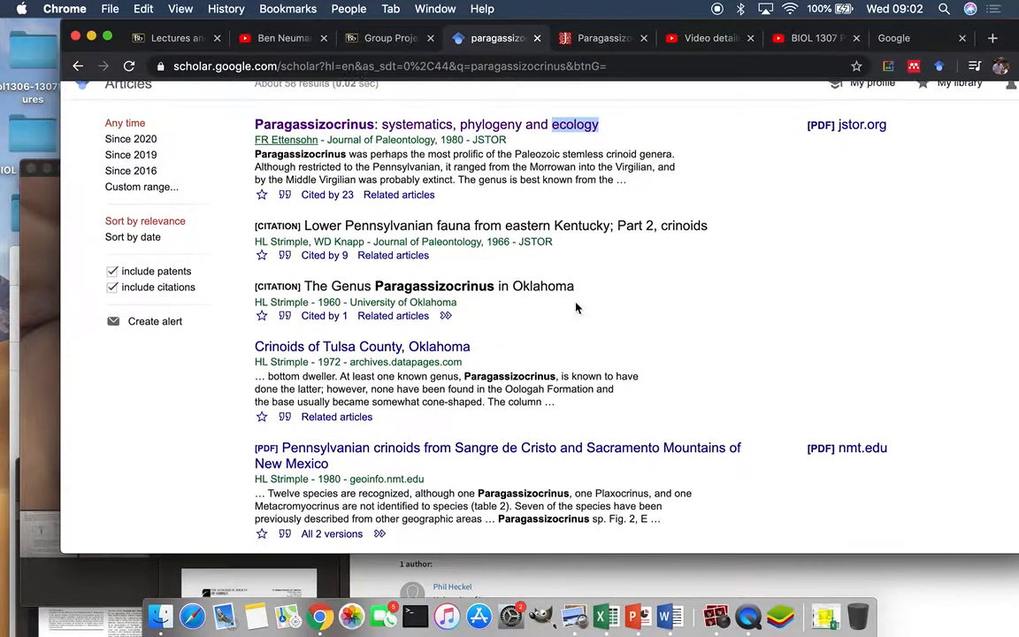
{"action": "scroll", "scroll_direction": "down", "scroll_amount": 3}
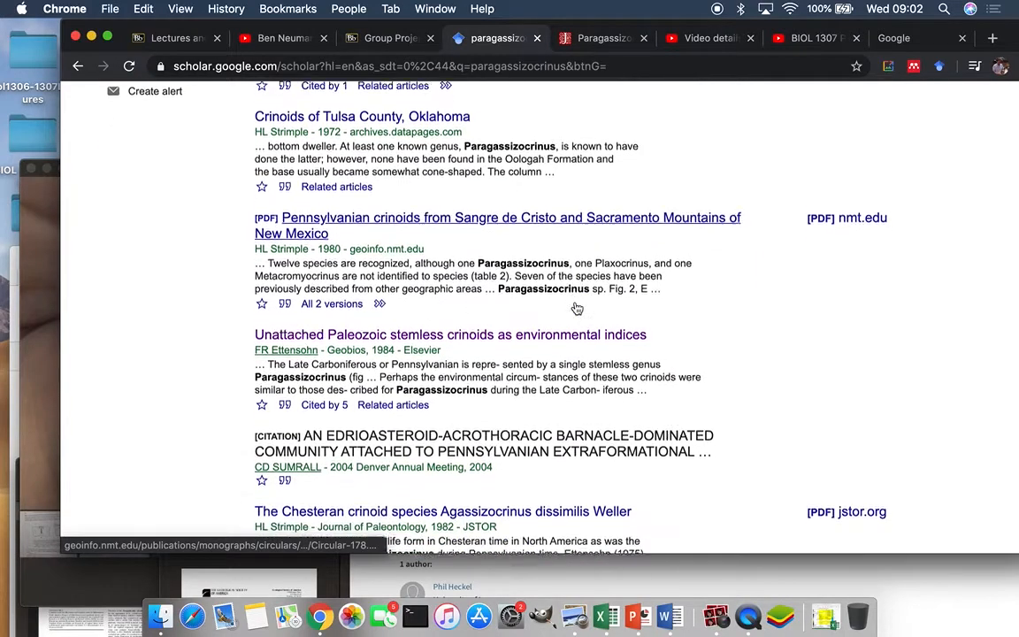
{"action": "scroll", "scroll_direction": "up", "scroll_amount": 3}
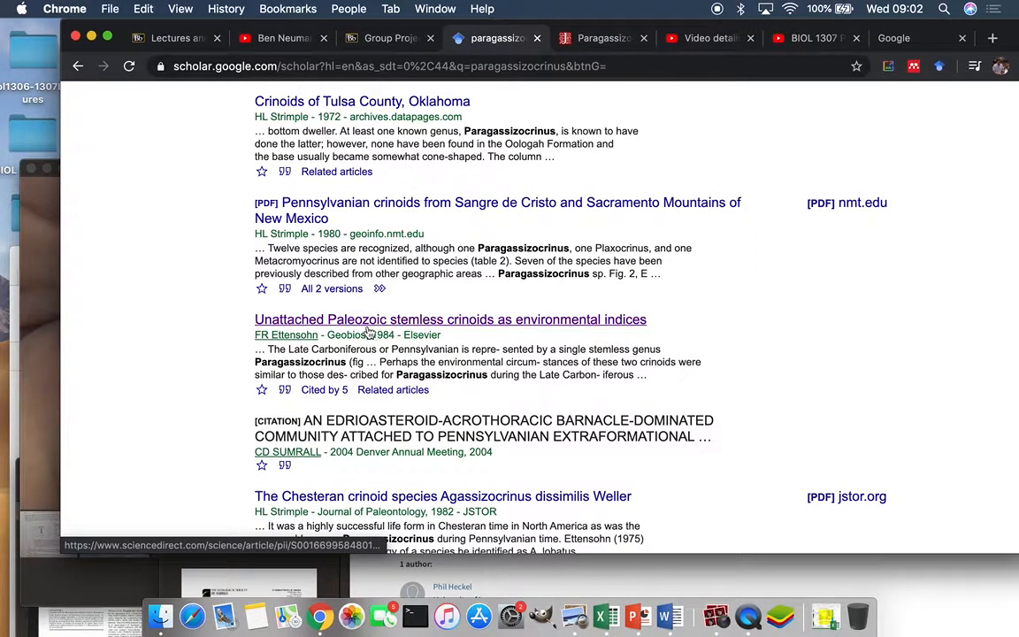
{"action": "mouse_move", "coordinate": [623, 333]}
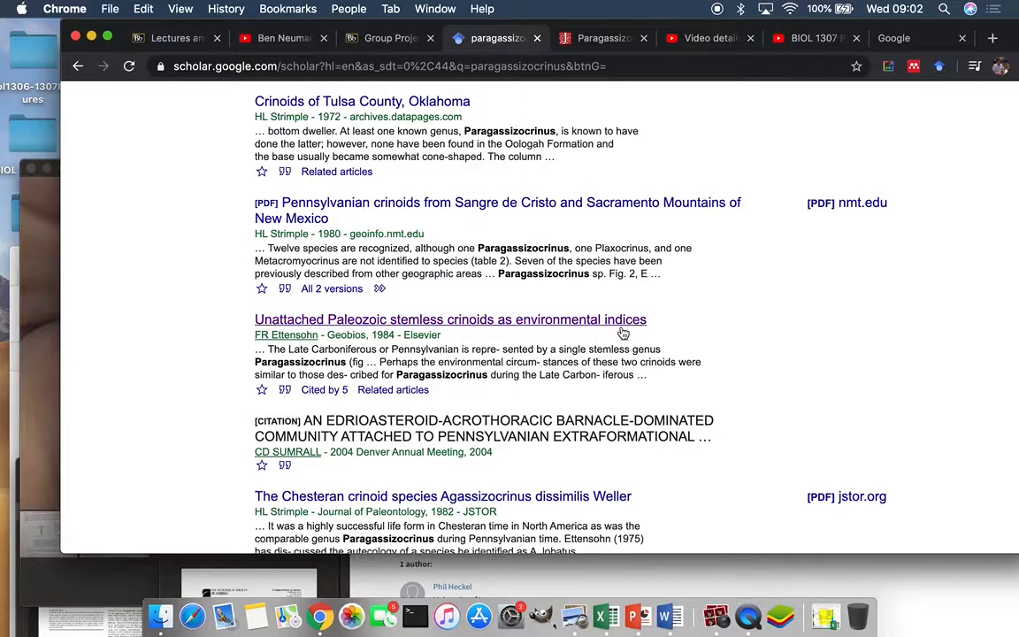
{"action": "scroll", "scroll_direction": "up", "scroll_amount": 3}
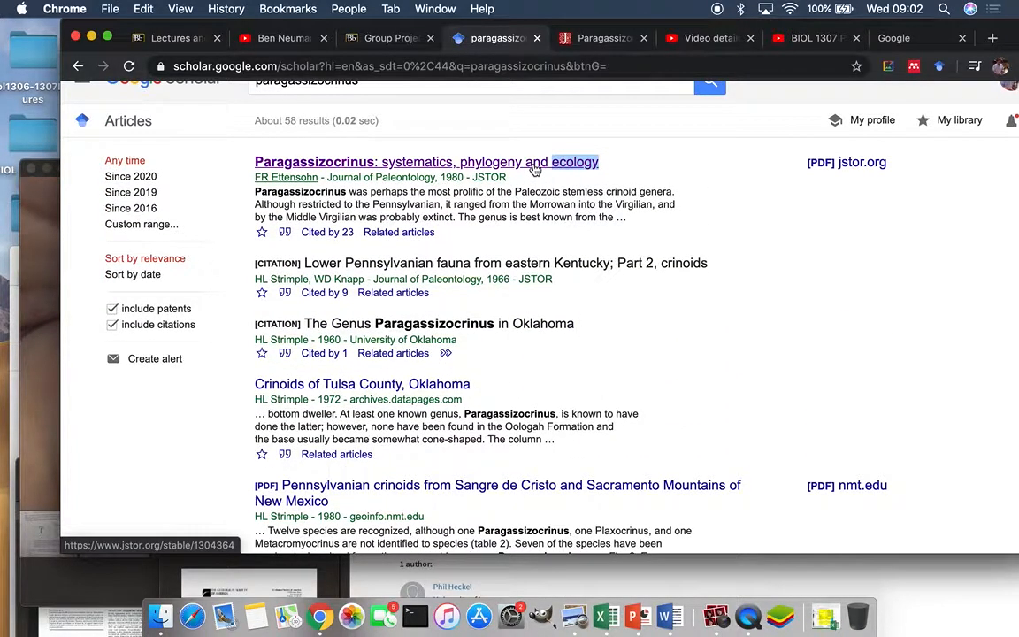
{"action": "mouse_move", "coordinate": [804, 195]}
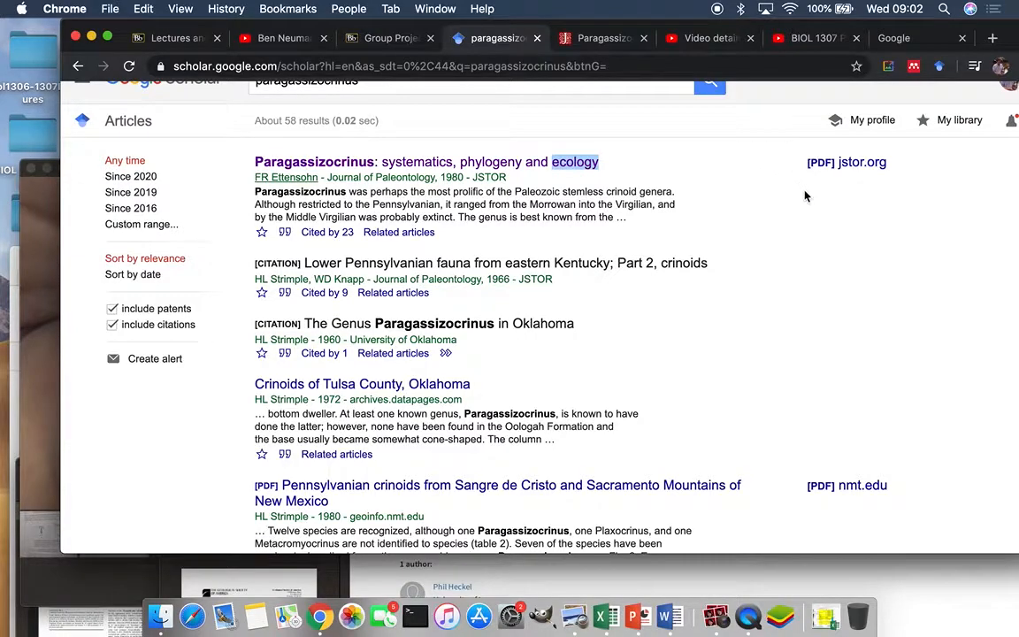
{"action": "mouse_move", "coordinate": [857, 162]}
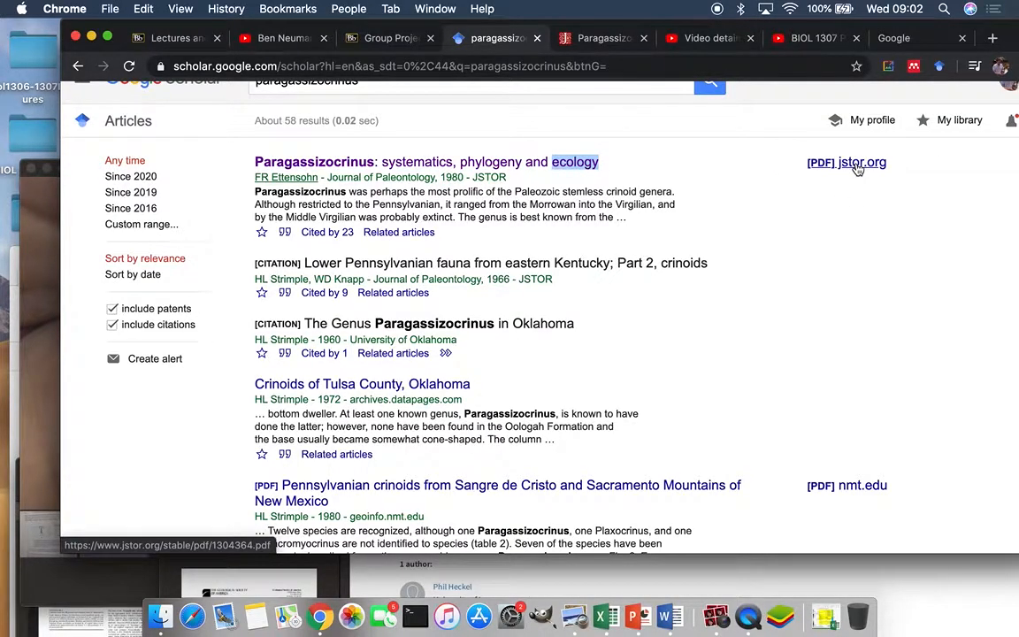
Open the Ettensohn systematics PDF, then scroll through page 2 of the paragassizocrinus results
{"action": "left_click", "coordinate": [846, 161]}
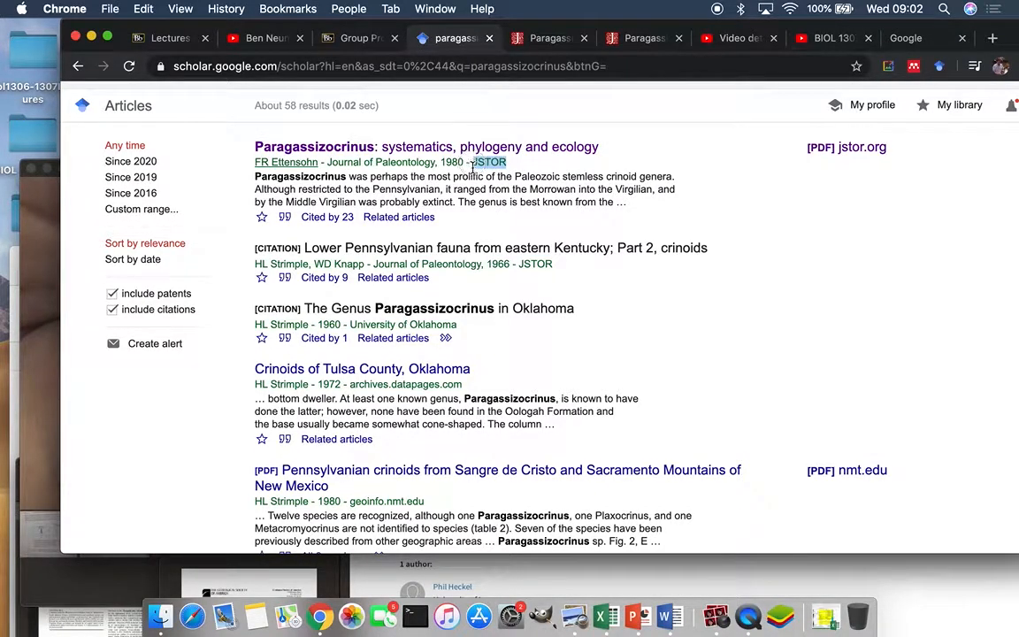
{"action": "scroll", "scroll_direction": "down", "scroll_amount": 3}
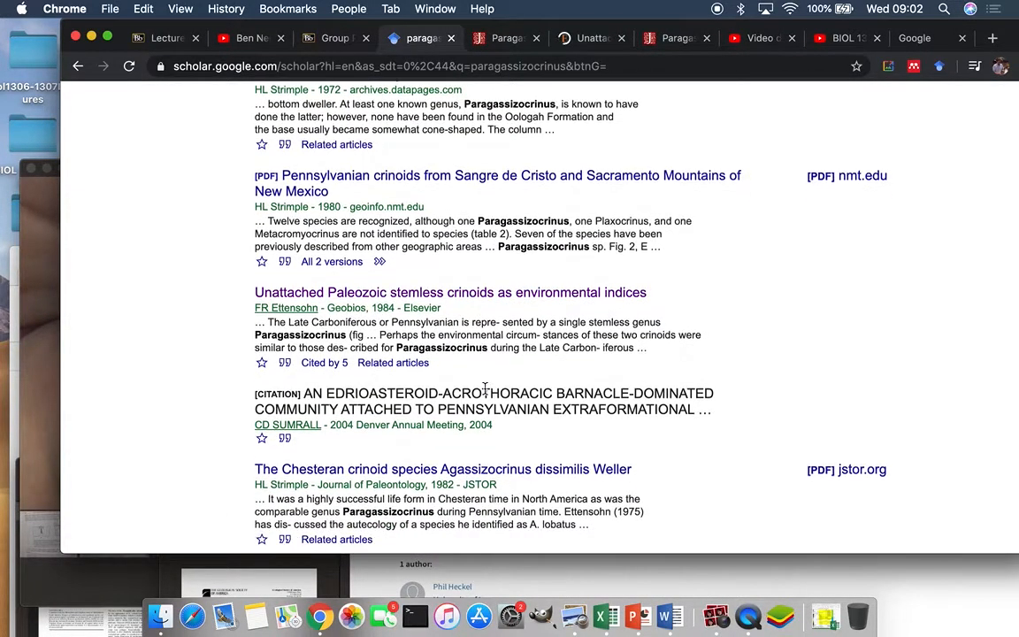
{"action": "scroll", "scroll_direction": "down", "scroll_amount": 3}
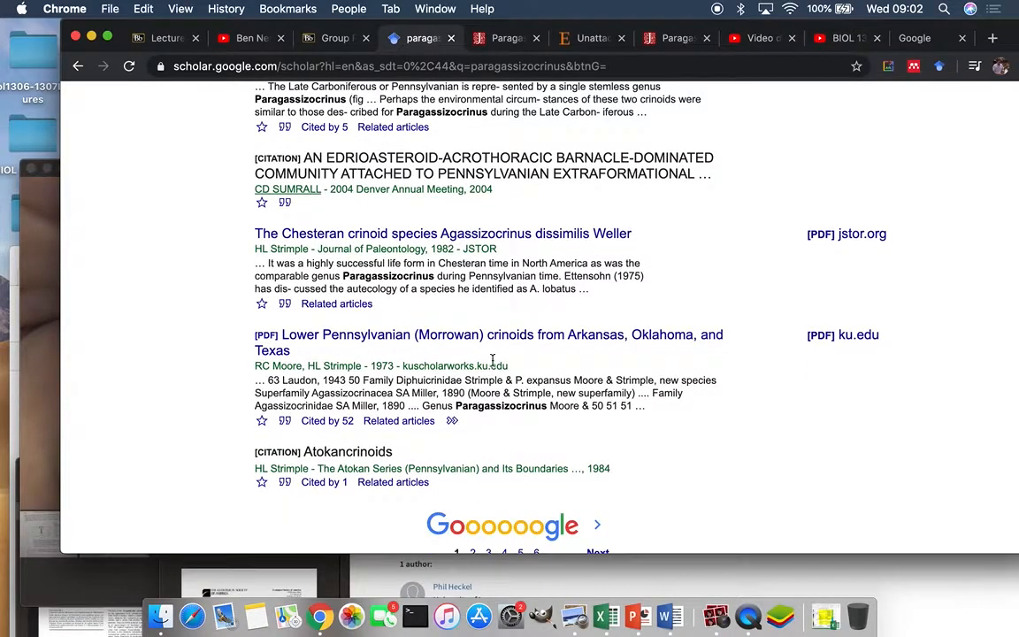
{"action": "mouse_move", "coordinate": [460, 244]}
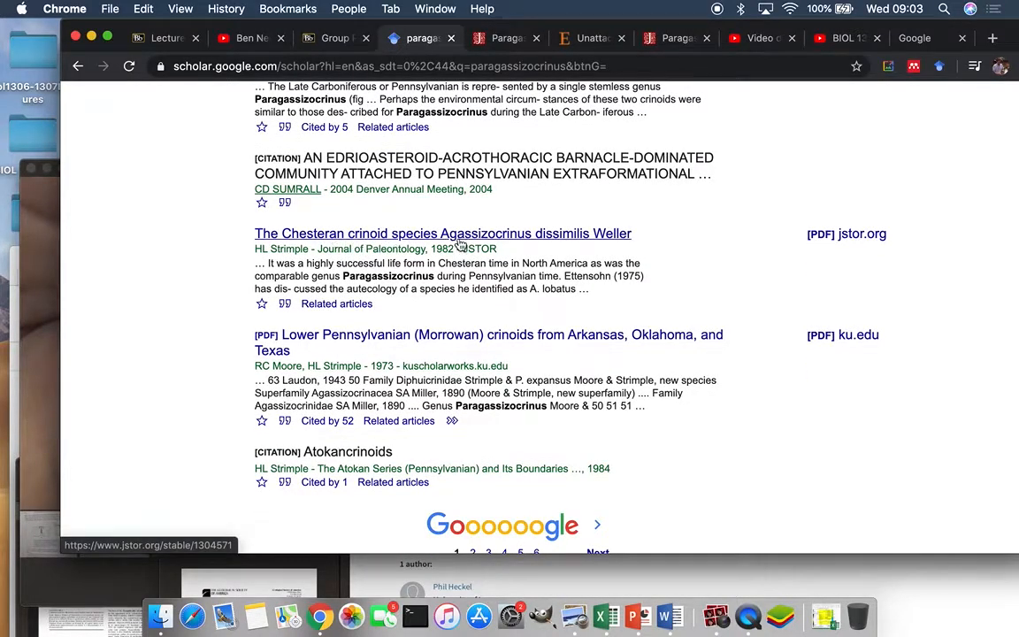
{"action": "mouse_move", "coordinate": [531, 246]}
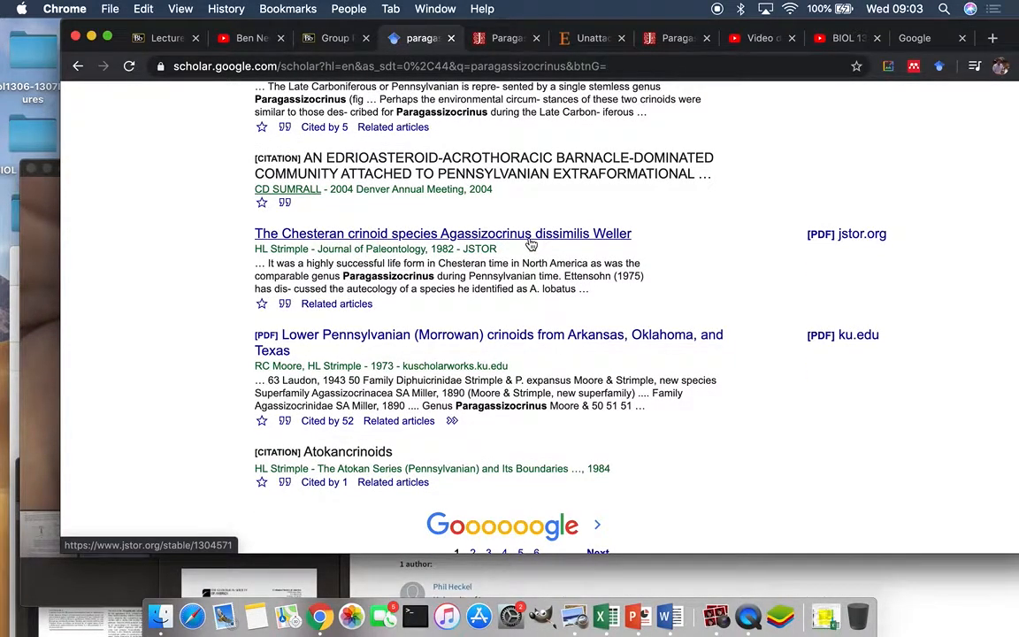
{"action": "scroll", "scroll_direction": "down", "scroll_amount": 3}
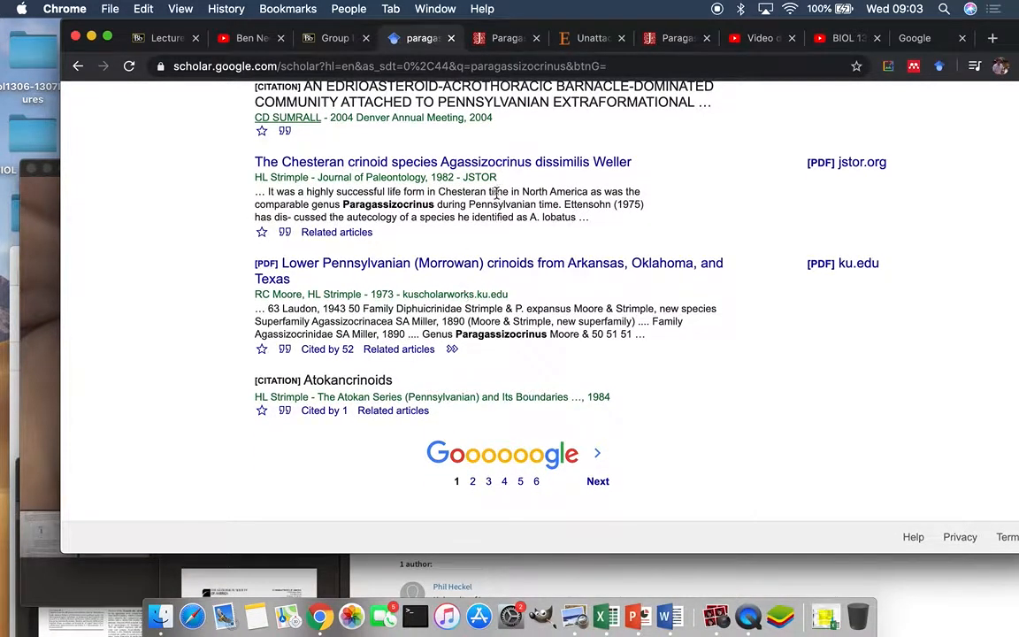
{"action": "mouse_move", "coordinate": [482, 343]}
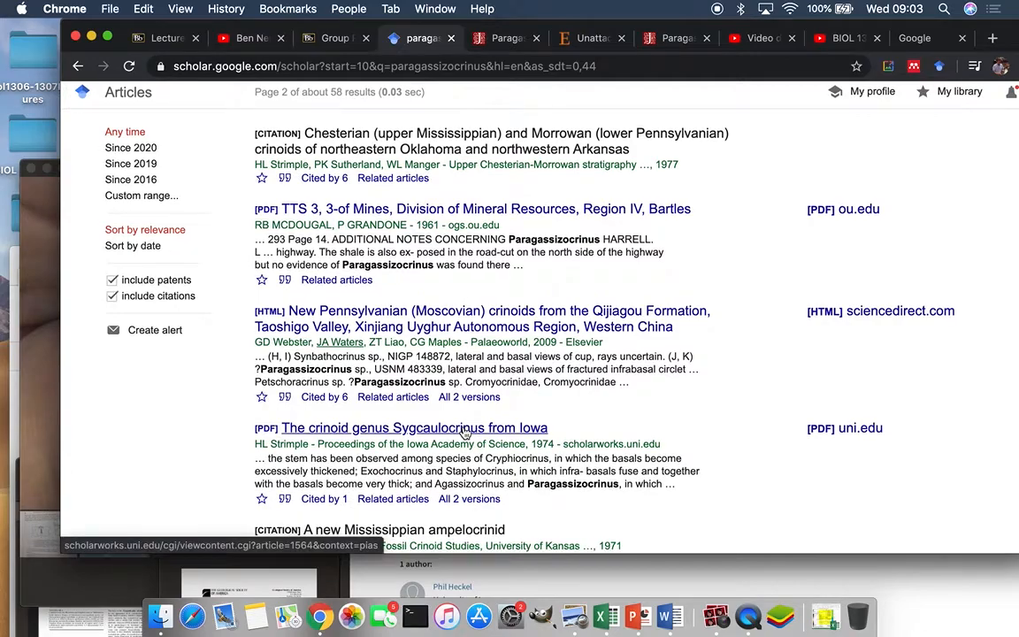
{"action": "scroll", "scroll_direction": "down", "scroll_amount": 3}
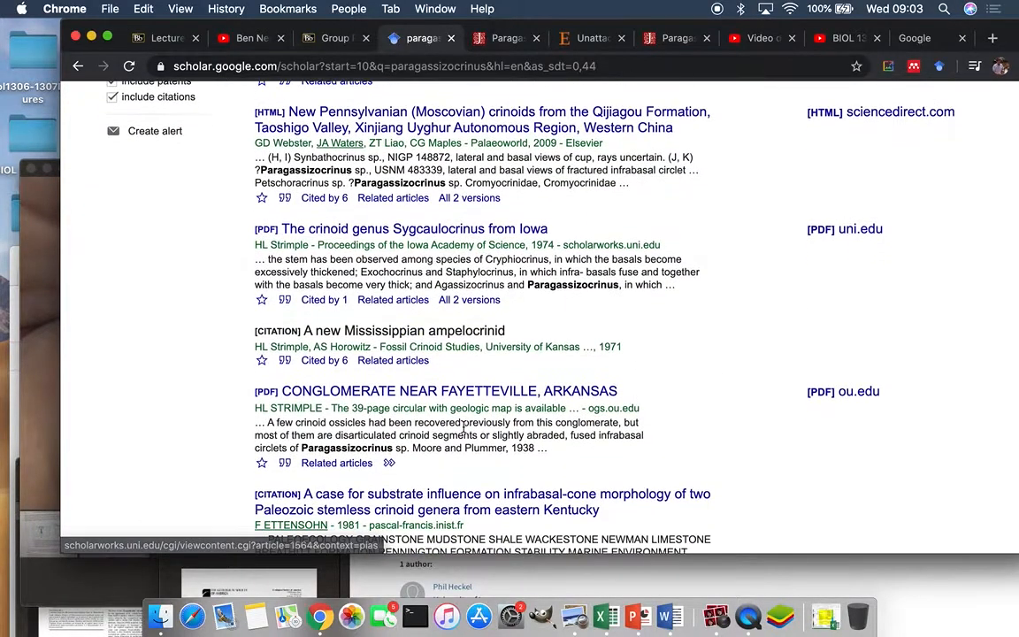
{"action": "scroll", "scroll_direction": "down", "scroll_amount": 3}
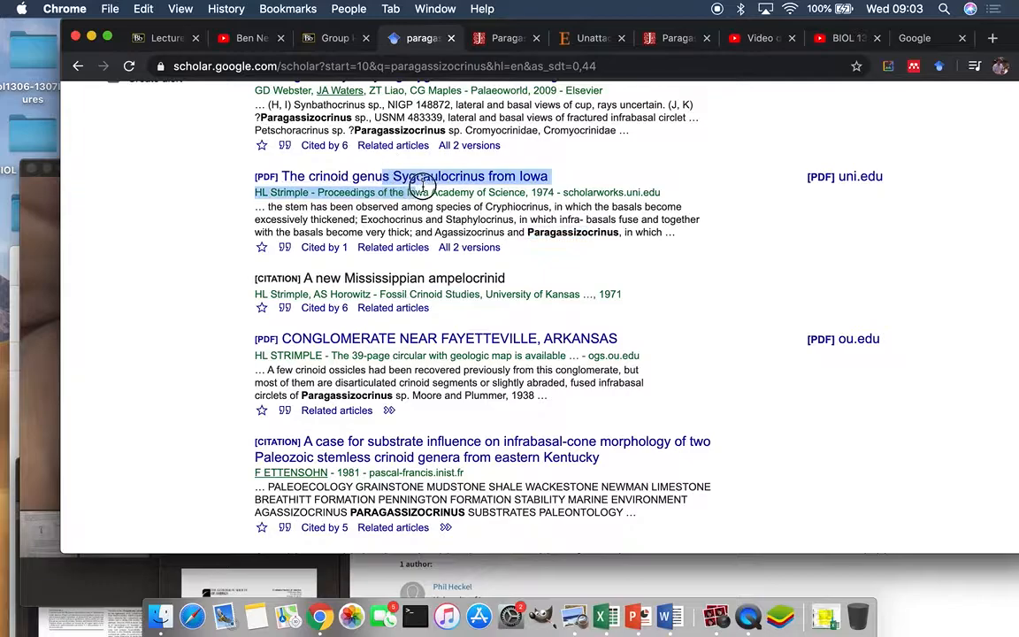
{"action": "scroll", "scroll_direction": "down", "scroll_amount": 3}
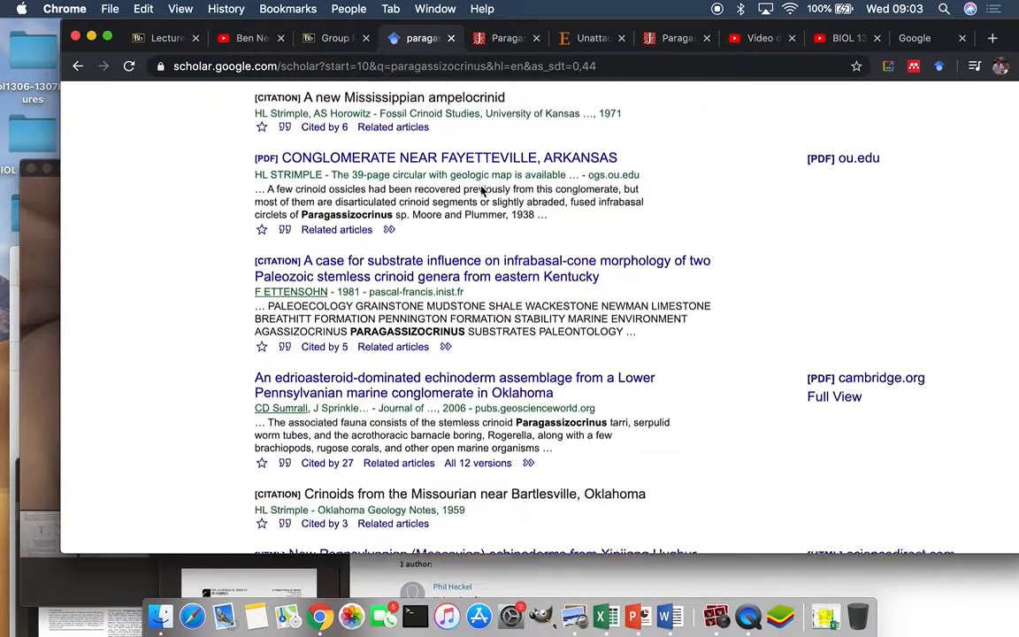
{"action": "scroll", "scroll_direction": "down", "scroll_amount": 3}
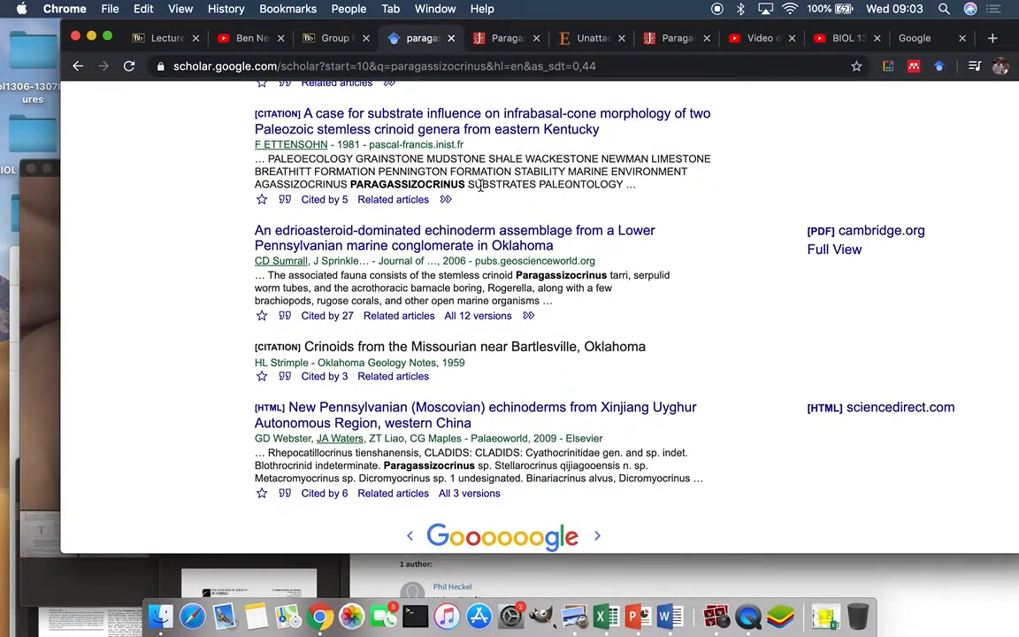
{"action": "scroll", "scroll_direction": "down", "scroll_amount": 3}
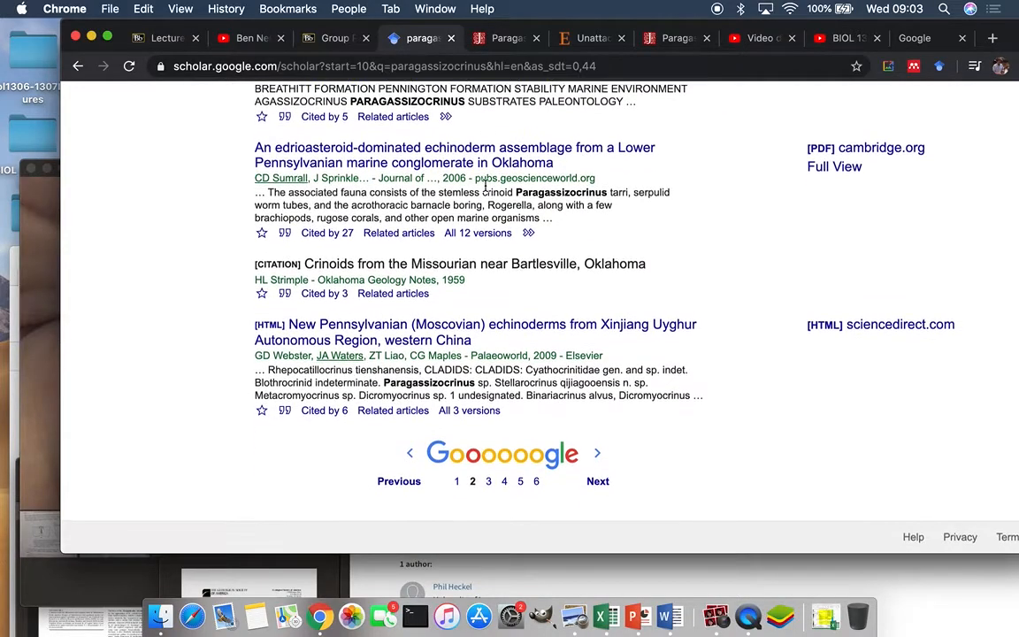
{"action": "scroll", "scroll_direction": "up", "scroll_amount": 3}
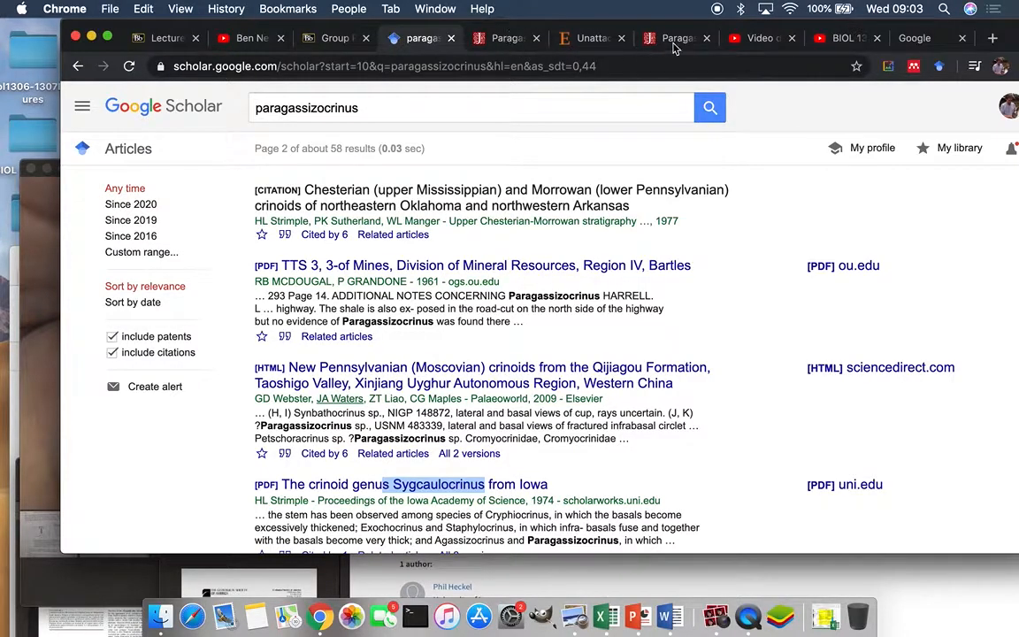
Close the duplicate Paragassizocrinus tab and view the Ettensohn PDF, selecting 'Systematics' and 'Ecology' in its title
{"action": "left_click", "coordinate": [675, 38]}
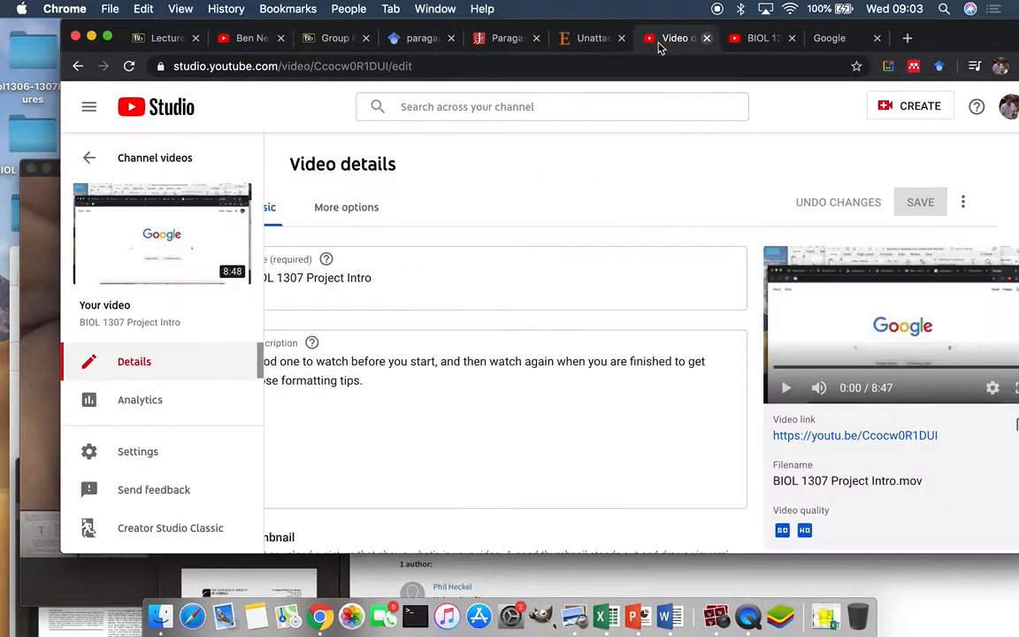
{"action": "left_click", "coordinate": [548, 38]}
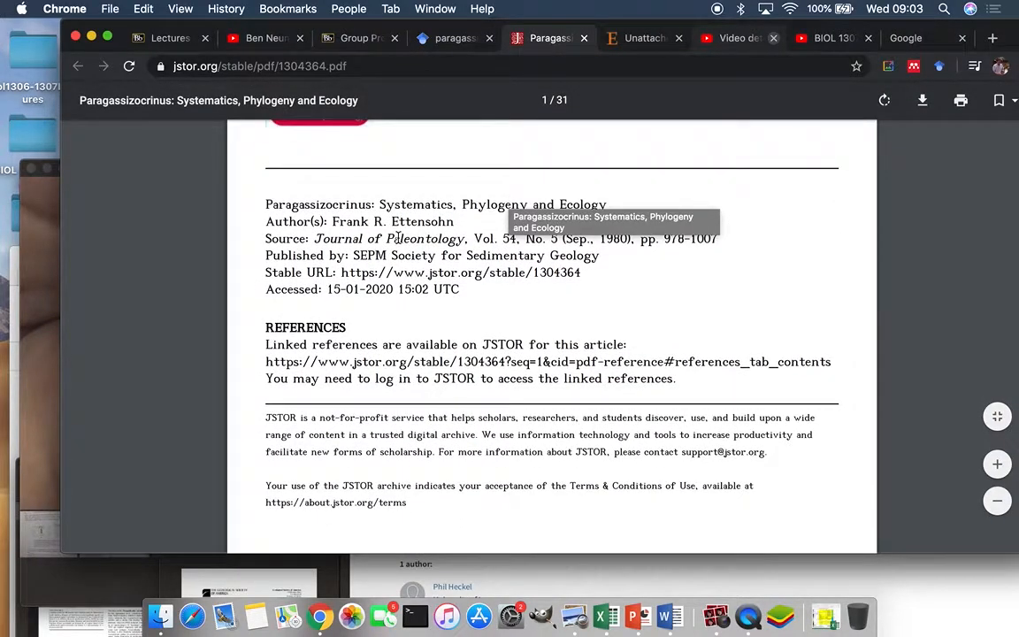
{"action": "mouse_move", "coordinate": [418, 192]}
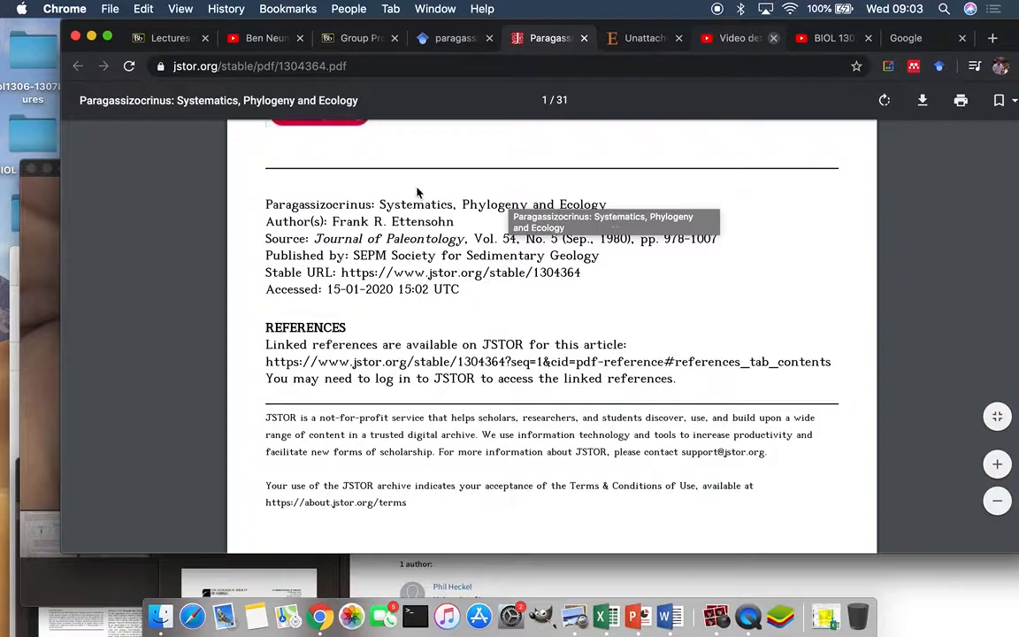
{"action": "double_click", "coordinate": [494, 204]}
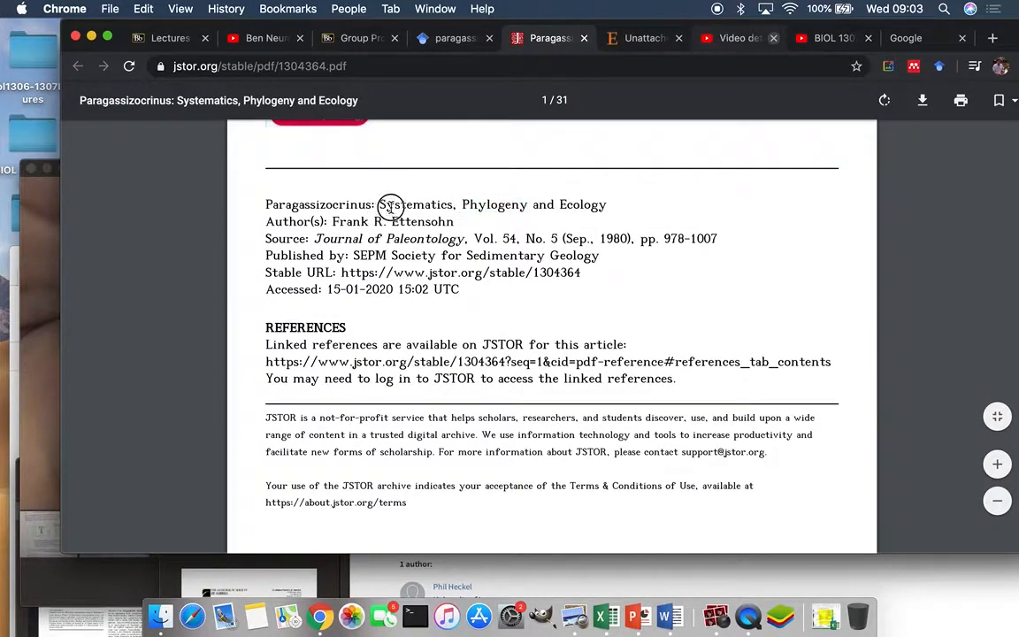
{"action": "double_click", "coordinate": [414, 204]}
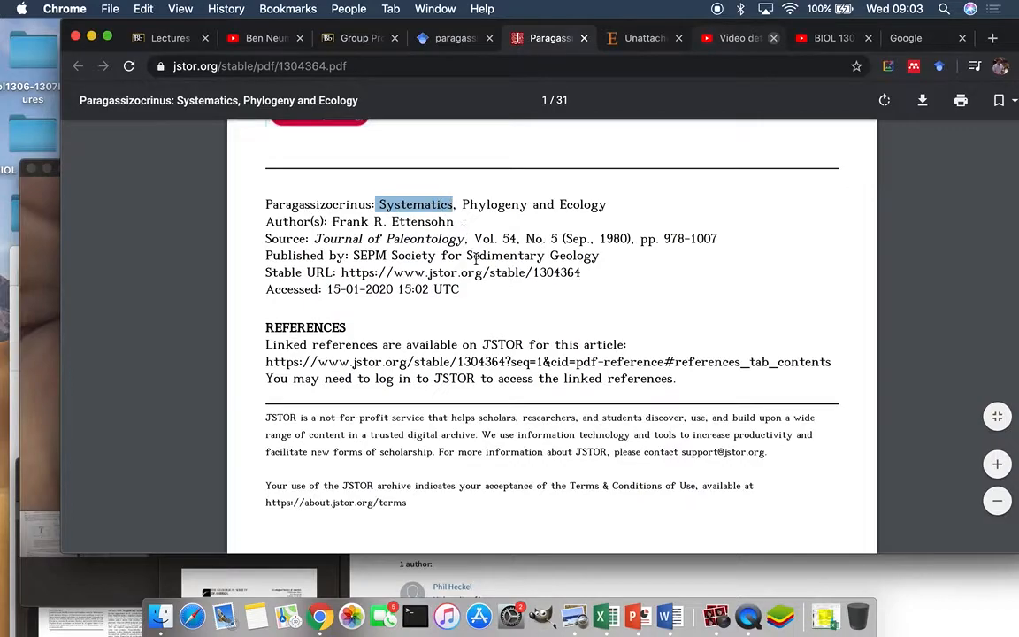
{"action": "mouse_move", "coordinate": [443, 272]}
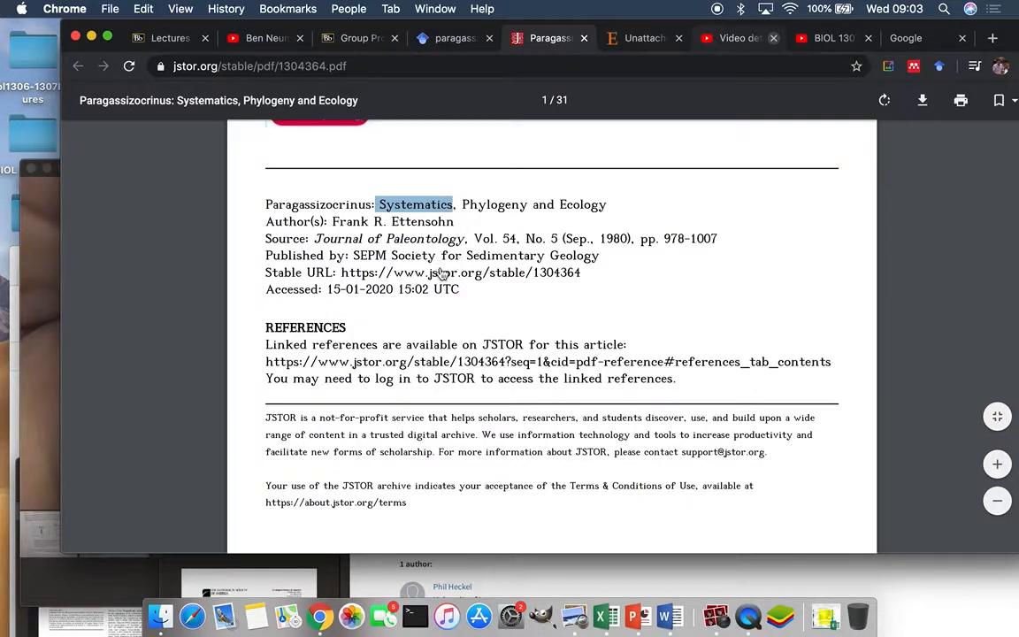
{"action": "mouse_move", "coordinate": [460, 272]}
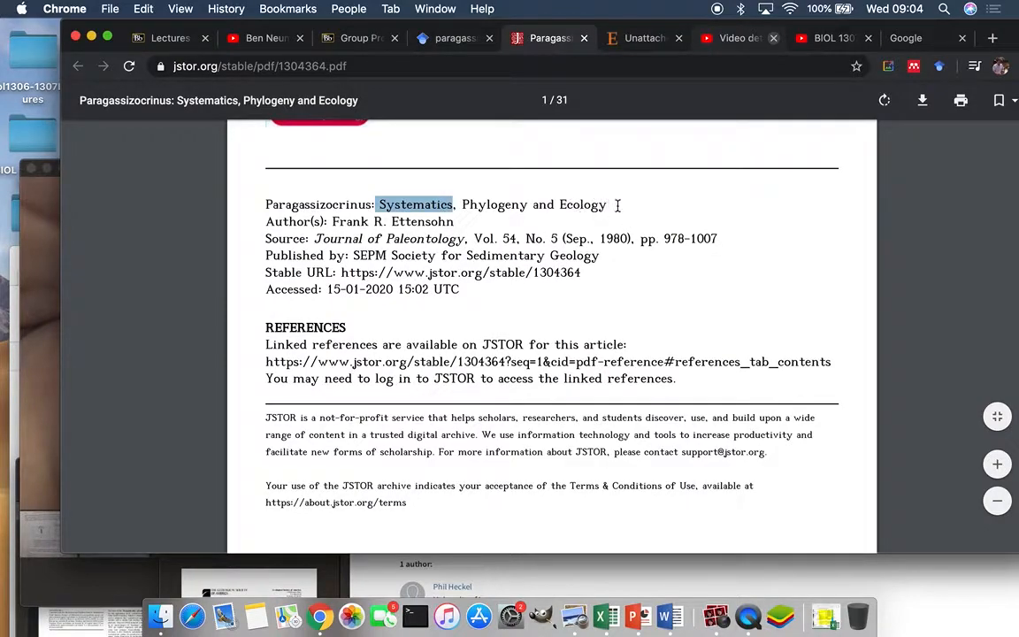
{"action": "double_click", "coordinate": [583, 204]}
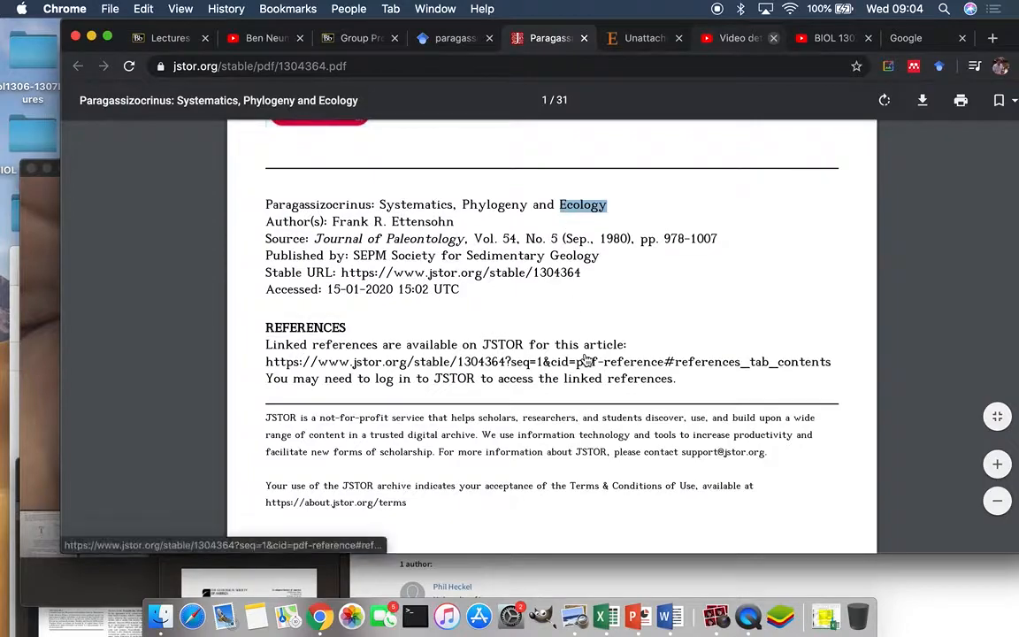
Scroll past the JSTOR cover page to the abstract on page 2
{"action": "scroll", "scroll_direction": "down", "scroll_amount": 3}
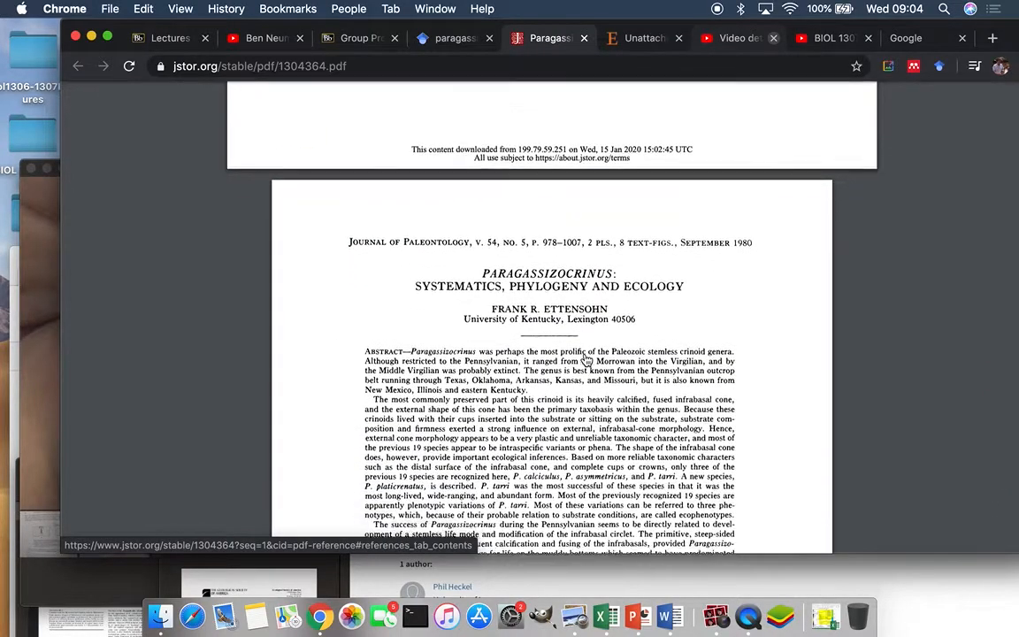
{"action": "scroll", "scroll_direction": "down", "scroll_amount": 3}
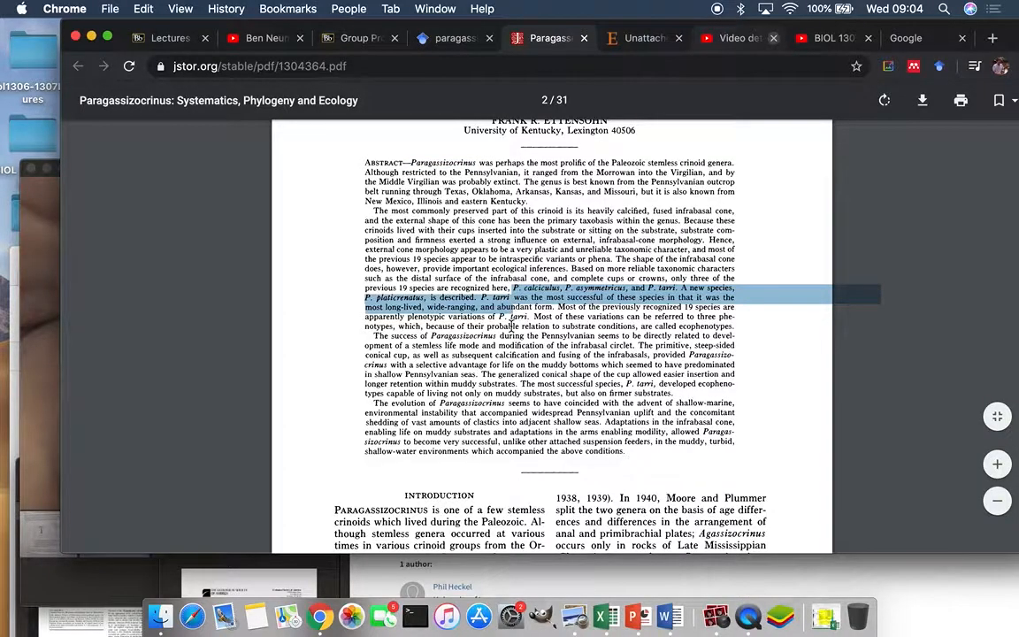
Scroll through the introduction to page 979 with Text-figs. 1 and 2
{"action": "scroll", "scroll_direction": "down", "scroll_amount": 3}
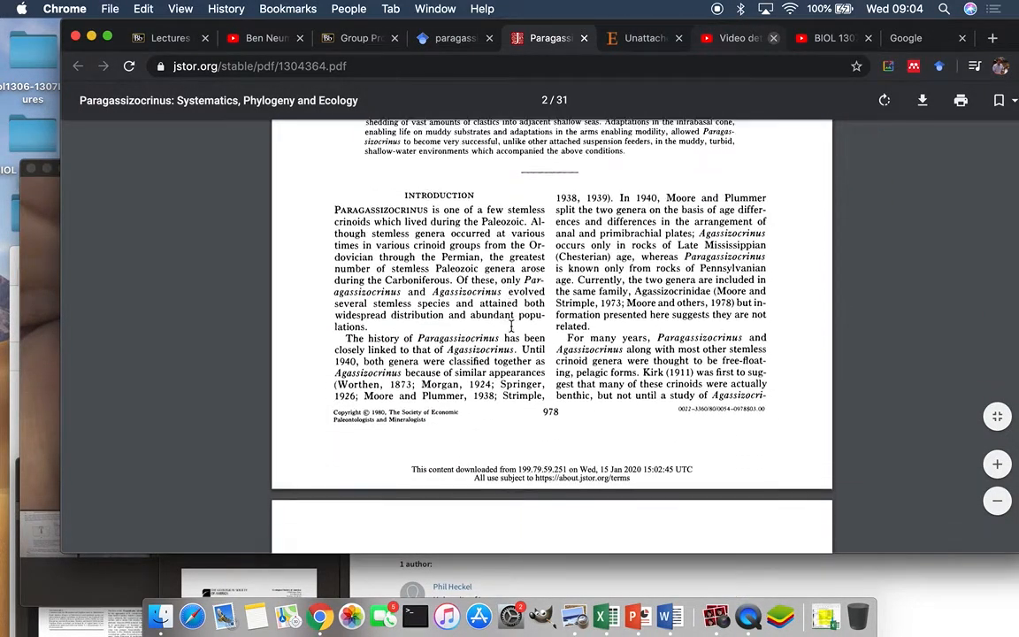
{"action": "scroll", "scroll_direction": "down", "scroll_amount": 3}
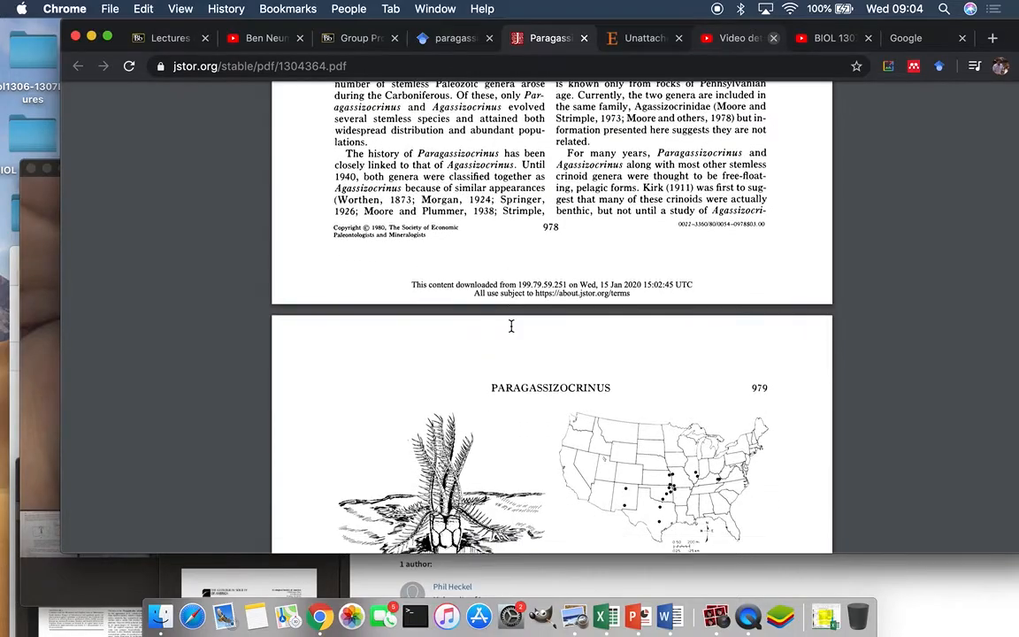
{"action": "scroll", "scroll_direction": "up", "scroll_amount": 3}
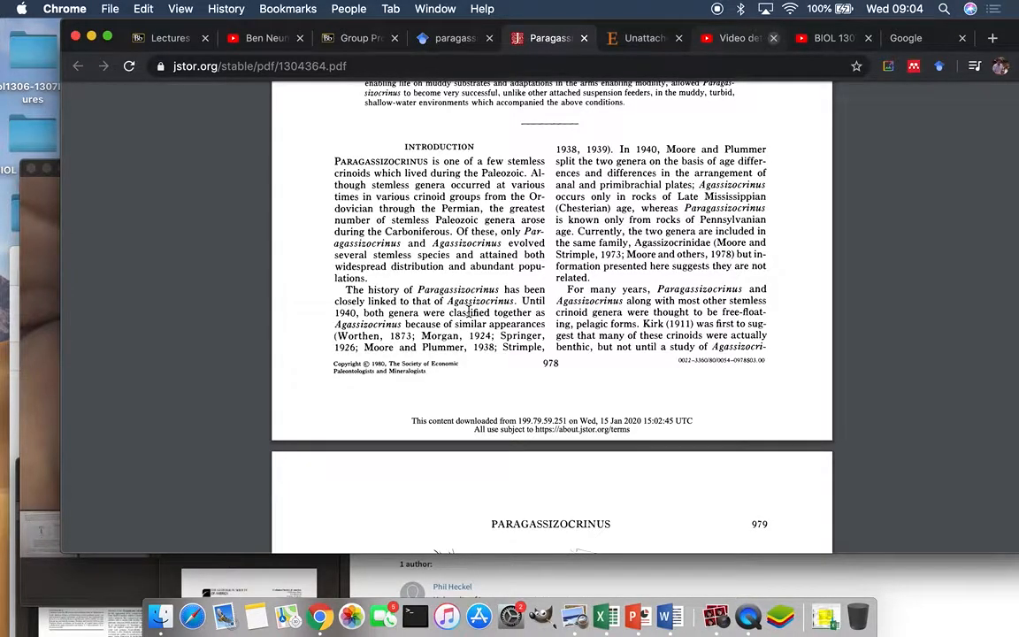
{"action": "scroll", "scroll_direction": "down", "scroll_amount": 3}
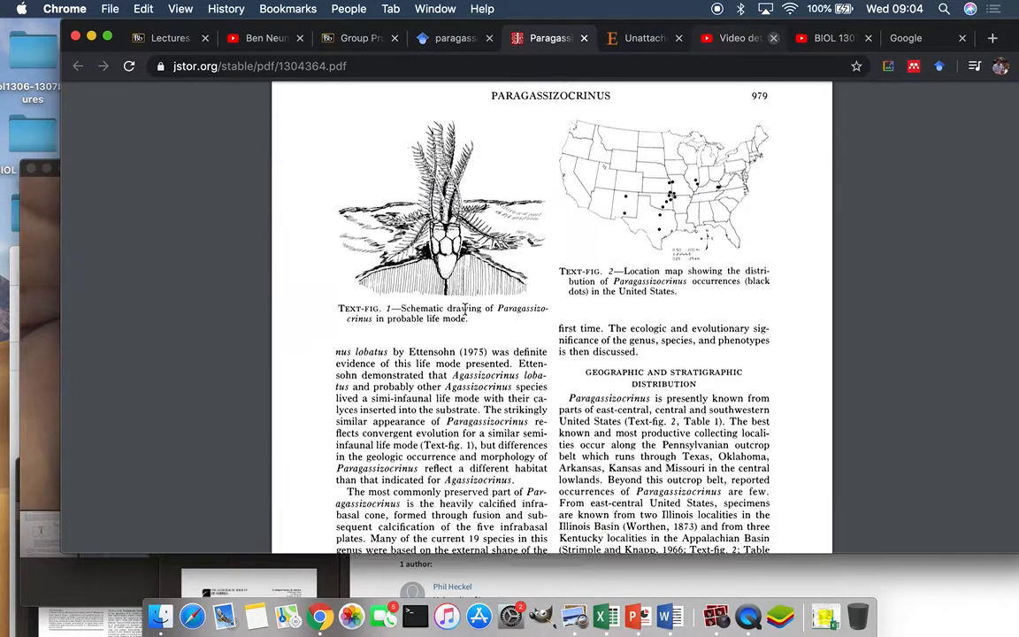
{"action": "scroll", "scroll_direction": "down", "scroll_amount": 3}
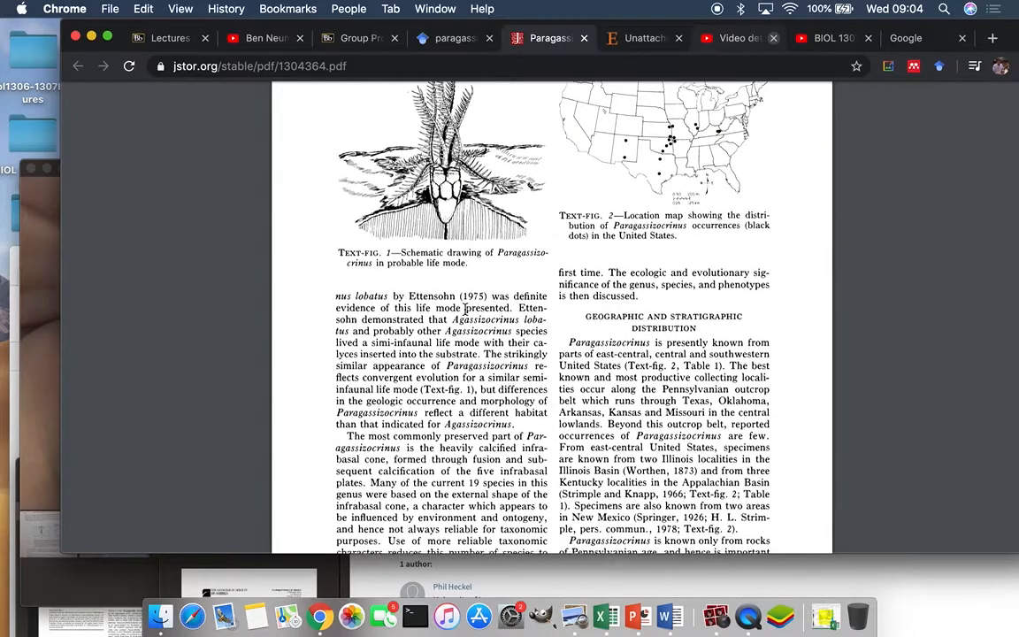
{"action": "scroll", "scroll_direction": "down", "scroll_amount": 3}
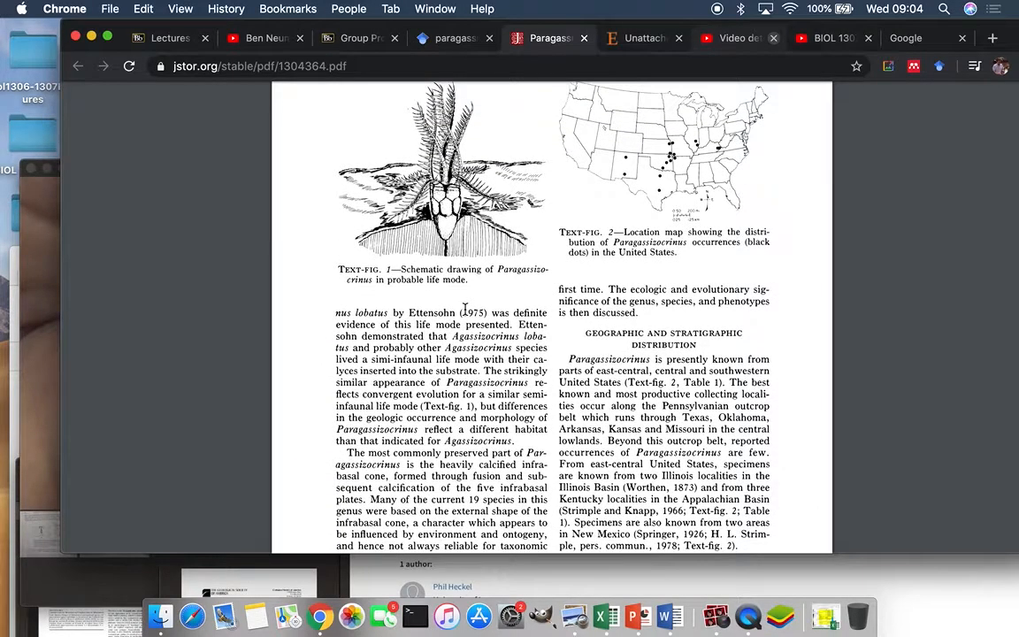
Read page 979's life-mode drawing, distribution map and the semi-infaunal life-mode passage
{"action": "scroll", "scroll_direction": "up", "scroll_amount": 3}
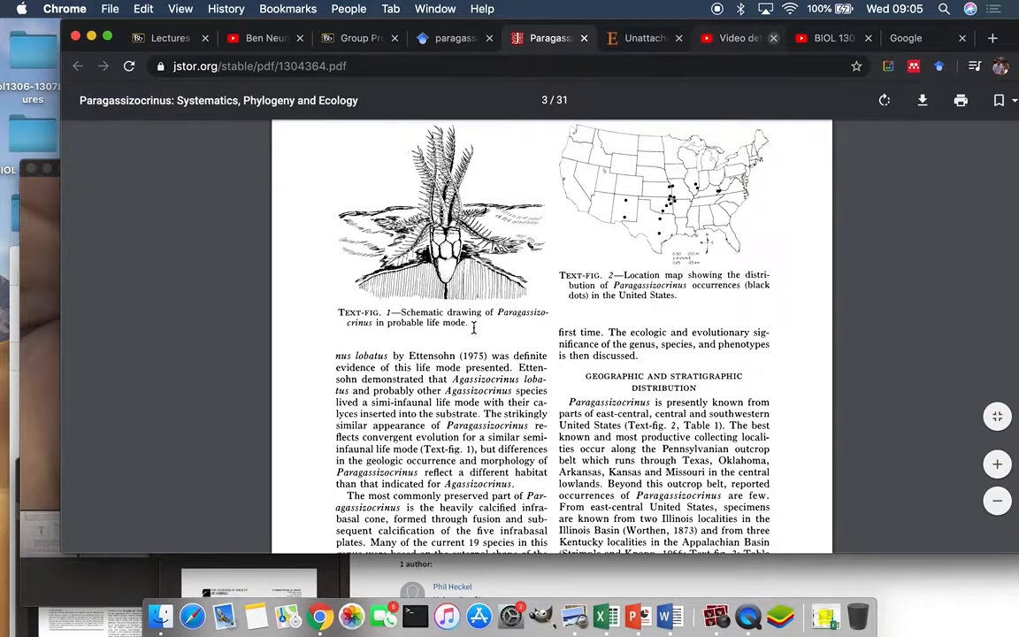
{"action": "mouse_move", "coordinate": [456, 296]}
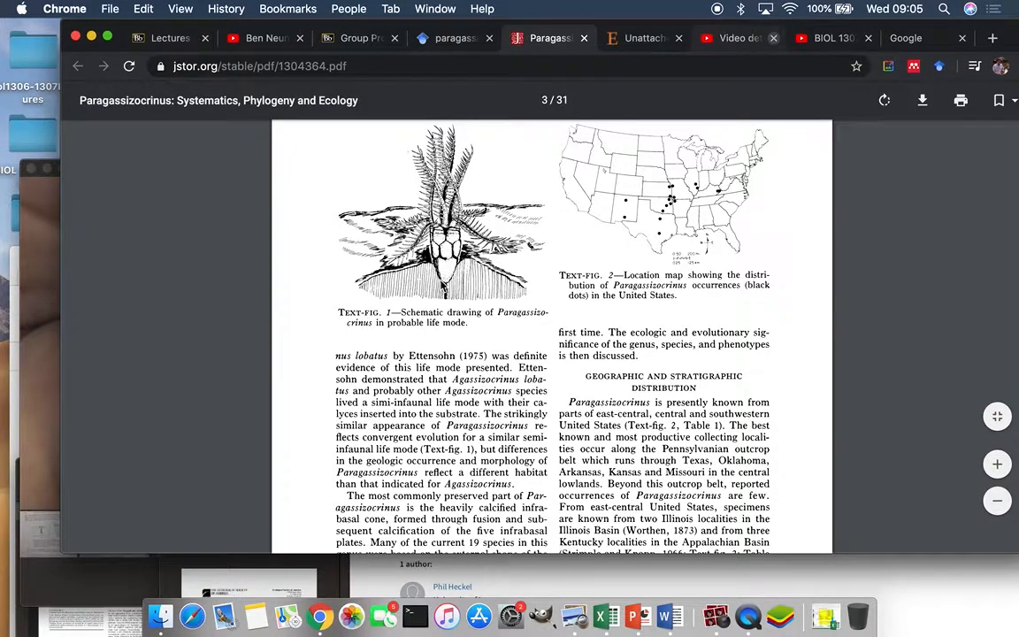
{"action": "mouse_move", "coordinate": [425, 287]}
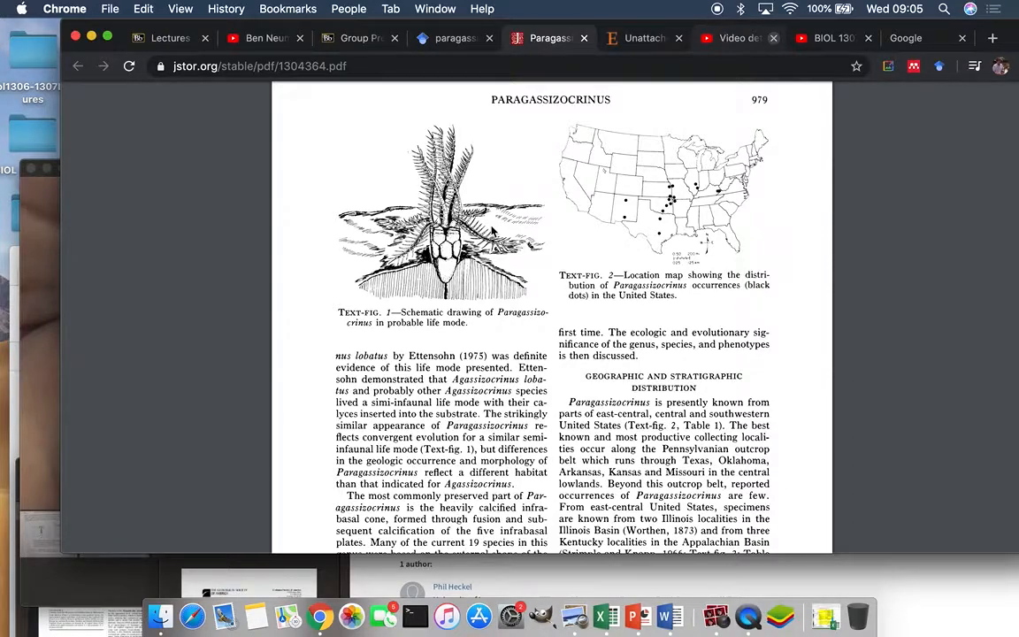
{"action": "mouse_move", "coordinate": [442, 351]}
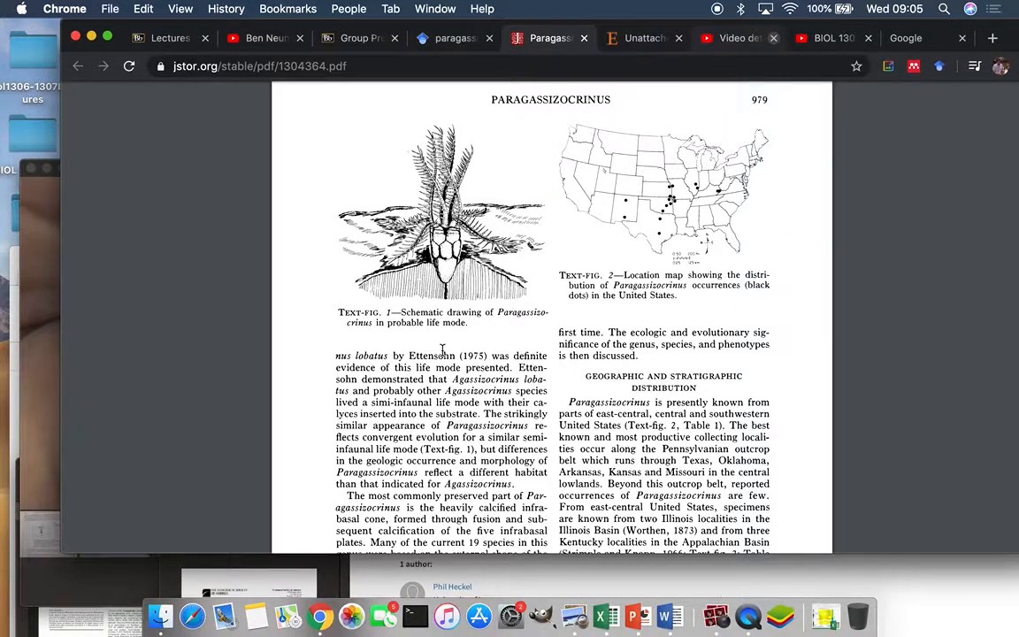
{"action": "scroll", "scroll_direction": "down", "scroll_amount": 3}
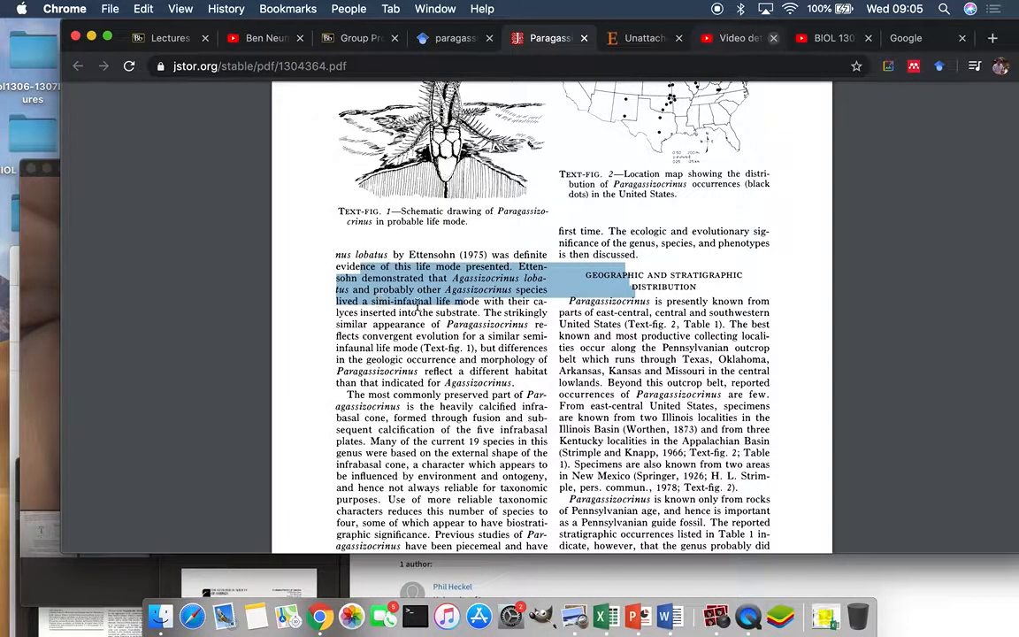
{"action": "scroll", "scroll_direction": "down", "scroll_amount": 3}
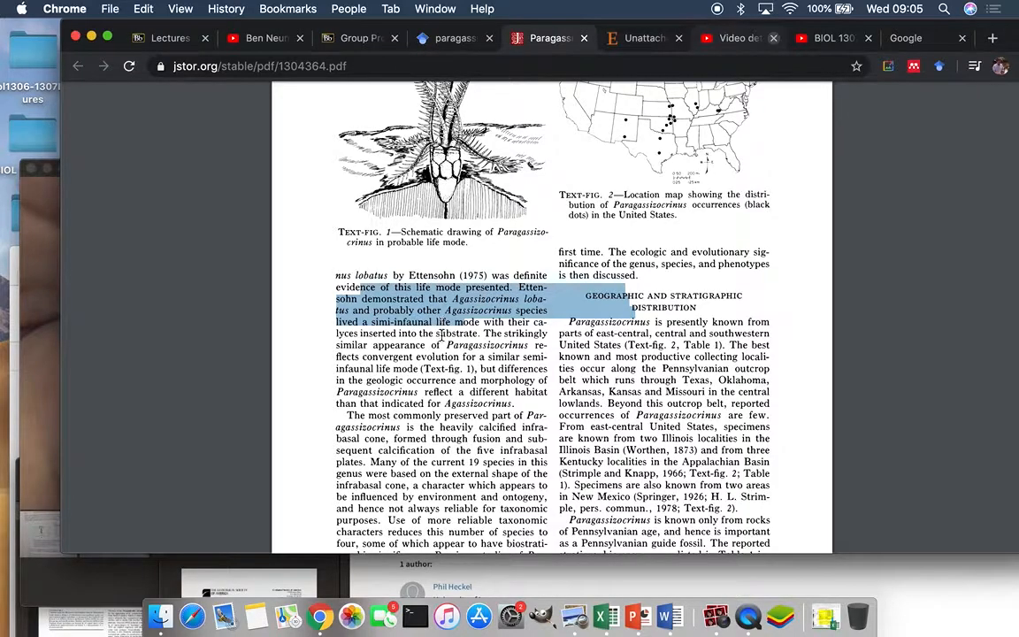
{"action": "mouse_move", "coordinate": [384, 200]}
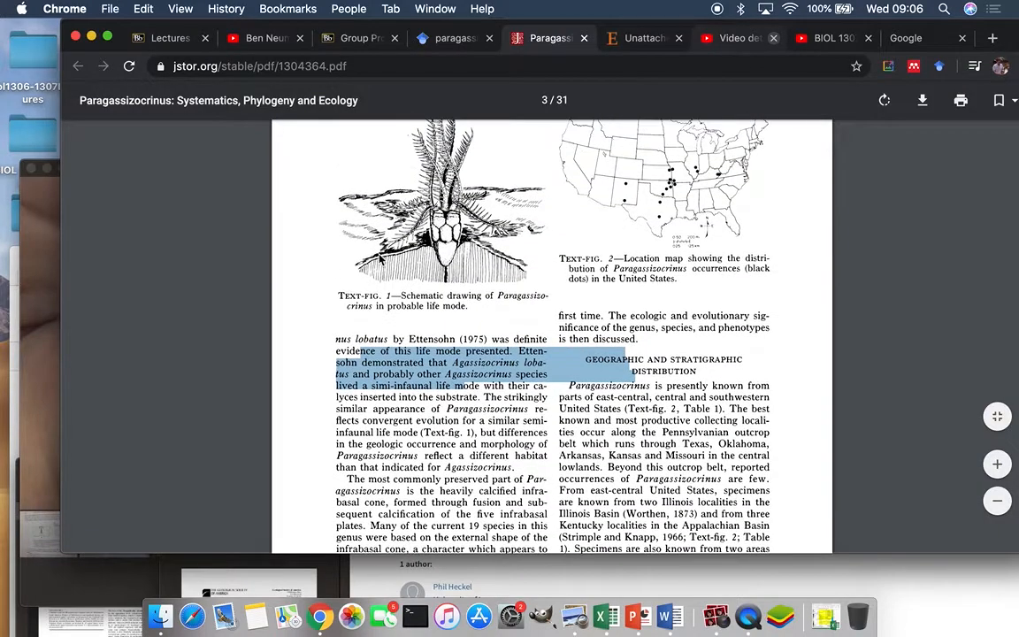
{"action": "scroll", "scroll_direction": "down", "scroll_amount": 3}
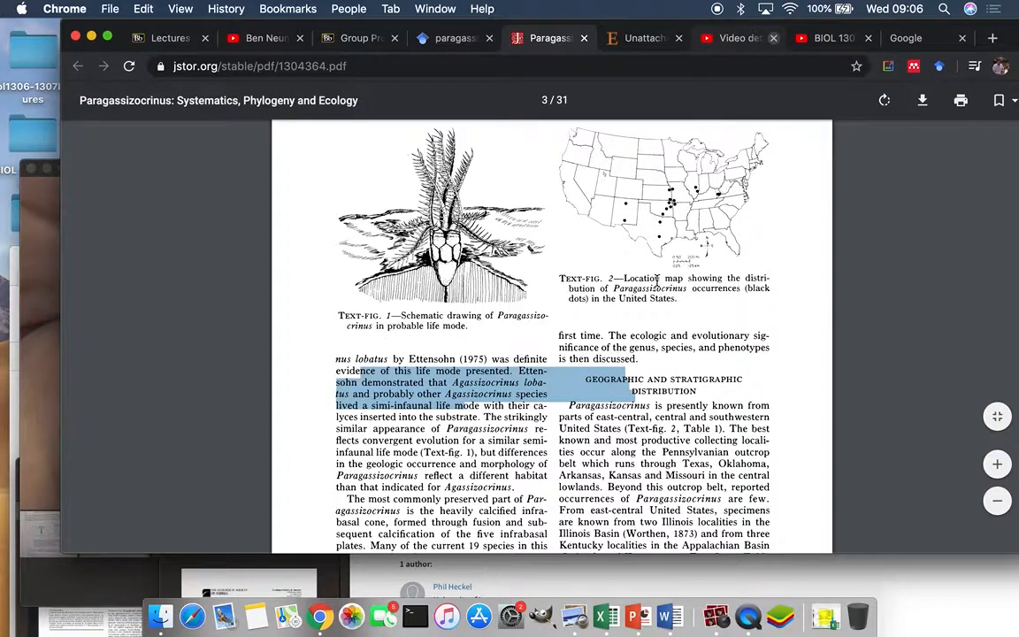
Scroll page 979 down to the Geographic and Stratigraphic Distribution text
{"action": "scroll", "scroll_direction": "down", "scroll_amount": 3}
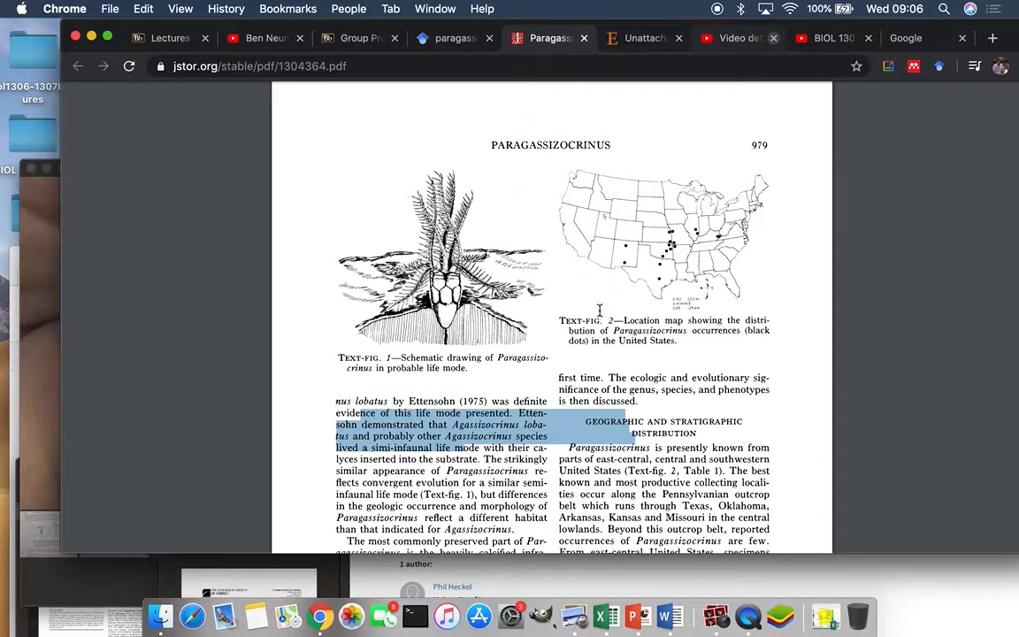
{"action": "mouse_move", "coordinate": [648, 285]}
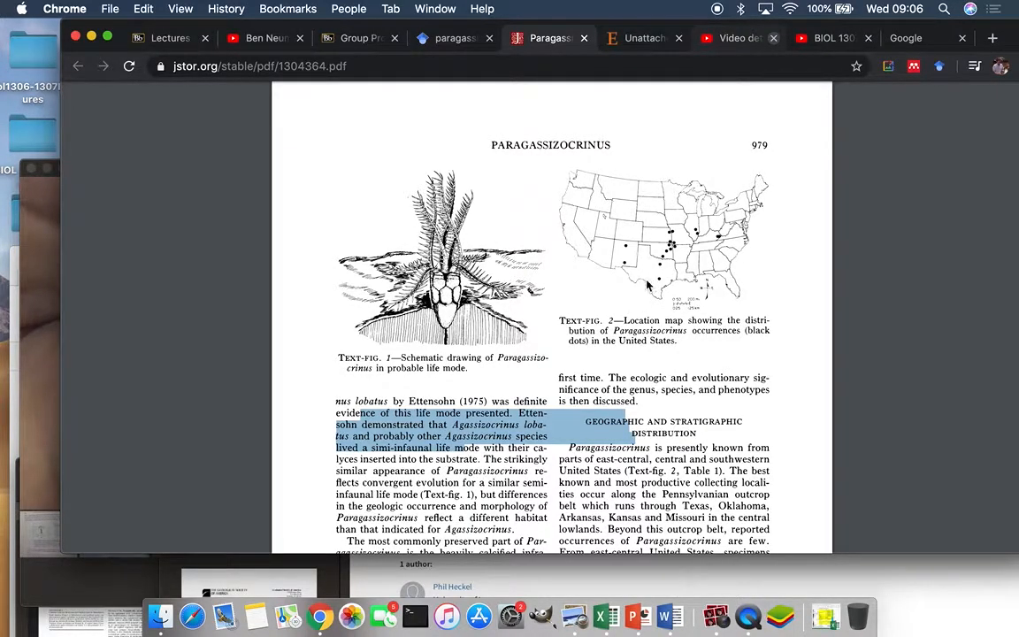
{"action": "mouse_move", "coordinate": [625, 324]}
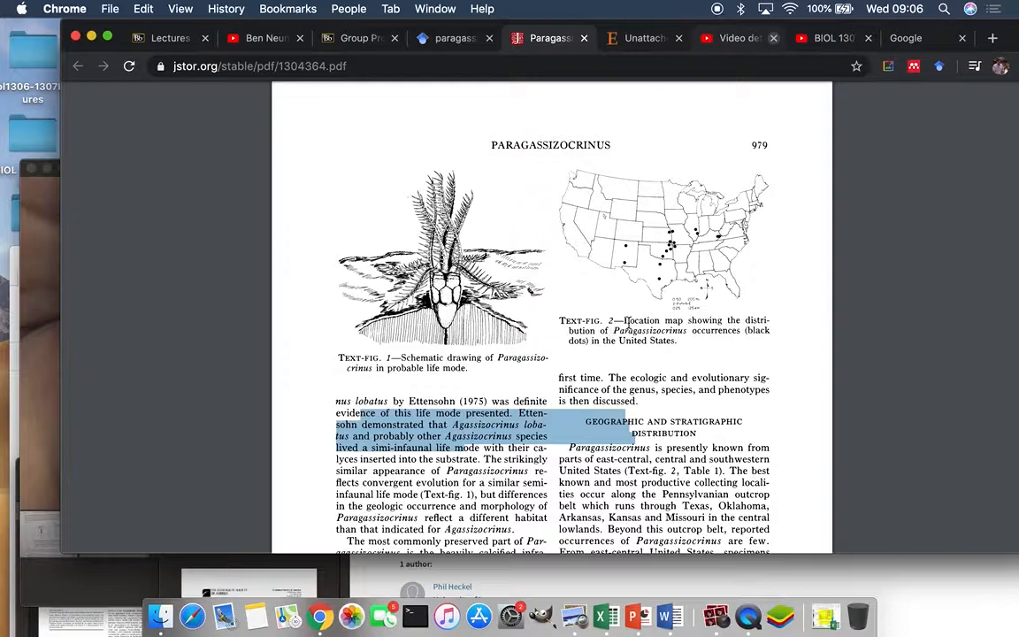
{"action": "mouse_move", "coordinate": [659, 301]}
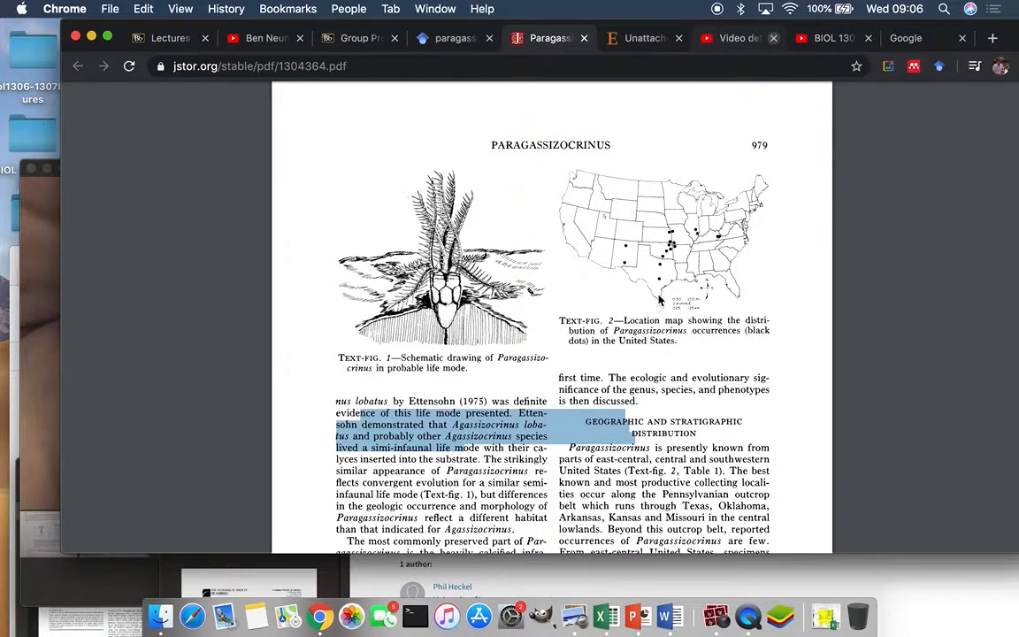
{"action": "mouse_move", "coordinate": [681, 267]}
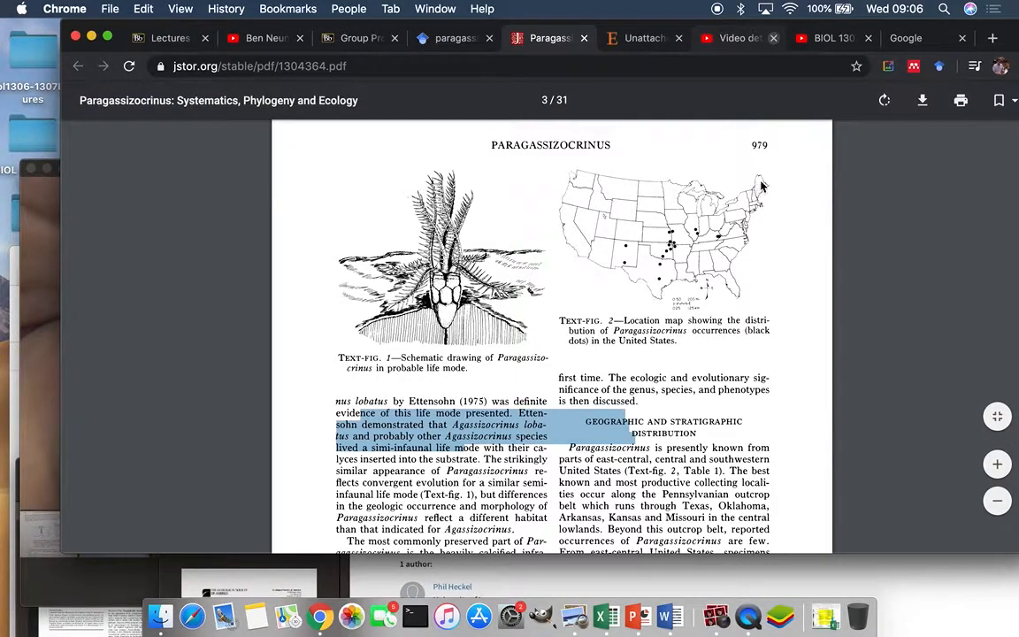
{"action": "mouse_move", "coordinate": [736, 221]}
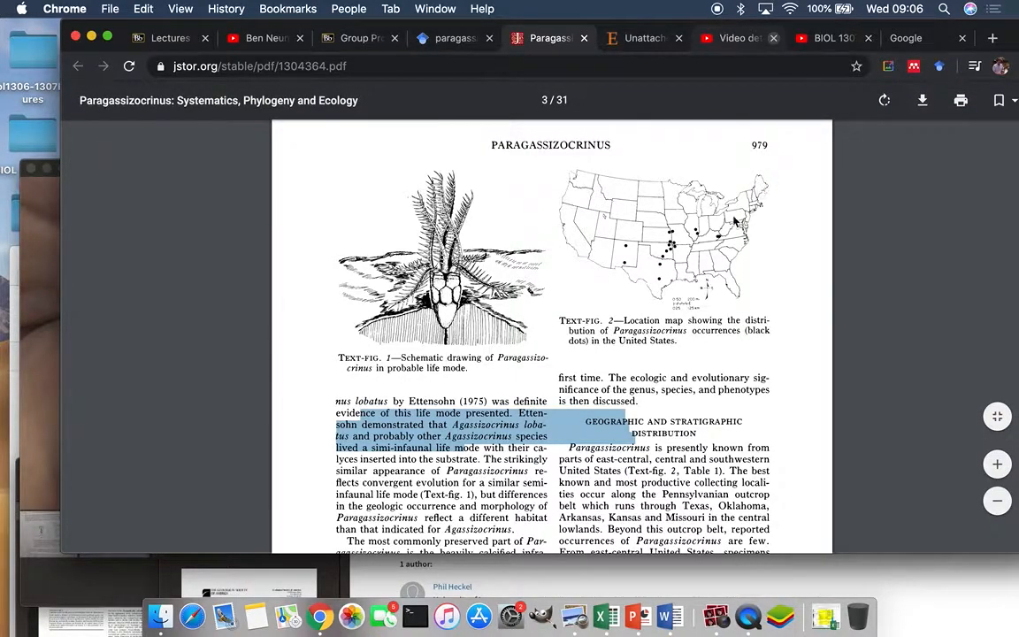
{"action": "mouse_move", "coordinate": [765, 173]}
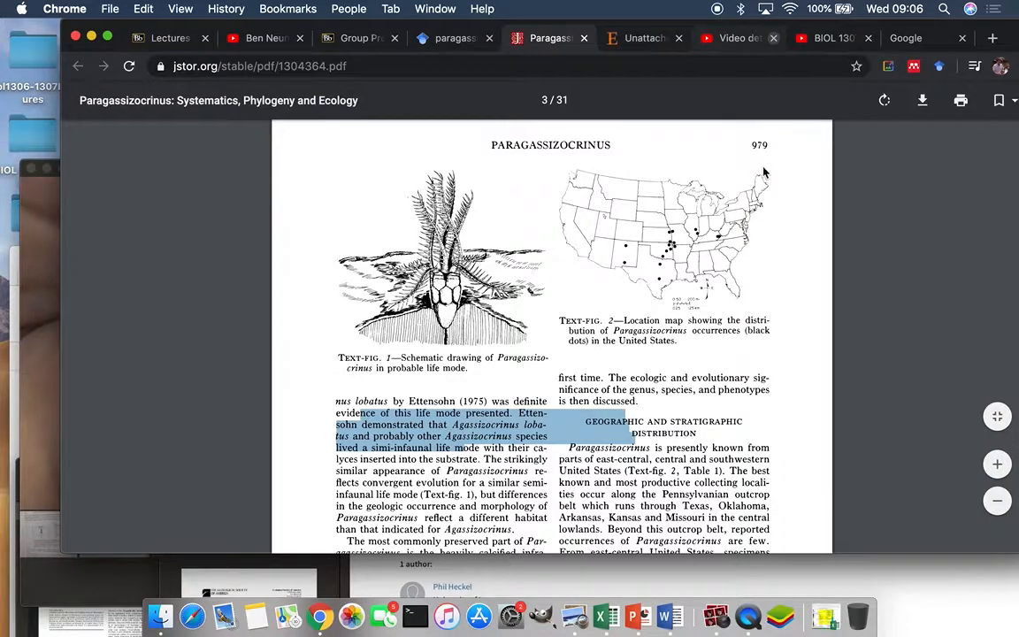
{"action": "mouse_move", "coordinate": [778, 188]}
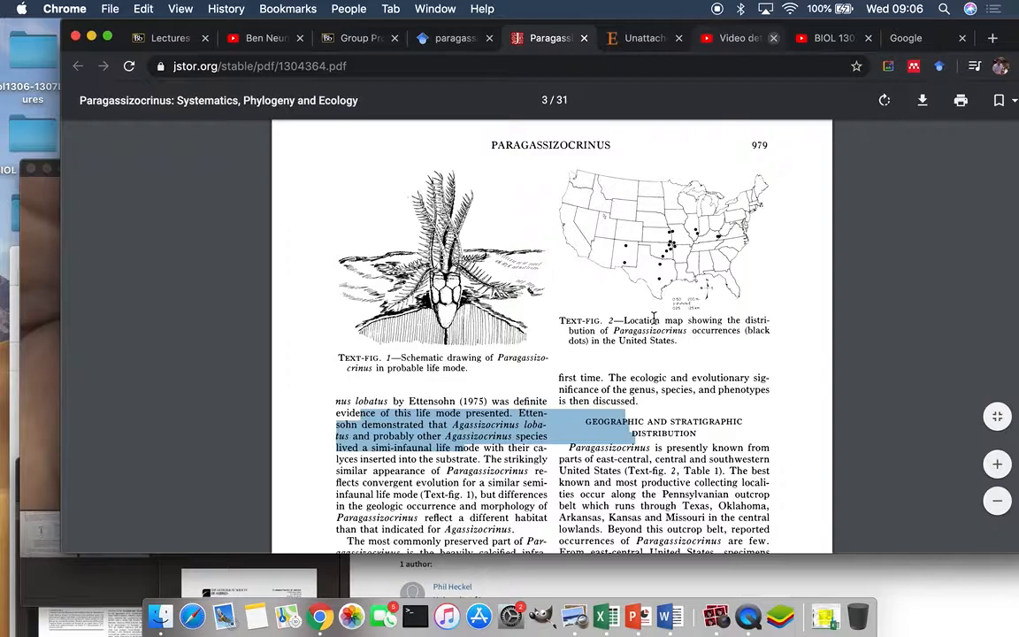
{"action": "scroll", "scroll_direction": "down", "scroll_amount": 3}
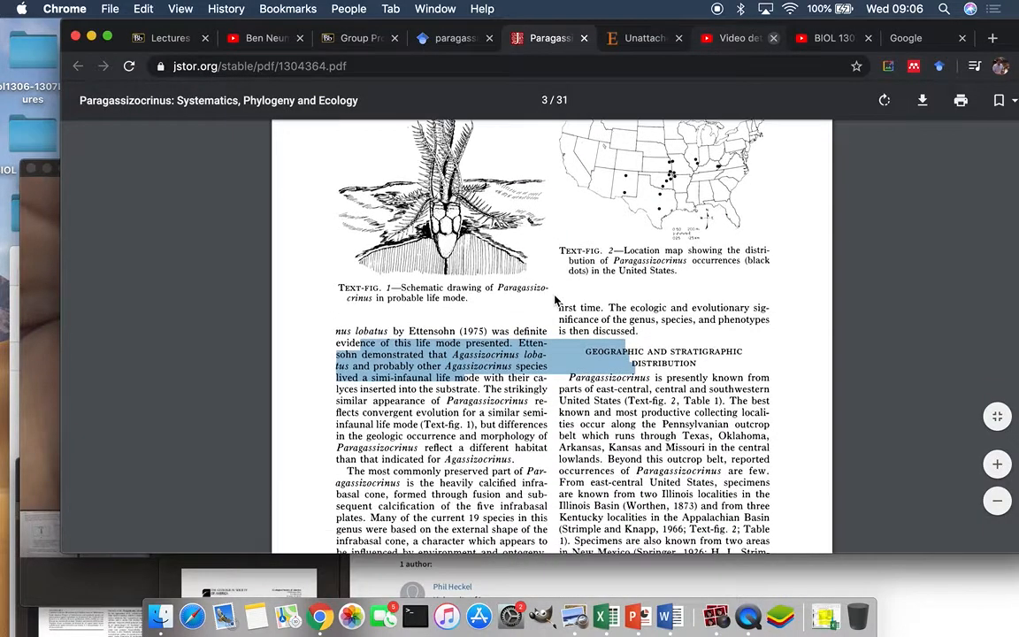
{"action": "scroll", "scroll_direction": "down", "scroll_amount": 3}
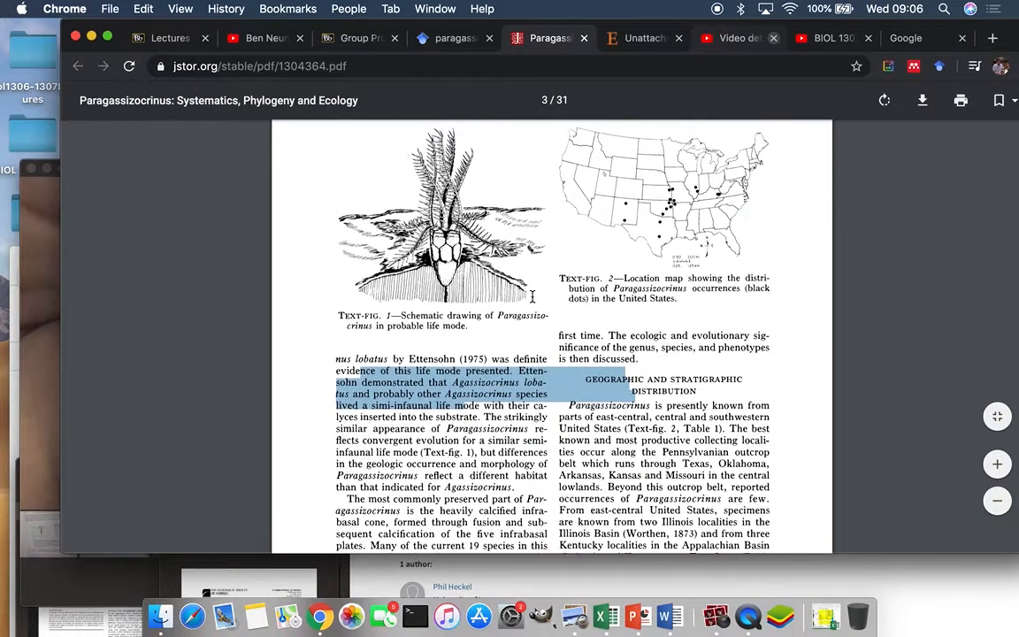
{"action": "scroll", "scroll_direction": "down", "scroll_amount": 3}
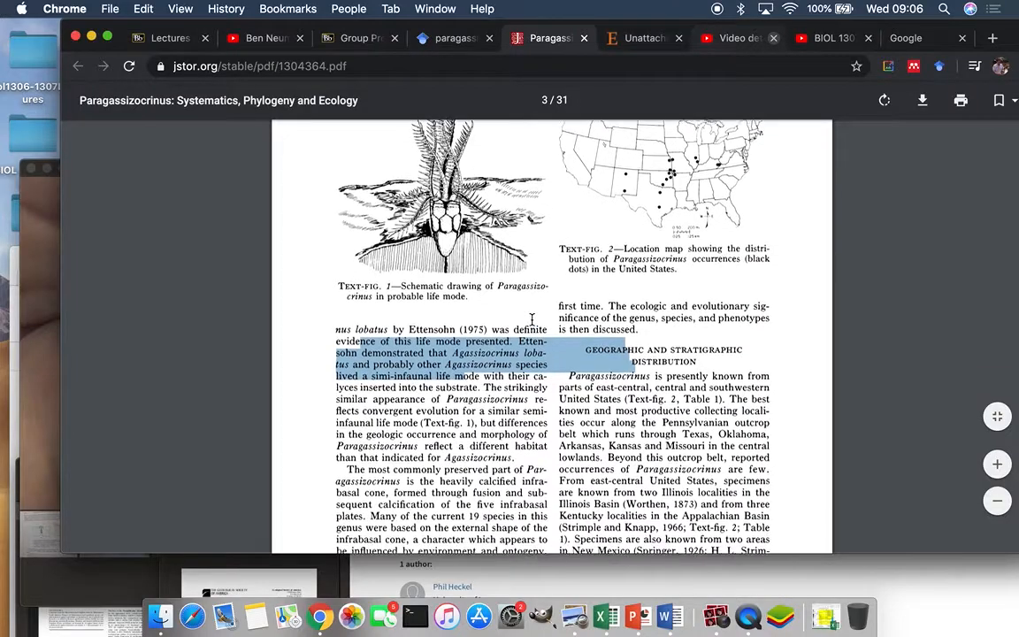
{"action": "scroll", "scroll_direction": "down", "scroll_amount": 3}
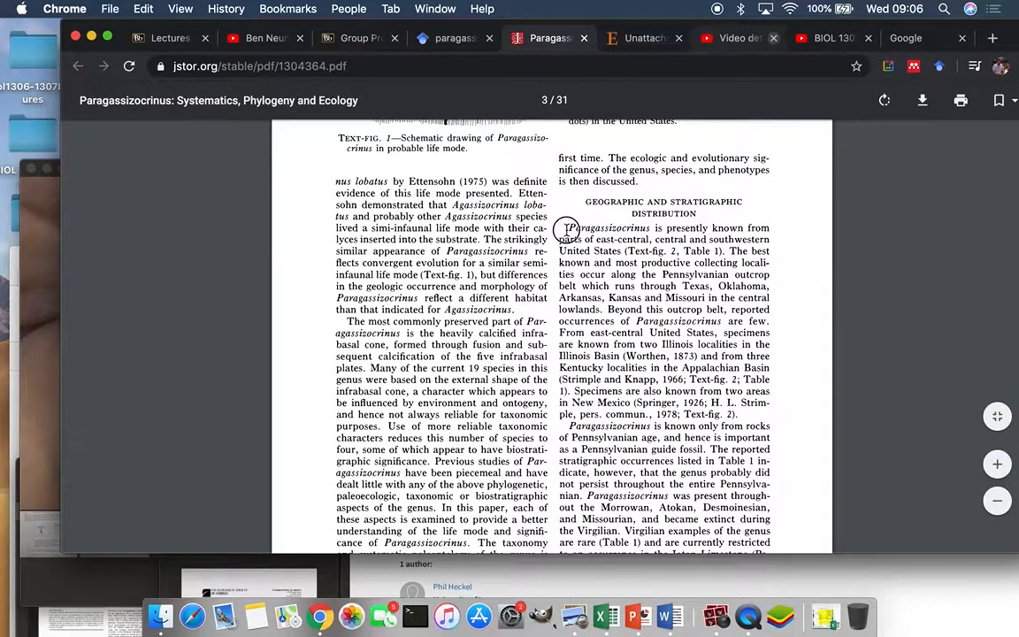
Scroll to the rotated Table 1 listing Paragassizocrinus occurrences
{"action": "scroll", "scroll_direction": "down", "scroll_amount": 3}
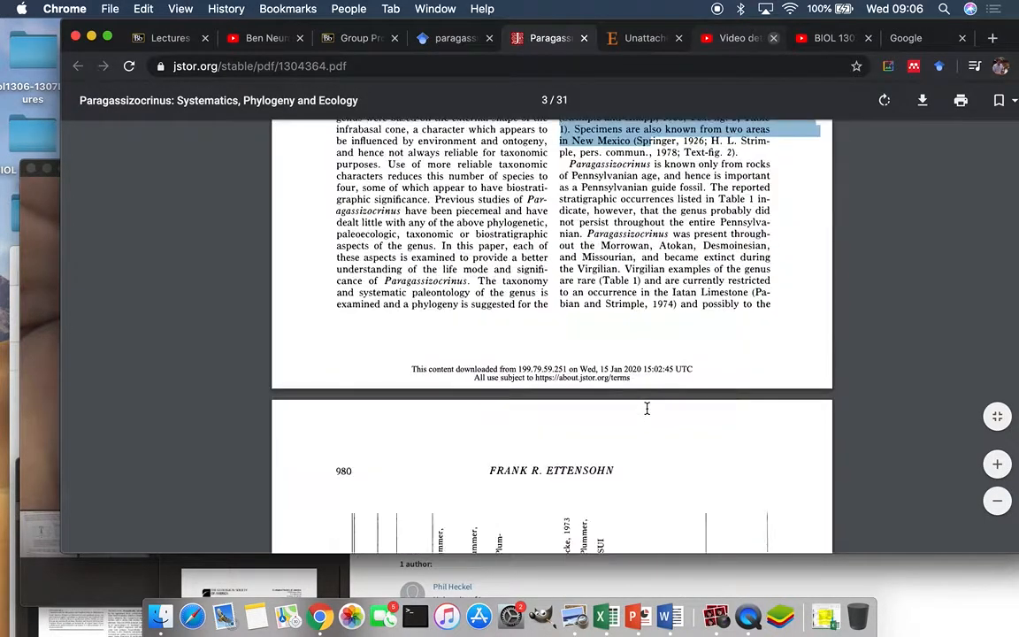
{"action": "scroll", "scroll_direction": "down", "scroll_amount": 3}
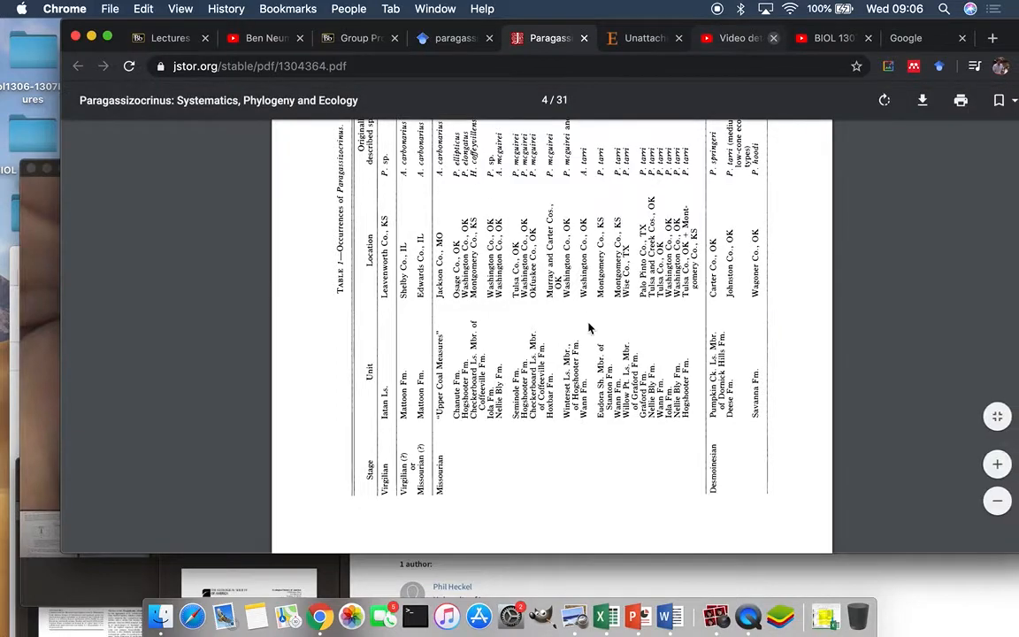
{"action": "scroll", "scroll_direction": "down", "scroll_amount": 3}
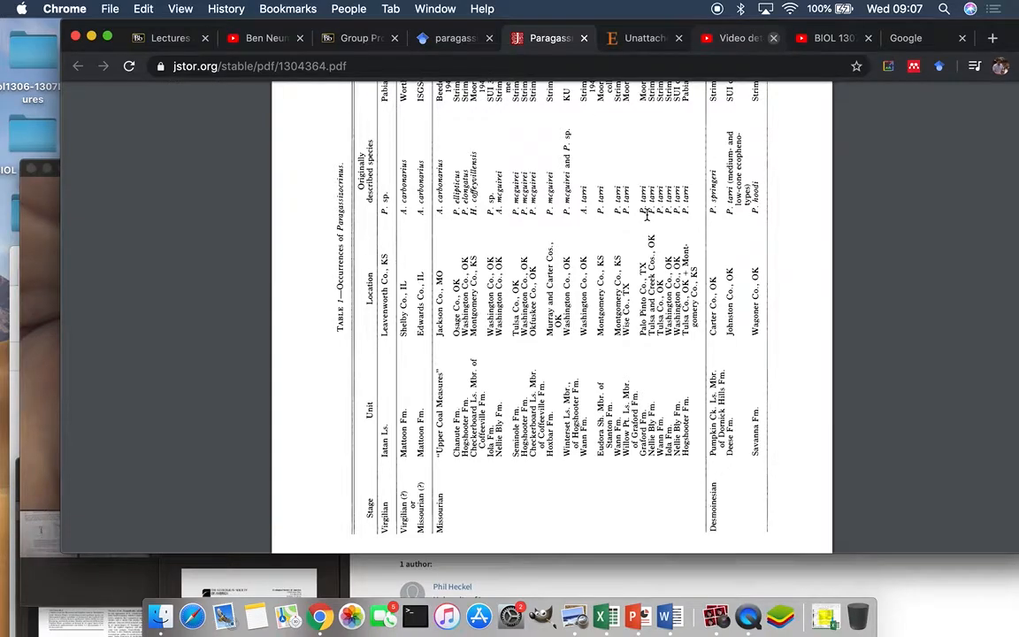
{"action": "scroll", "scroll_direction": "up", "scroll_amount": 3}
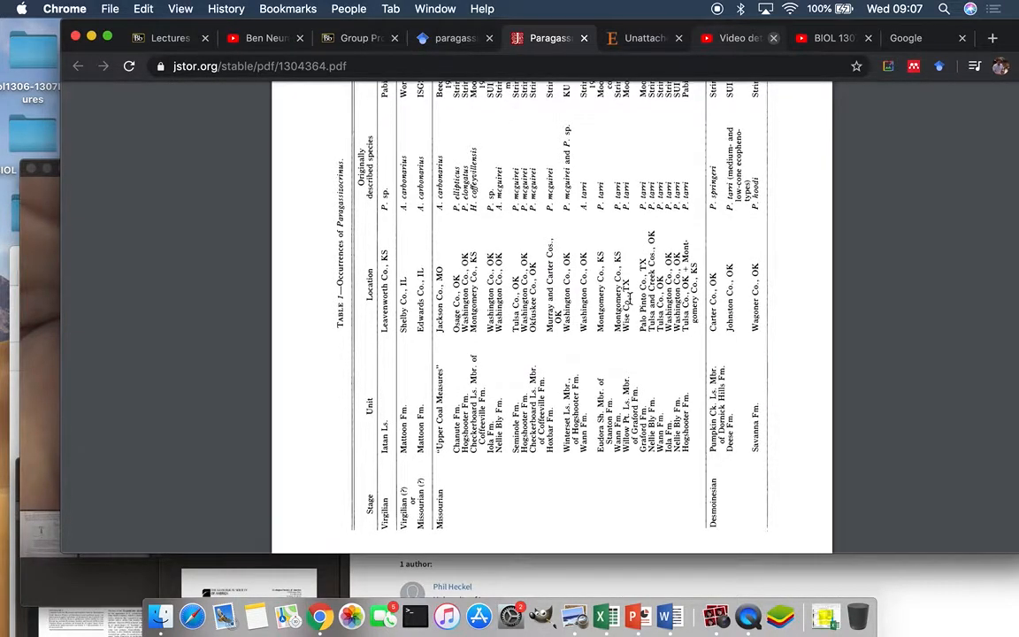
{"action": "scroll", "scroll_direction": "up", "scroll_amount": 3}
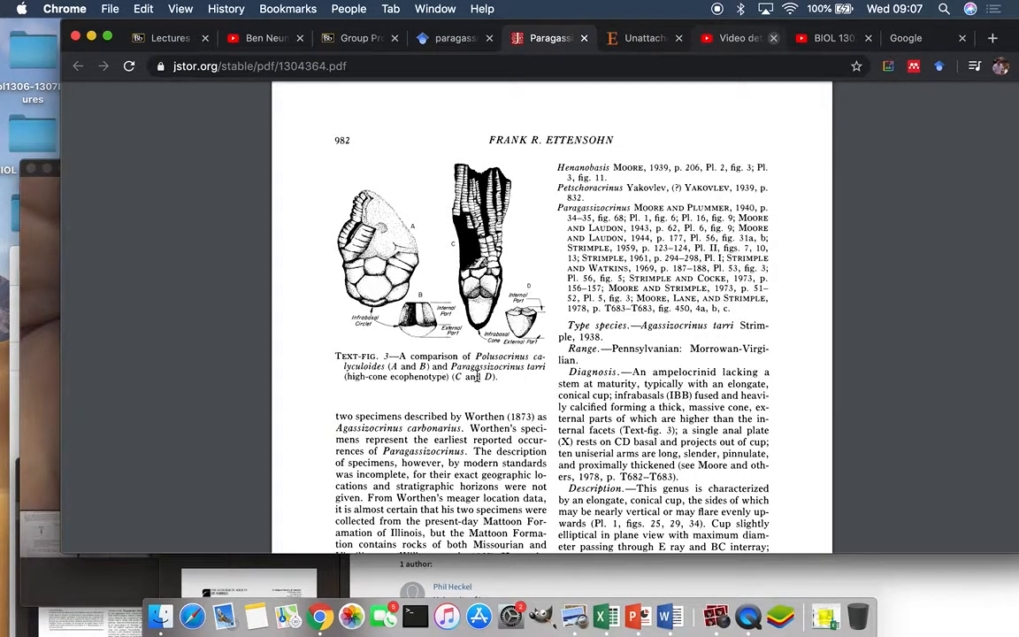
{"action": "mouse_move", "coordinate": [555, 369]}
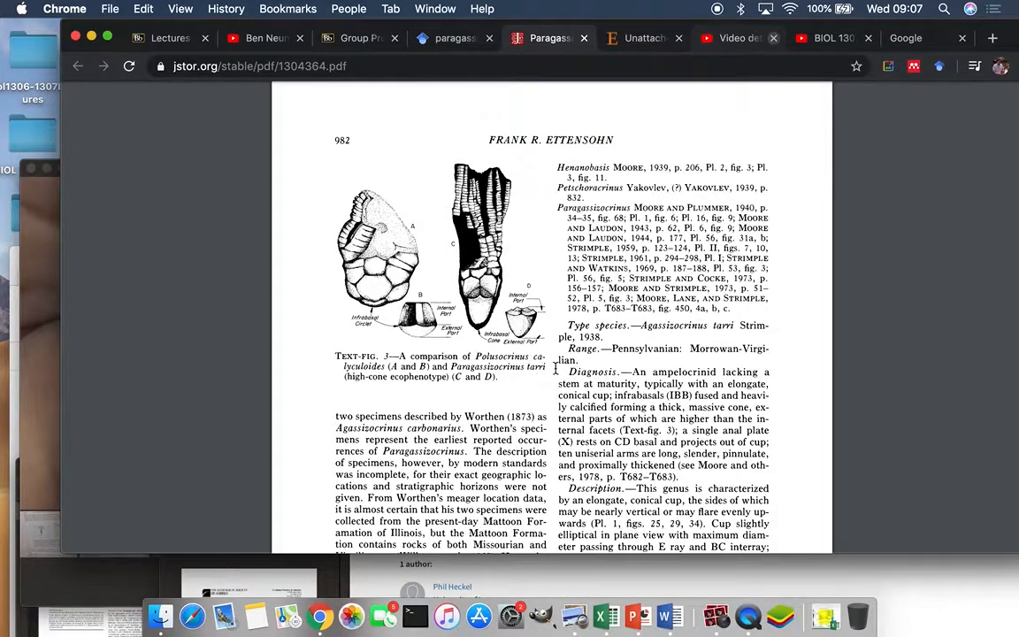
{"action": "mouse_move", "coordinate": [422, 343]}
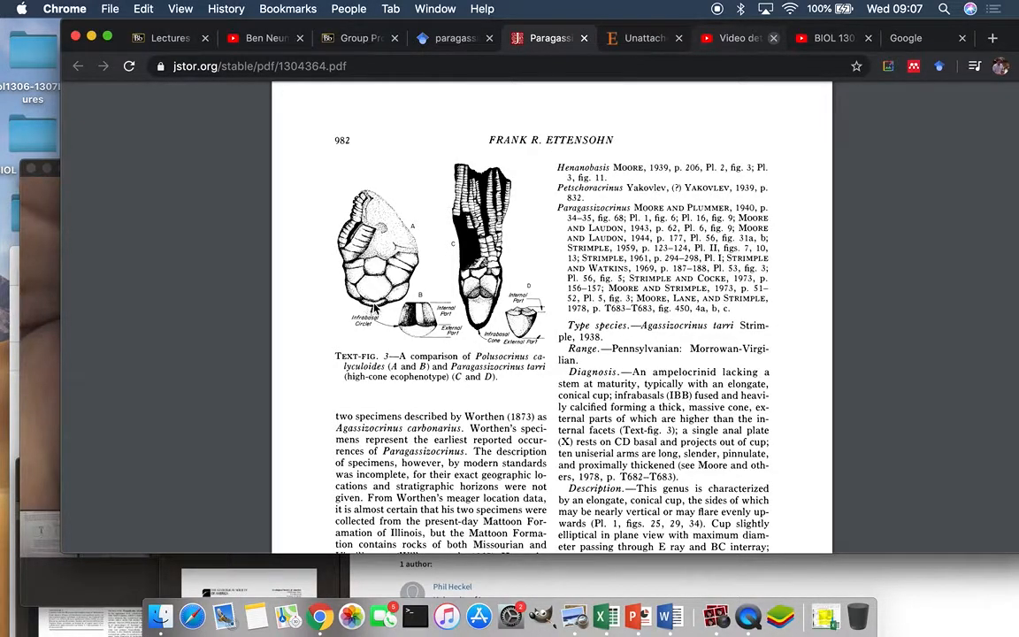
{"action": "mouse_move", "coordinate": [546, 342]}
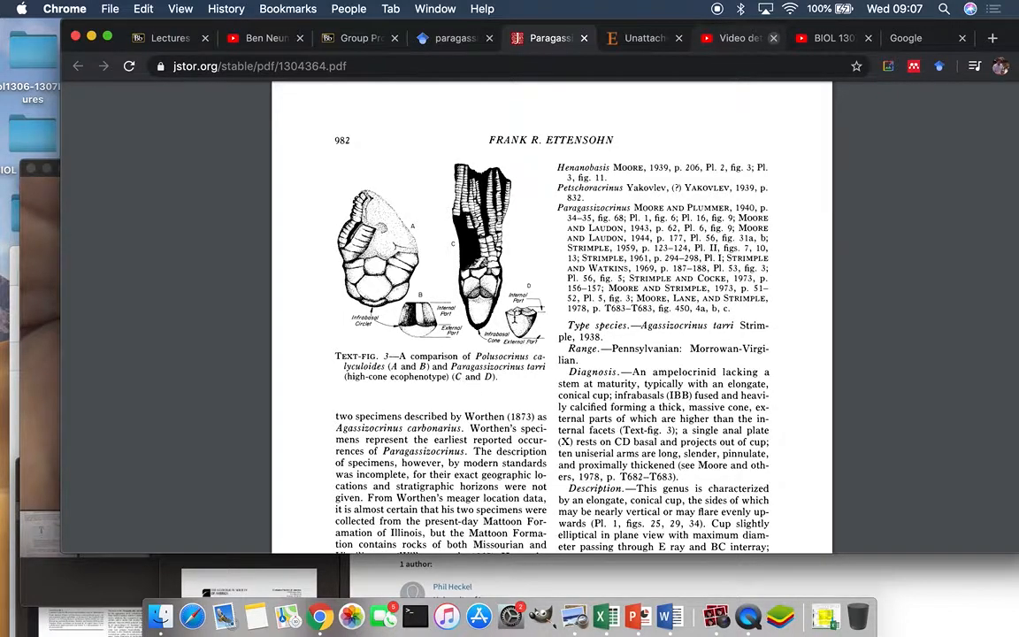
Scroll past Text-fig. 4's cone-shape photos to page 984 and the Plate 1 explanation
{"action": "scroll", "scroll_direction": "down", "scroll_amount": 3}
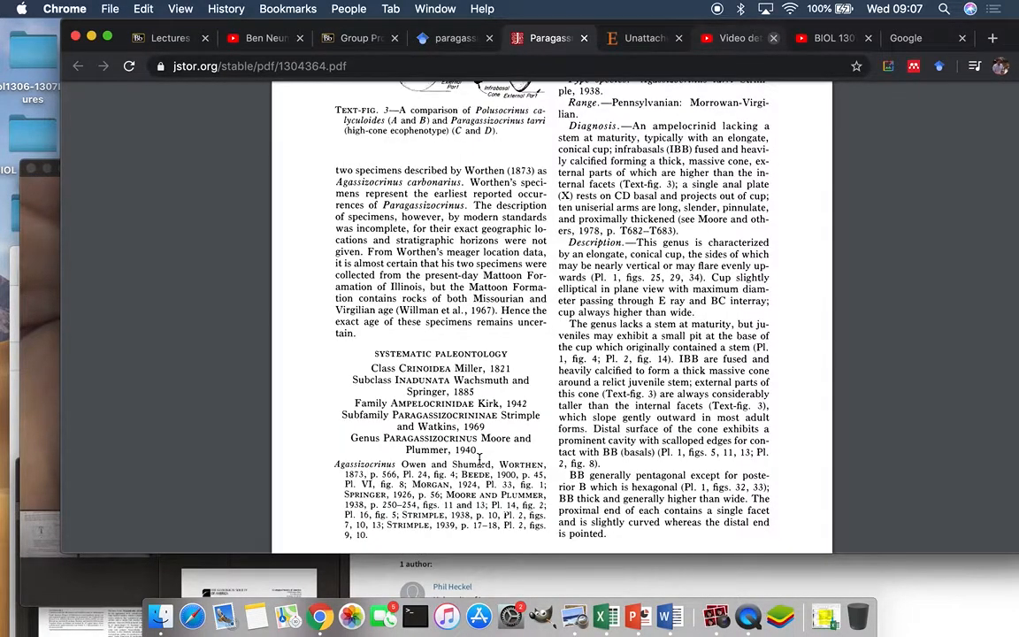
{"action": "scroll", "scroll_direction": "down", "scroll_amount": 3}
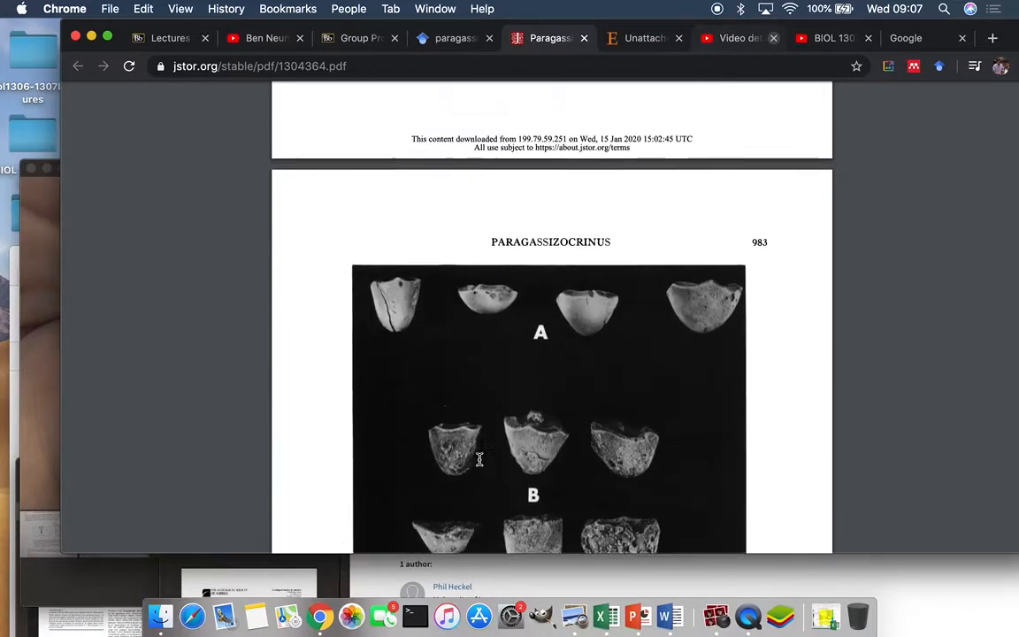
{"action": "scroll", "scroll_direction": "down", "scroll_amount": 3}
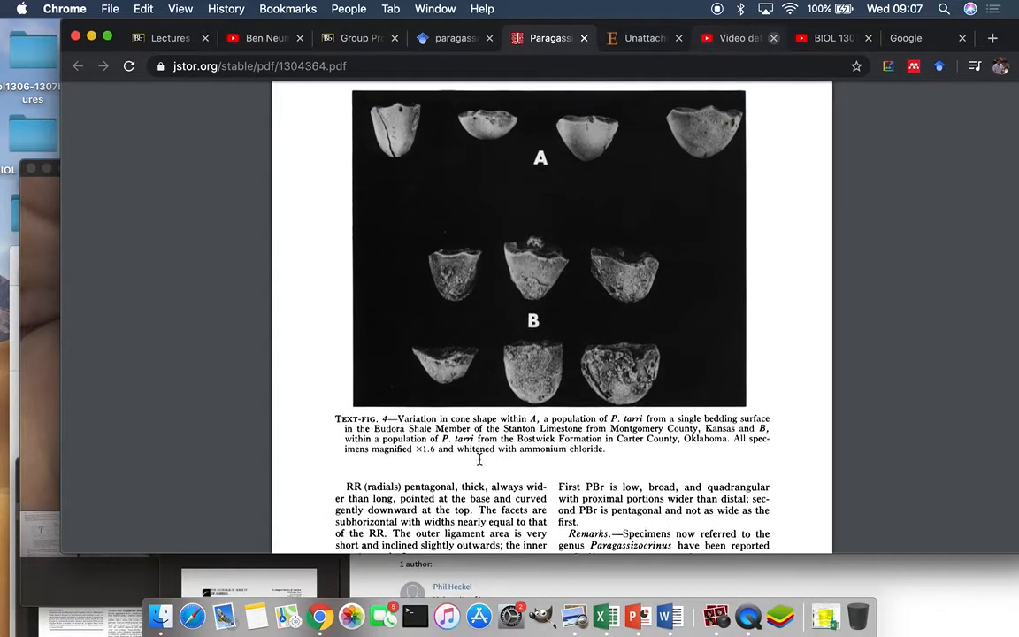
{"action": "scroll", "scroll_direction": "up", "scroll_amount": 3}
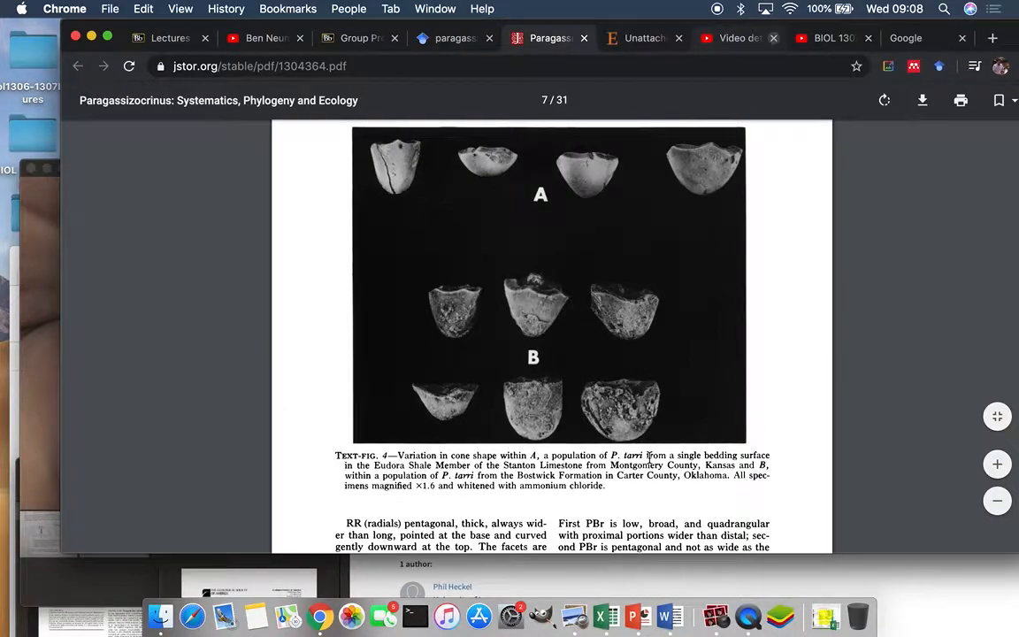
{"action": "mouse_move", "coordinate": [374, 170]}
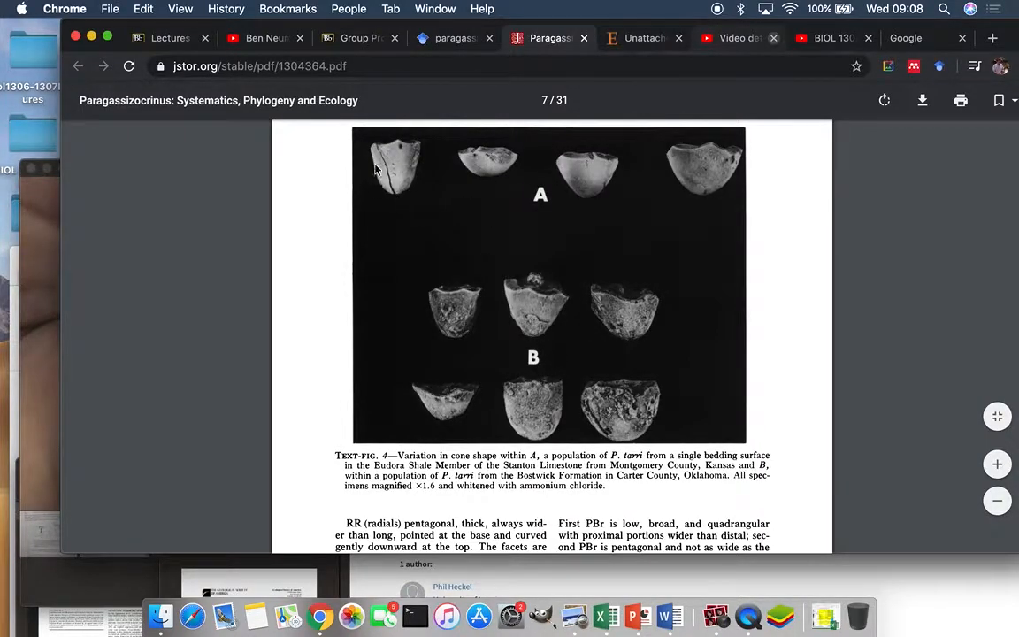
{"action": "mouse_move", "coordinate": [392, 203]}
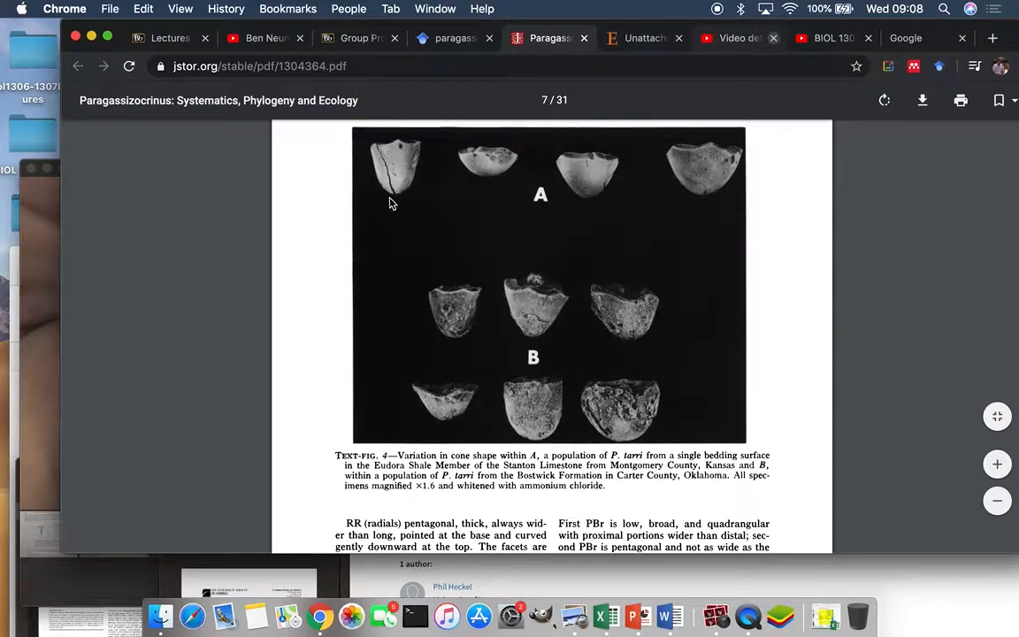
{"action": "mouse_move", "coordinate": [721, 211]}
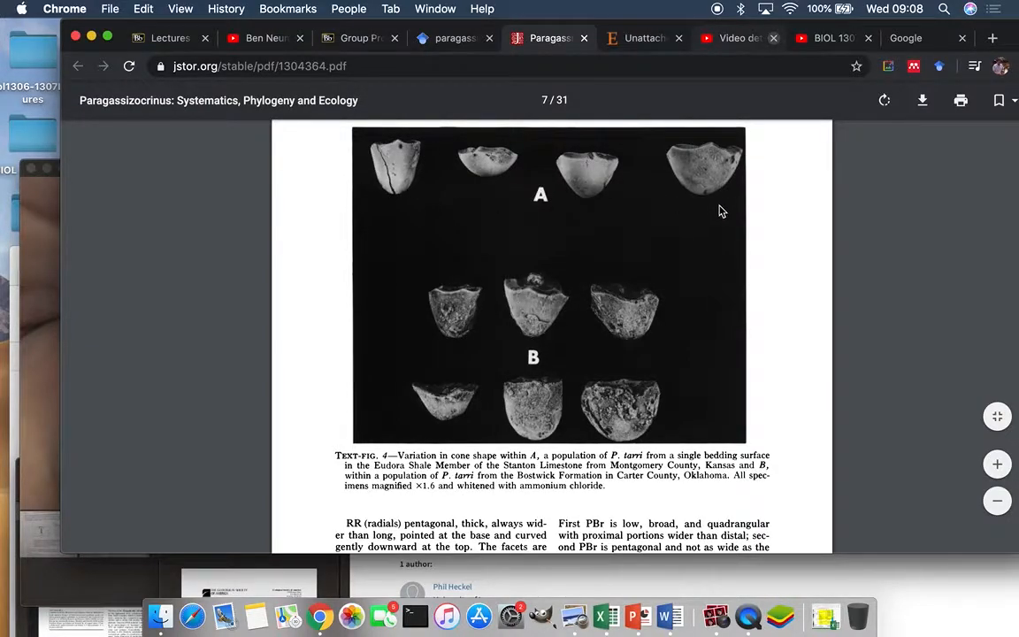
{"action": "mouse_move", "coordinate": [548, 159]}
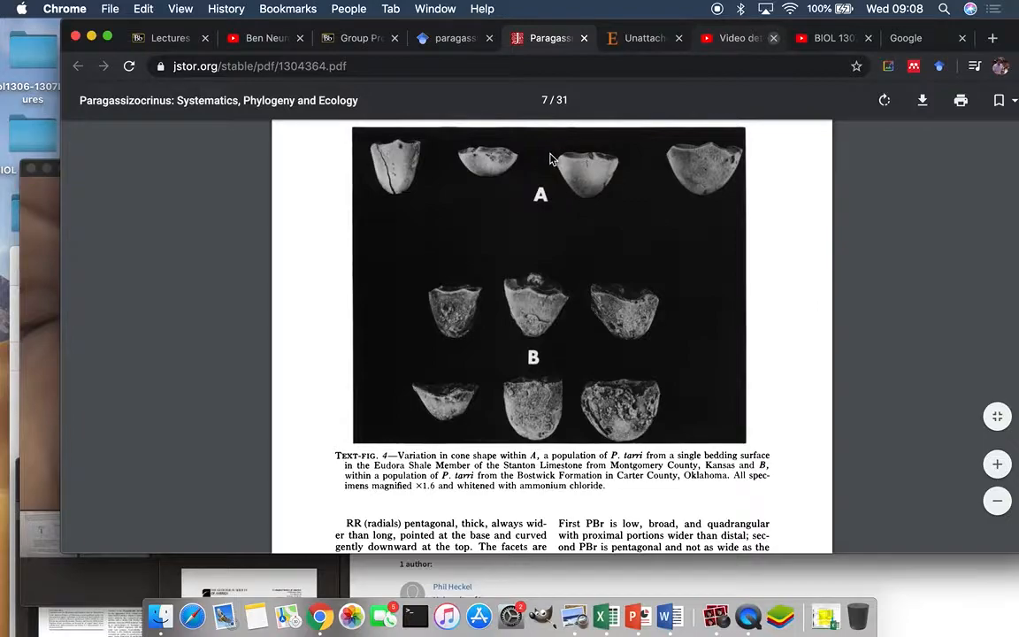
{"action": "mouse_move", "coordinate": [468, 168]}
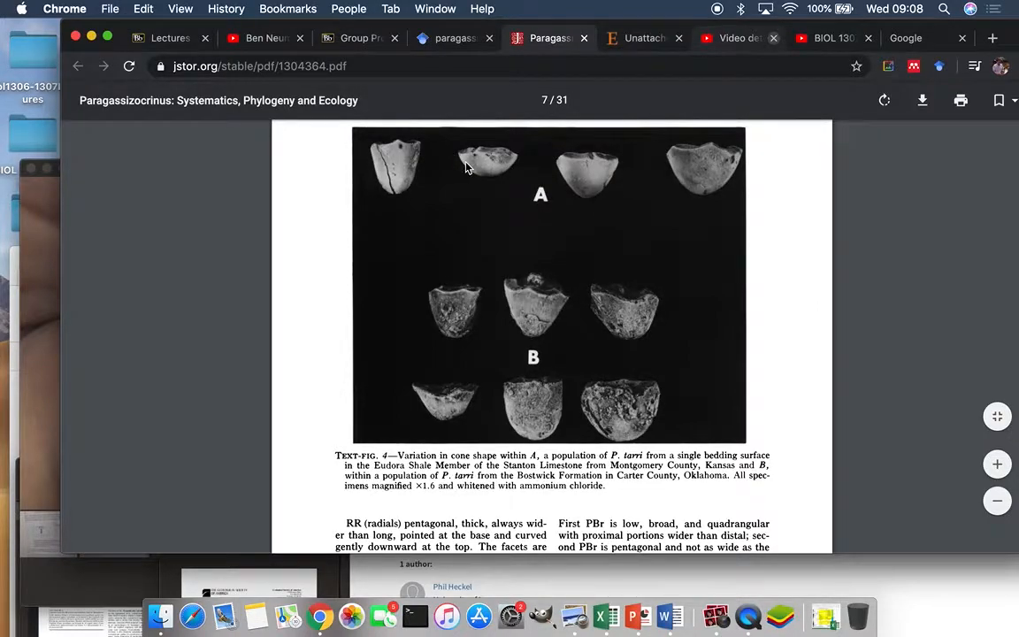
{"action": "scroll", "scroll_direction": "down", "scroll_amount": 3}
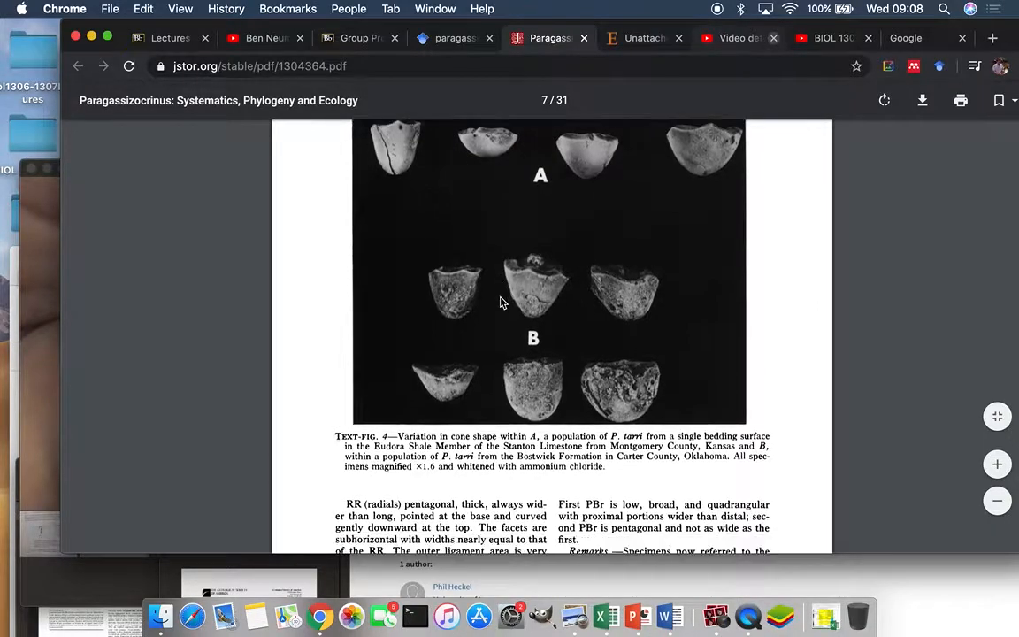
{"action": "scroll", "scroll_direction": "down", "scroll_amount": 3}
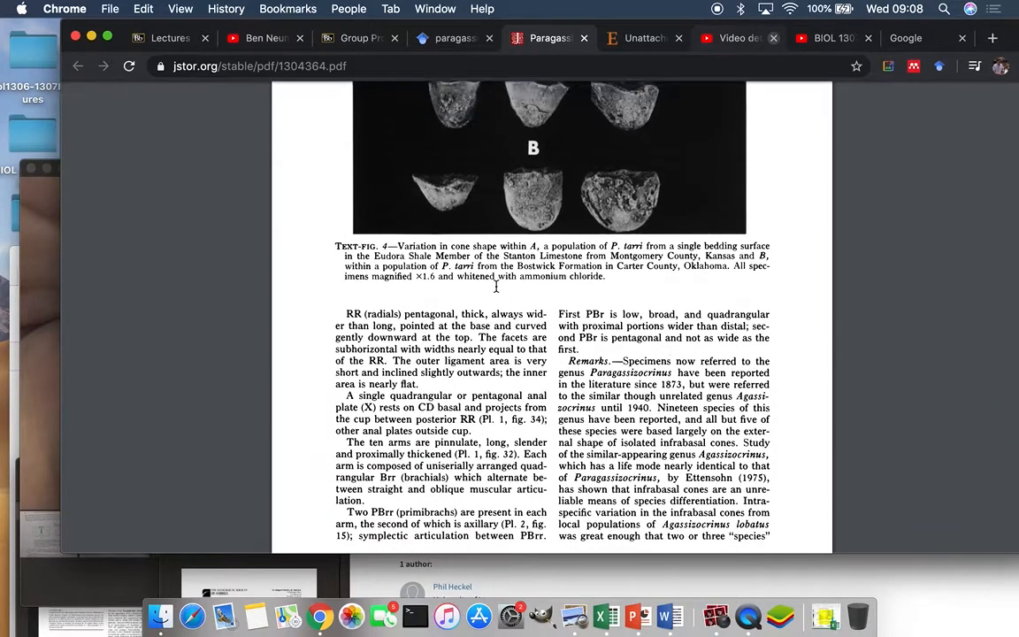
{"action": "scroll", "scroll_direction": "up", "scroll_amount": 3}
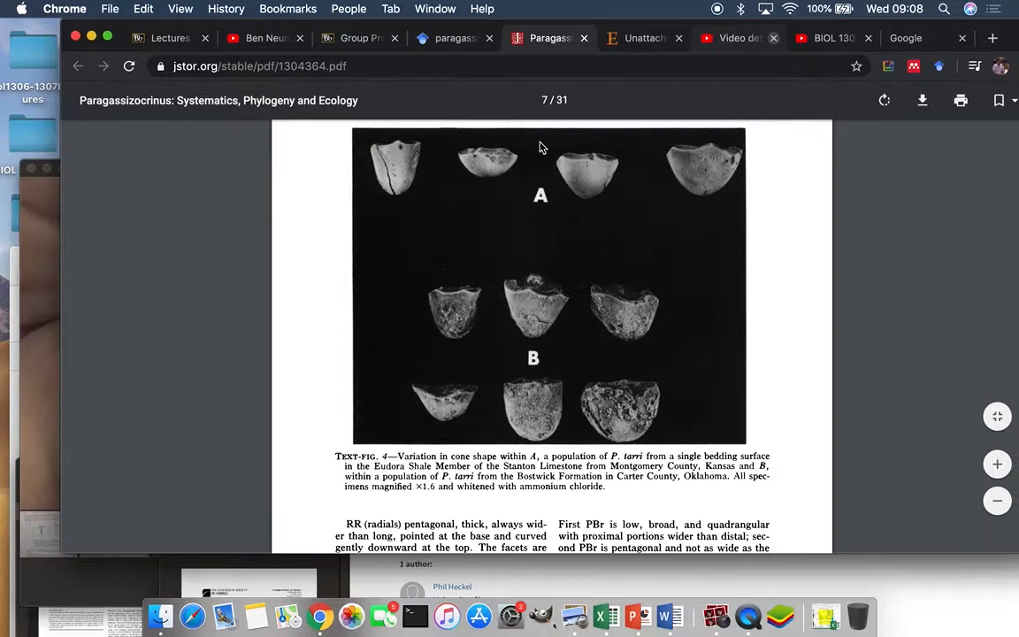
{"action": "mouse_move", "coordinate": [469, 170]}
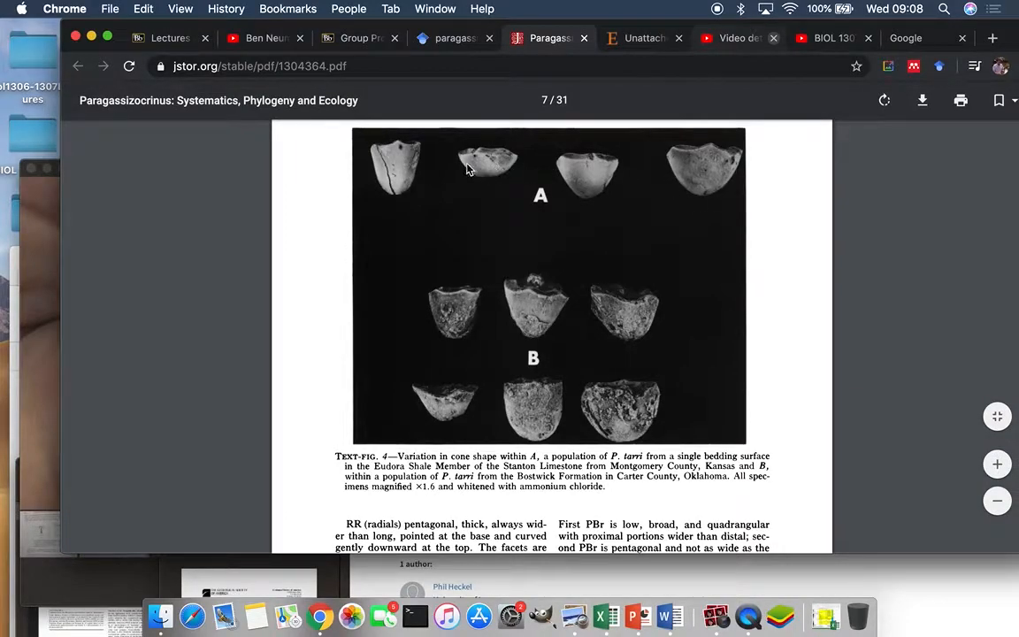
{"action": "mouse_move", "coordinate": [450, 161]}
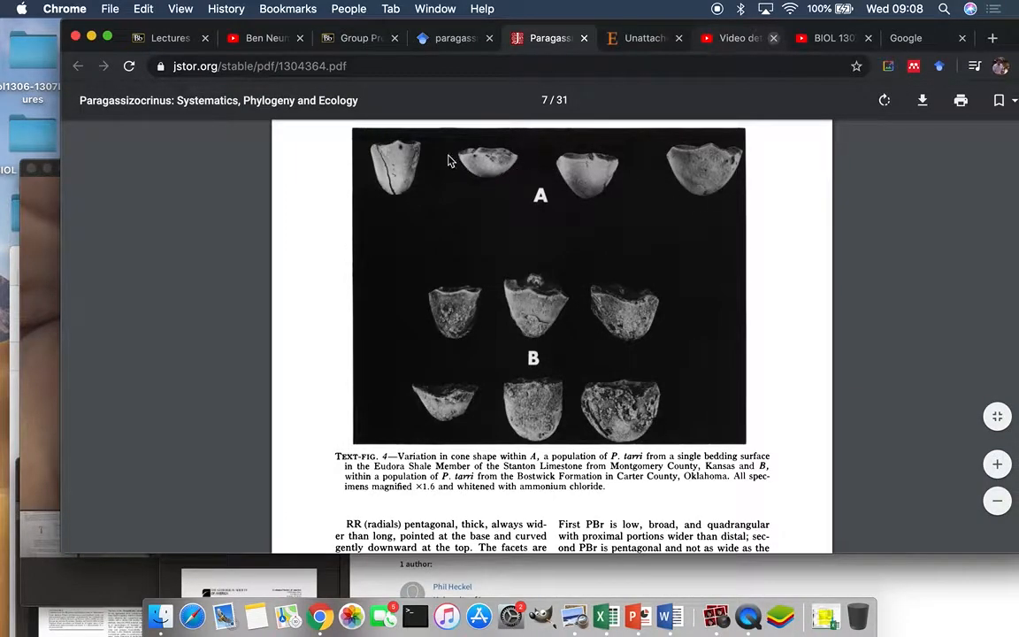
{"action": "mouse_move", "coordinate": [509, 171]}
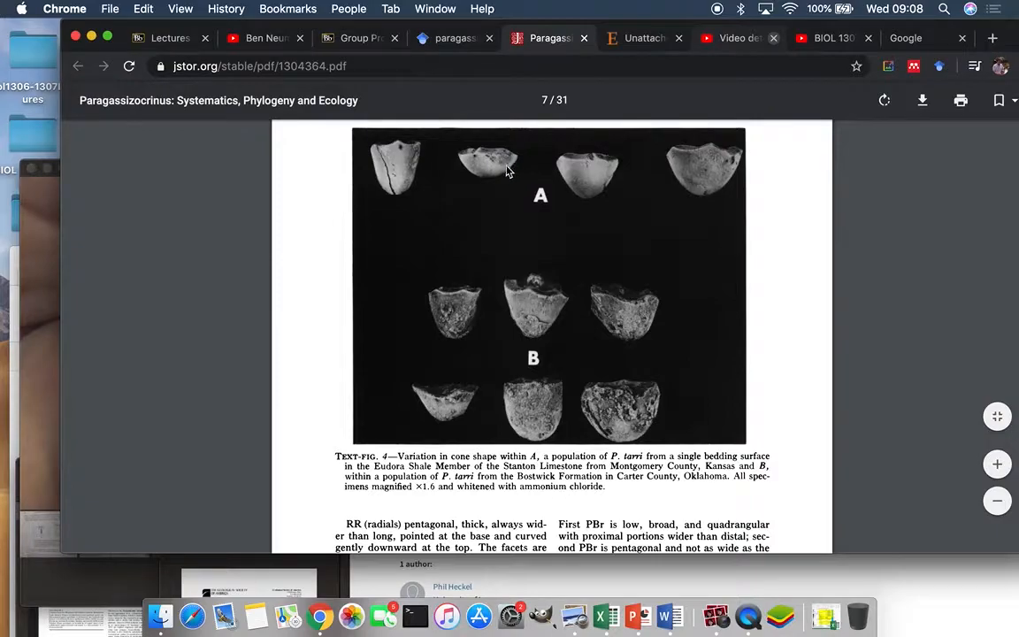
{"action": "mouse_move", "coordinate": [404, 183]}
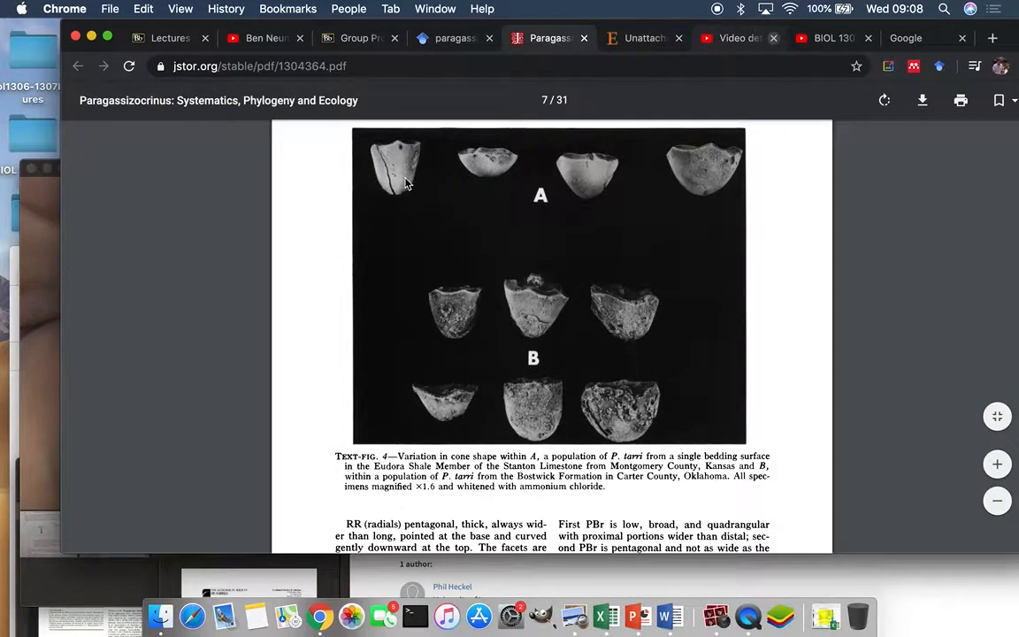
{"action": "mouse_move", "coordinate": [371, 150]}
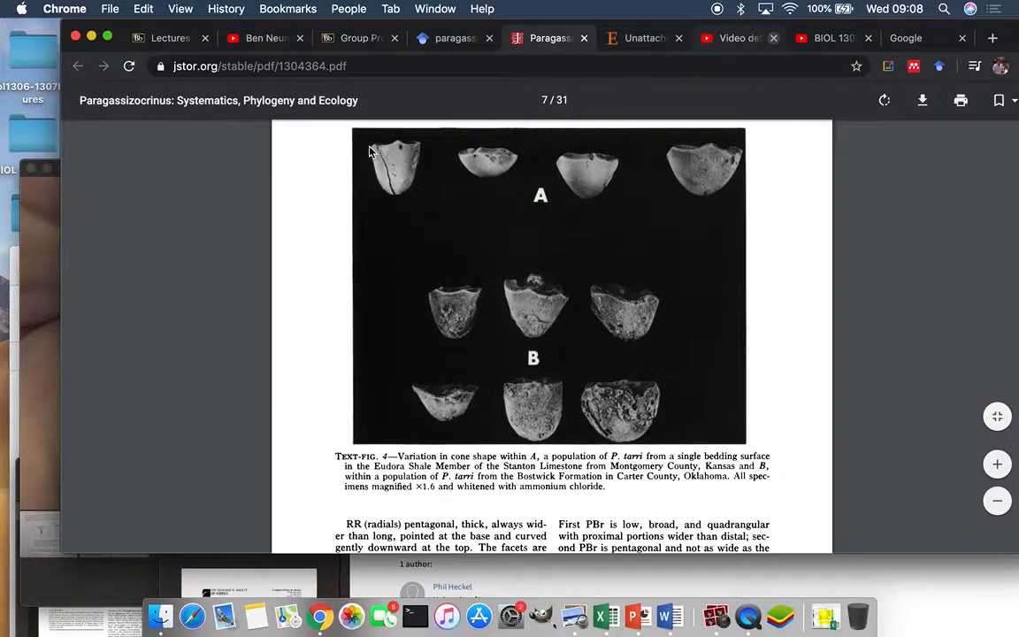
{"action": "mouse_move", "coordinate": [393, 228]}
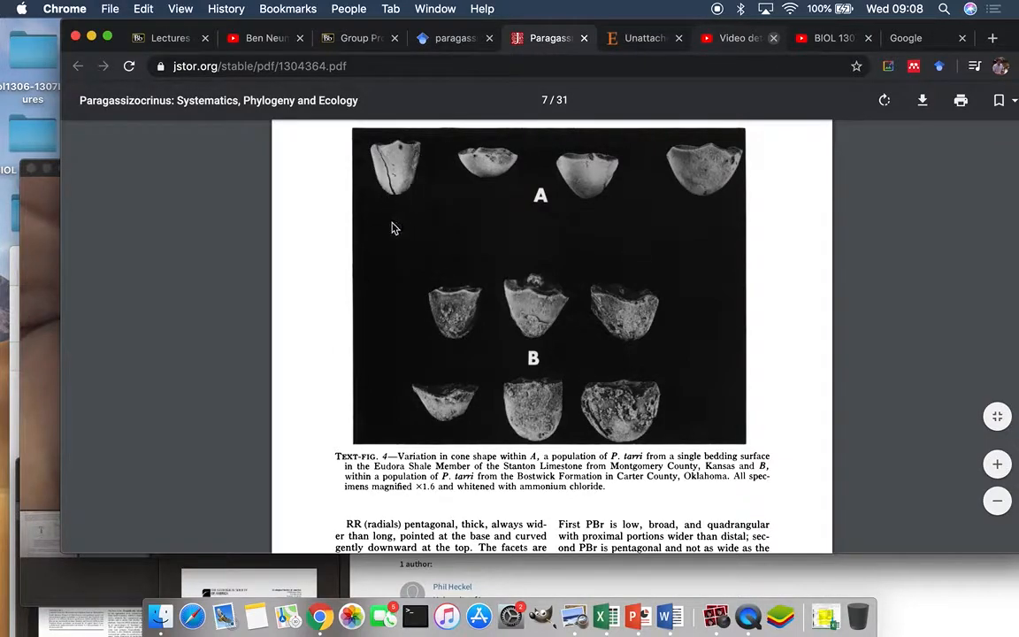
{"action": "mouse_move", "coordinate": [713, 200]}
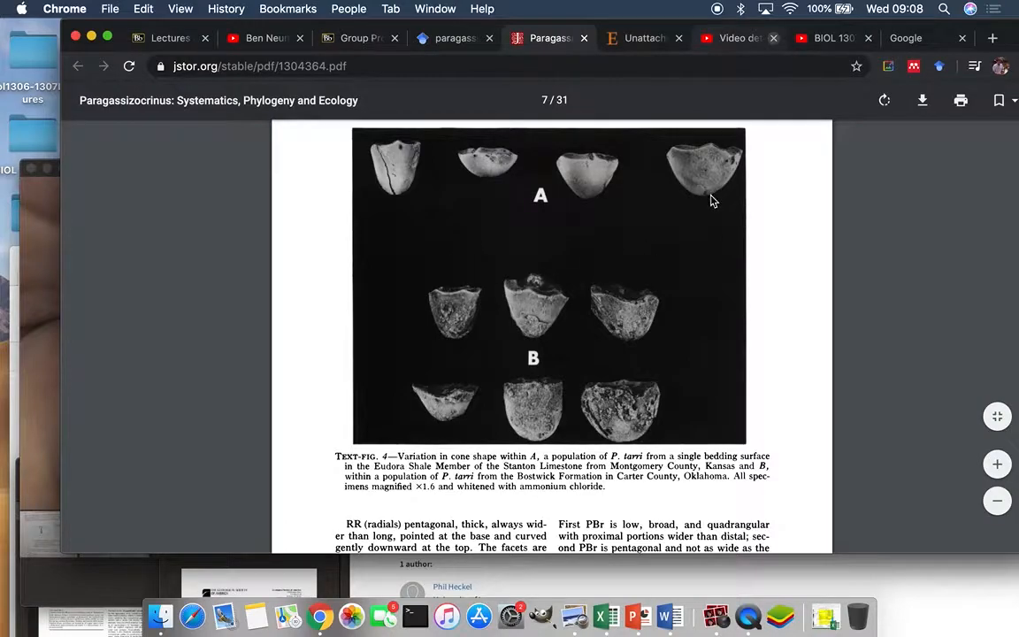
{"action": "mouse_move", "coordinate": [725, 182]}
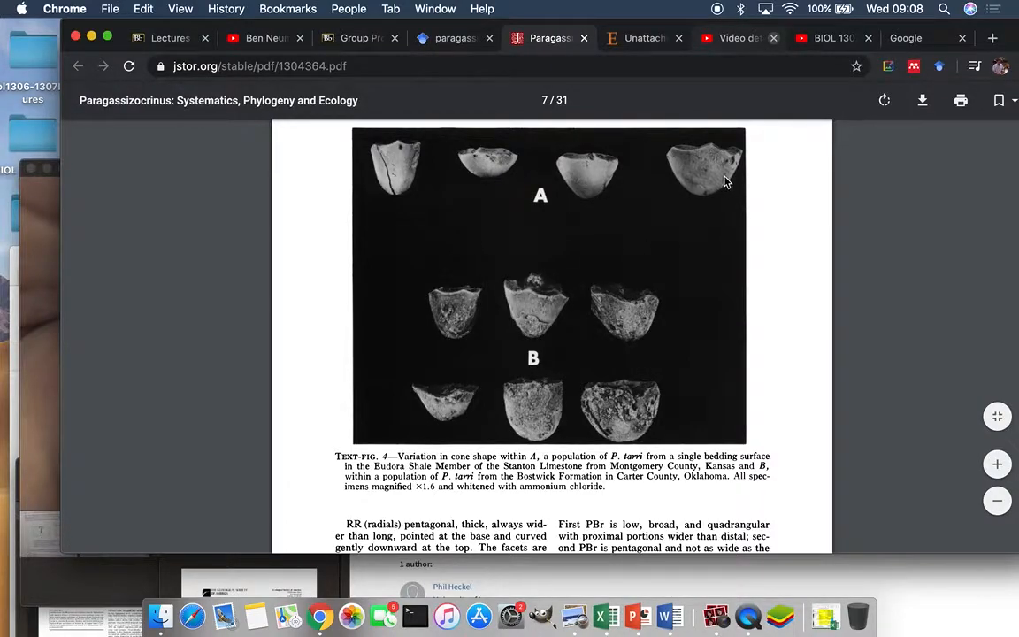
{"action": "mouse_move", "coordinate": [672, 175]}
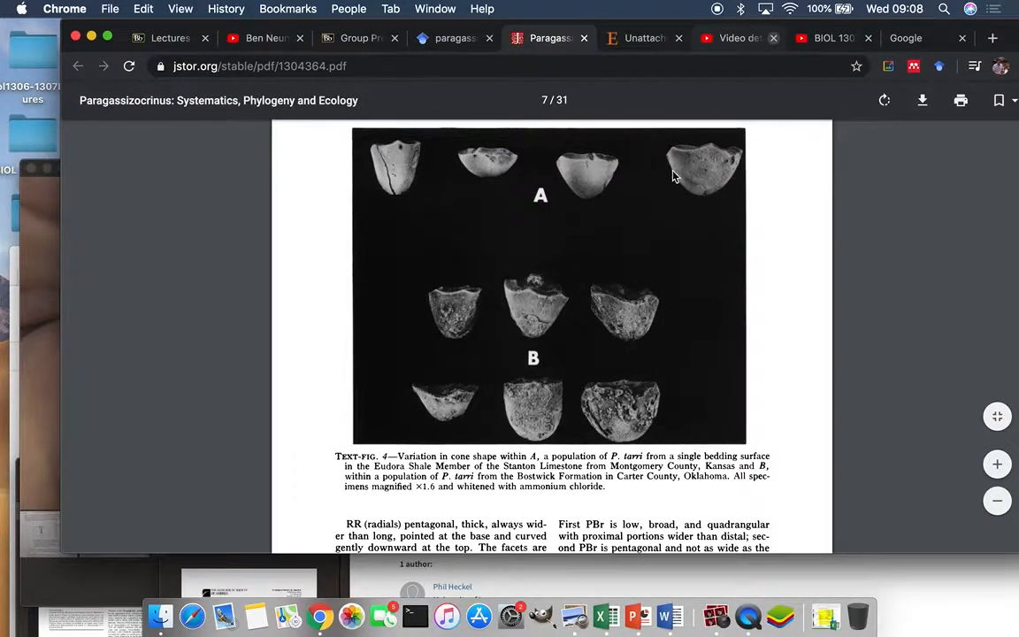
{"action": "mouse_move", "coordinate": [469, 256]}
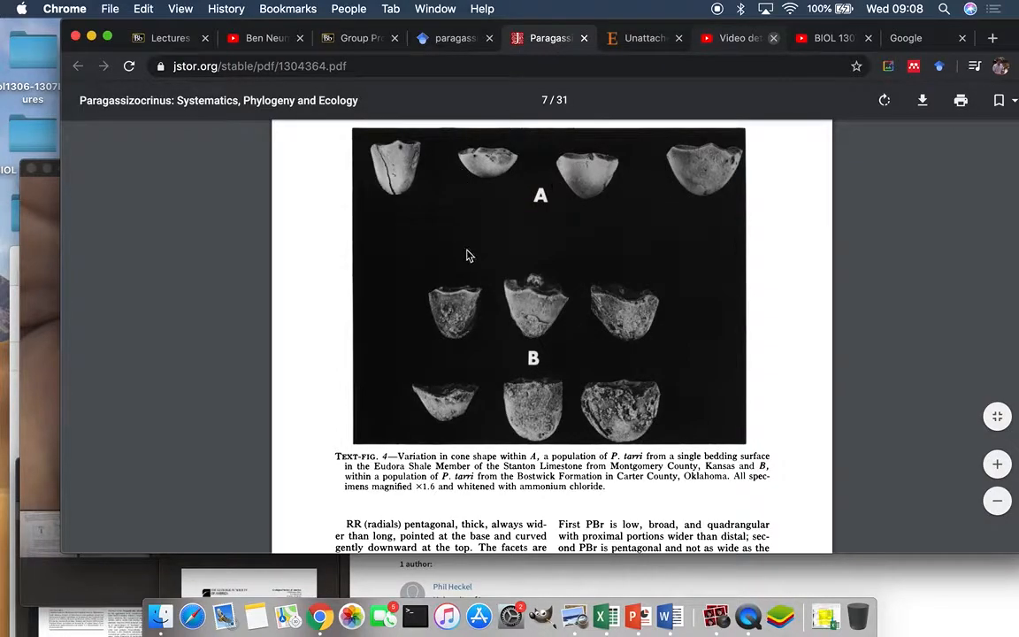
{"action": "scroll", "scroll_direction": "down", "scroll_amount": 3}
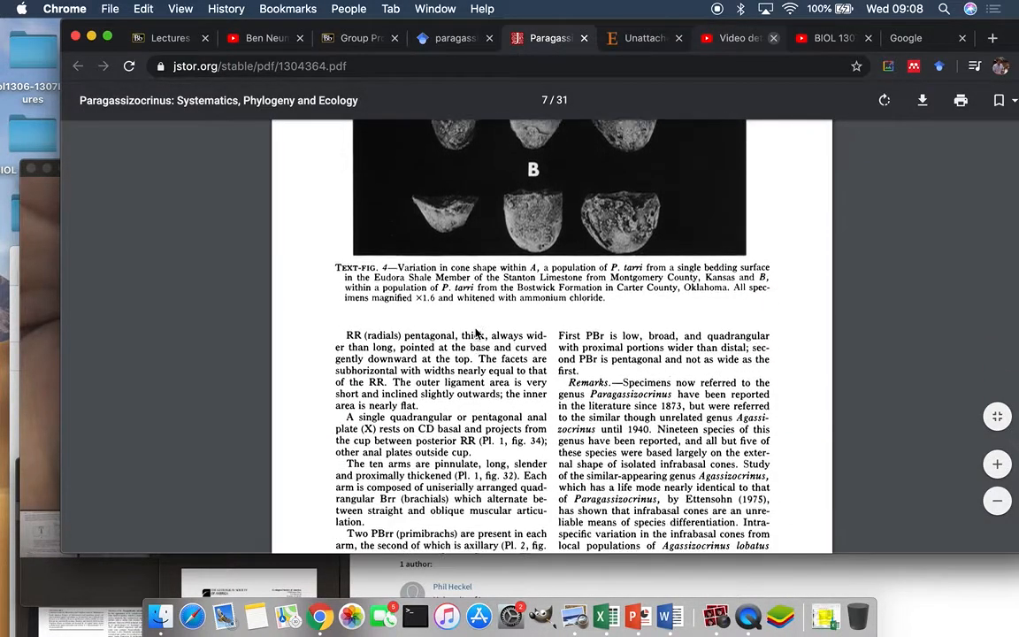
{"action": "scroll", "scroll_direction": "down", "scroll_amount": 3}
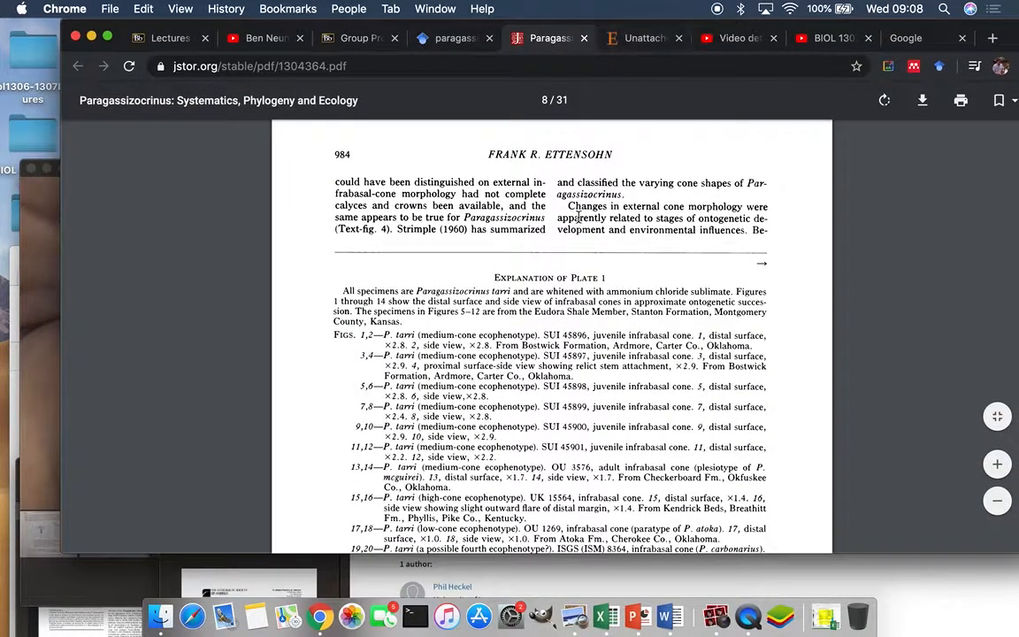
Return to the Blackboard Group Project instructions describing the Ecology section's Google Scholar requirement
{"action": "left_click", "coordinate": [353, 38]}
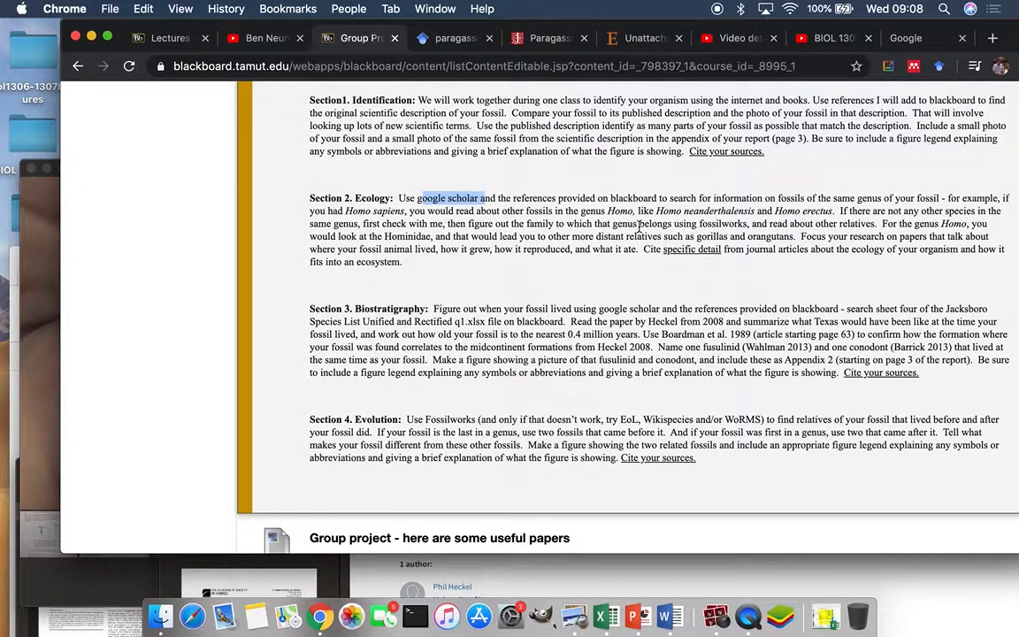
{"action": "mouse_move", "coordinate": [796, 211]}
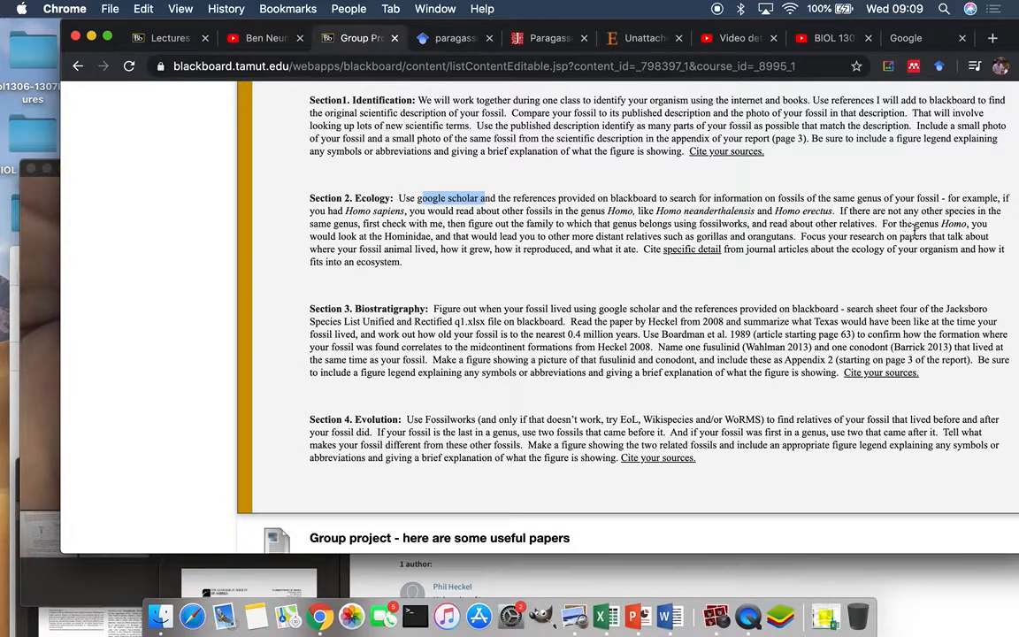
{"action": "mouse_move", "coordinate": [703, 259]}
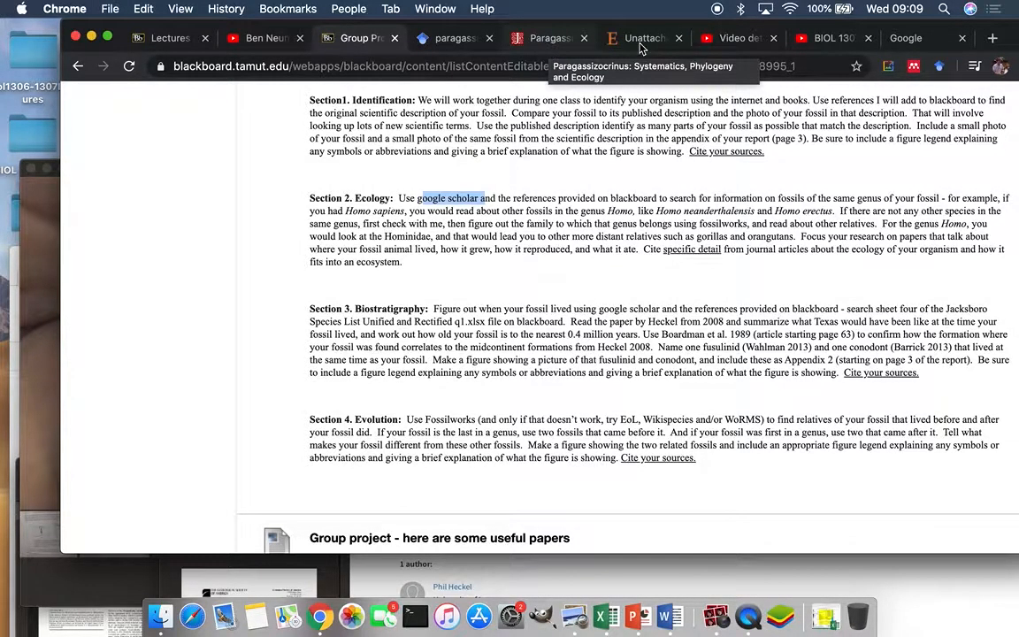
Open the stemless crinoids article, glance back at the Paragassizocrinus paper, then return
{"action": "left_click", "coordinate": [641, 38]}
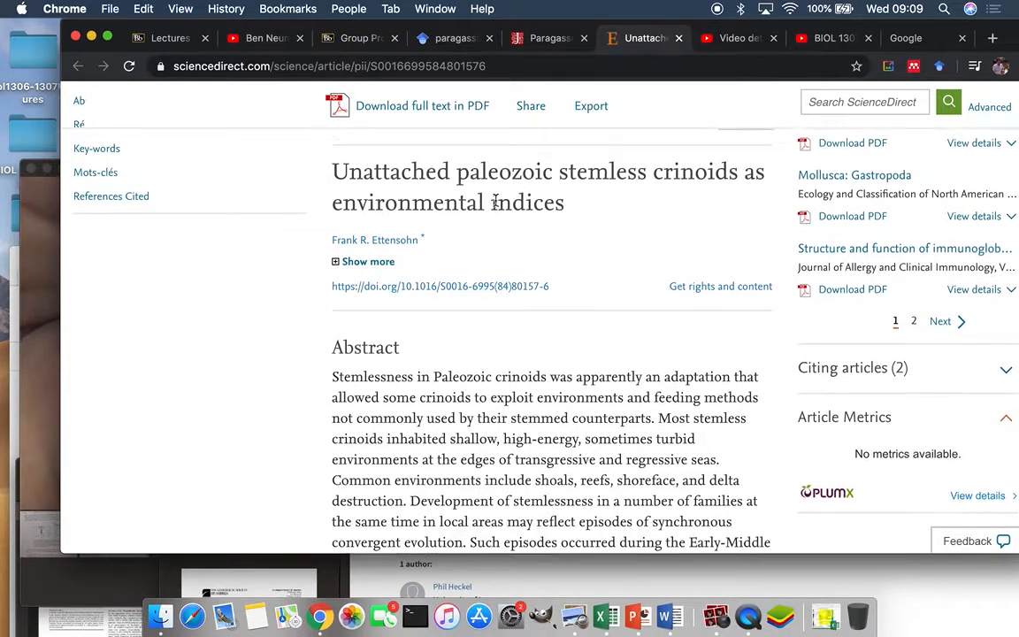
{"action": "scroll", "scroll_direction": "down", "scroll_amount": 3}
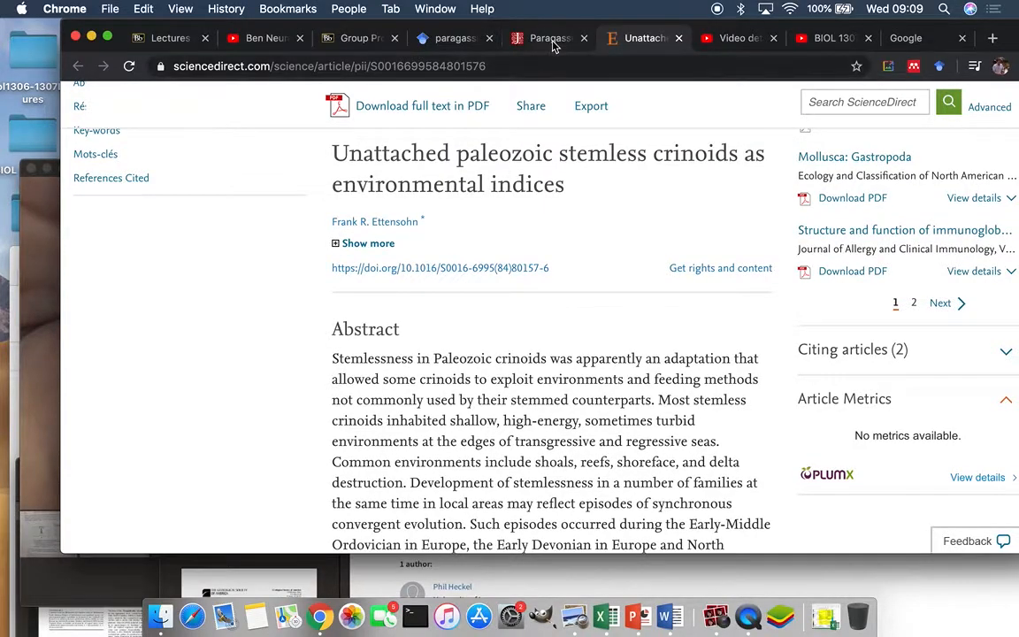
{"action": "left_click", "coordinate": [548, 38]}
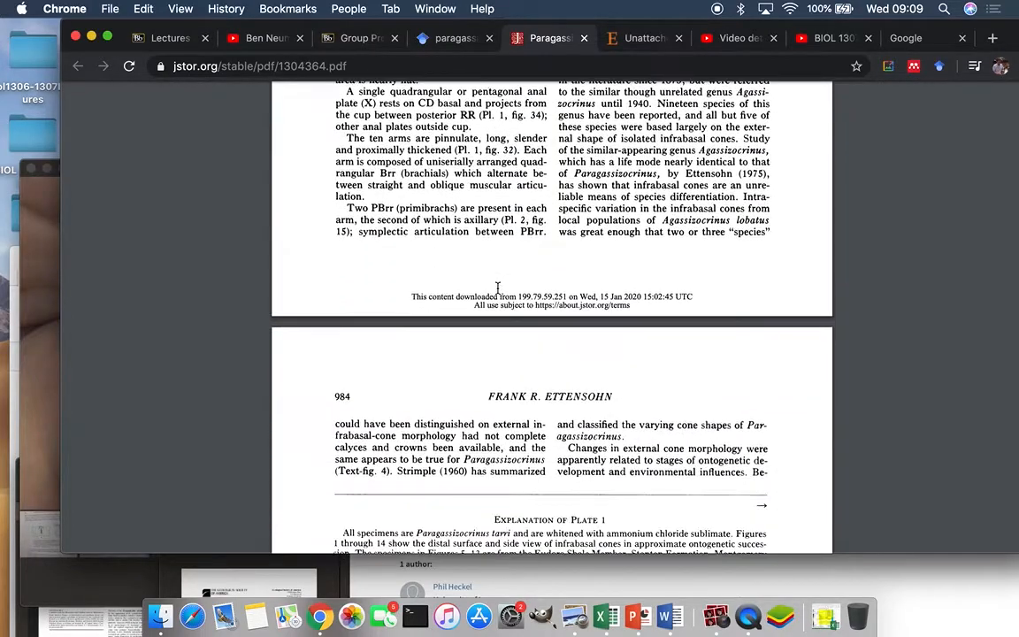
{"action": "scroll", "scroll_direction": "up", "scroll_amount": 3}
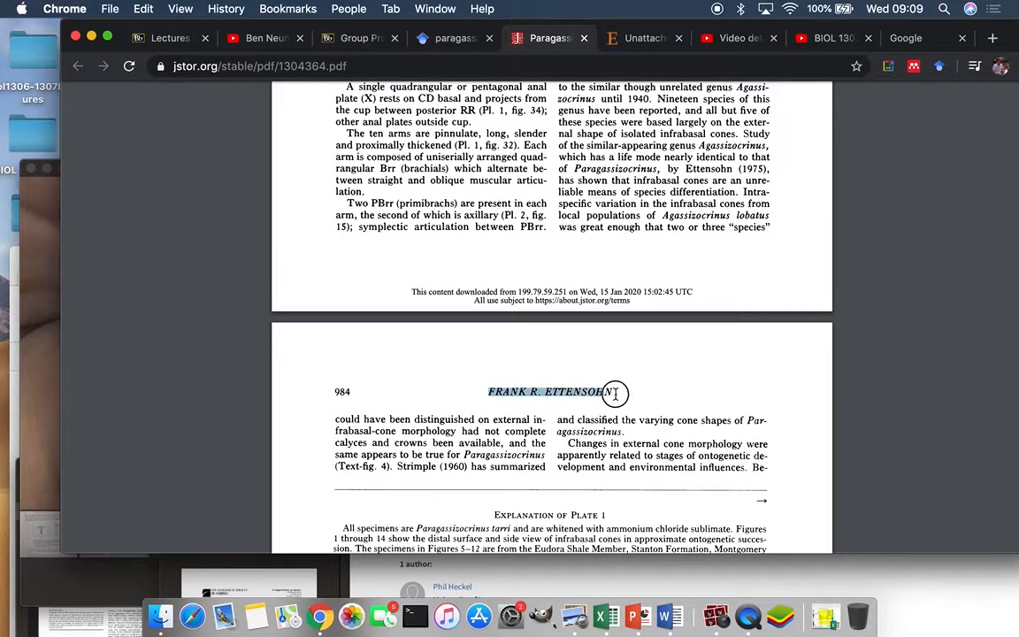
{"action": "left_click", "coordinate": [644, 38]}
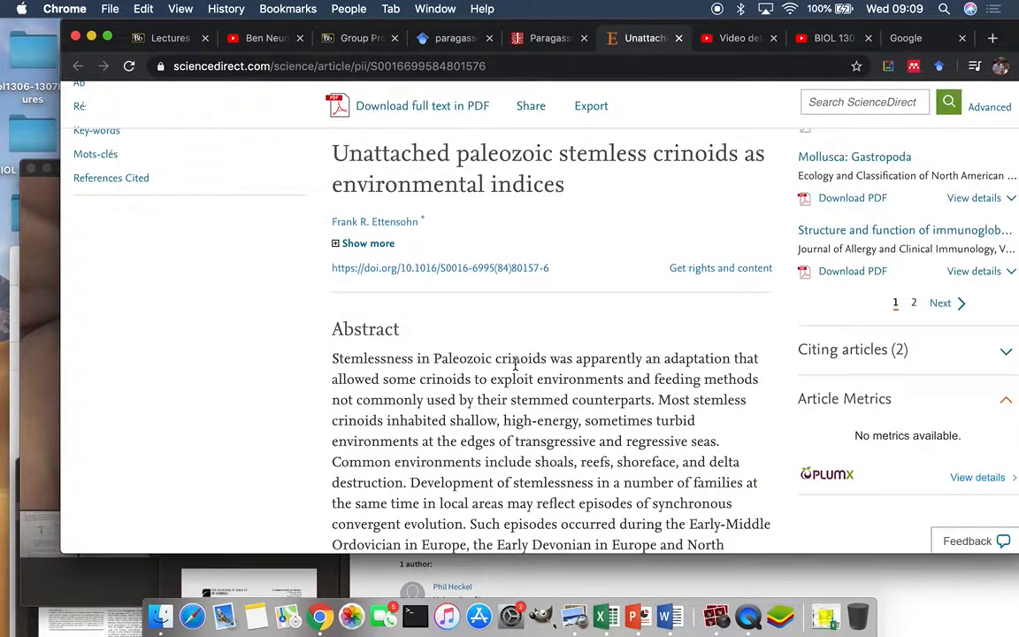
{"action": "mouse_move", "coordinate": [379, 362]}
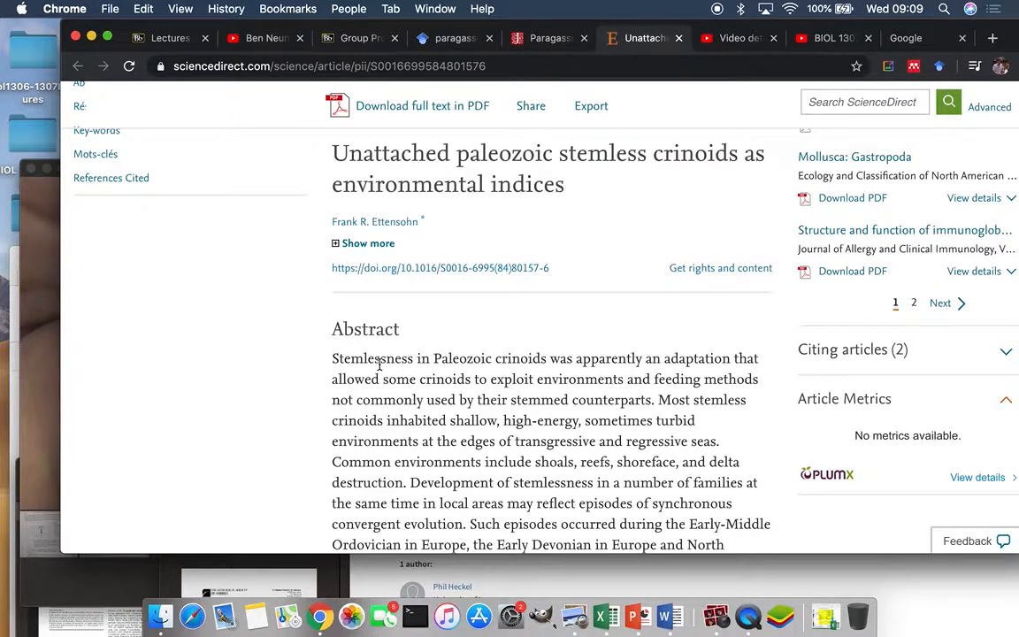
Scroll through the article's Abstract, Résumé and Key-words down to the PDF preview
{"action": "scroll", "scroll_direction": "down", "scroll_amount": 3}
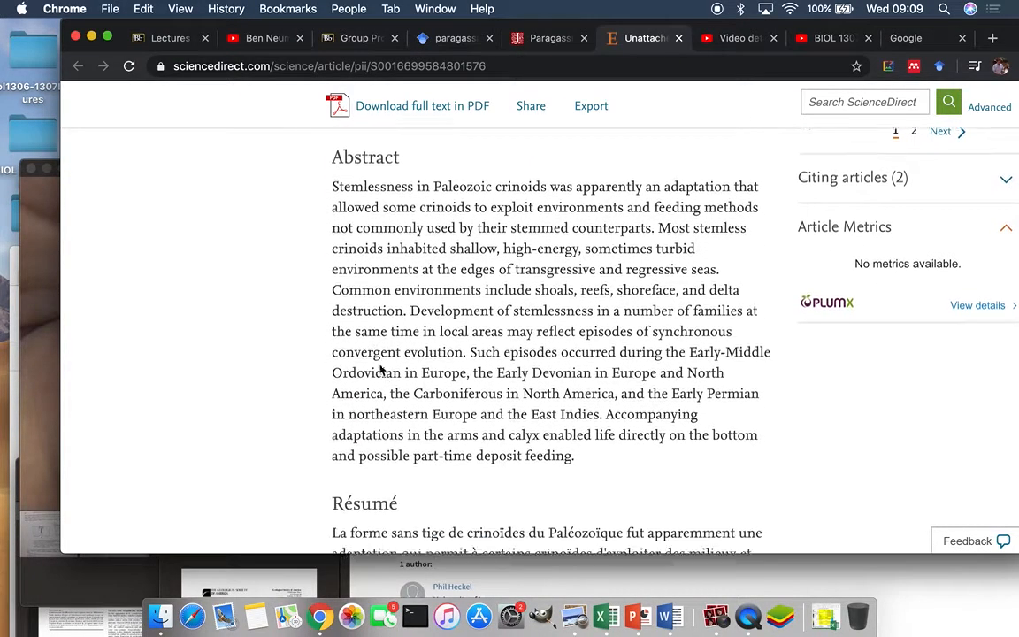
{"action": "scroll", "scroll_direction": "down", "scroll_amount": 3}
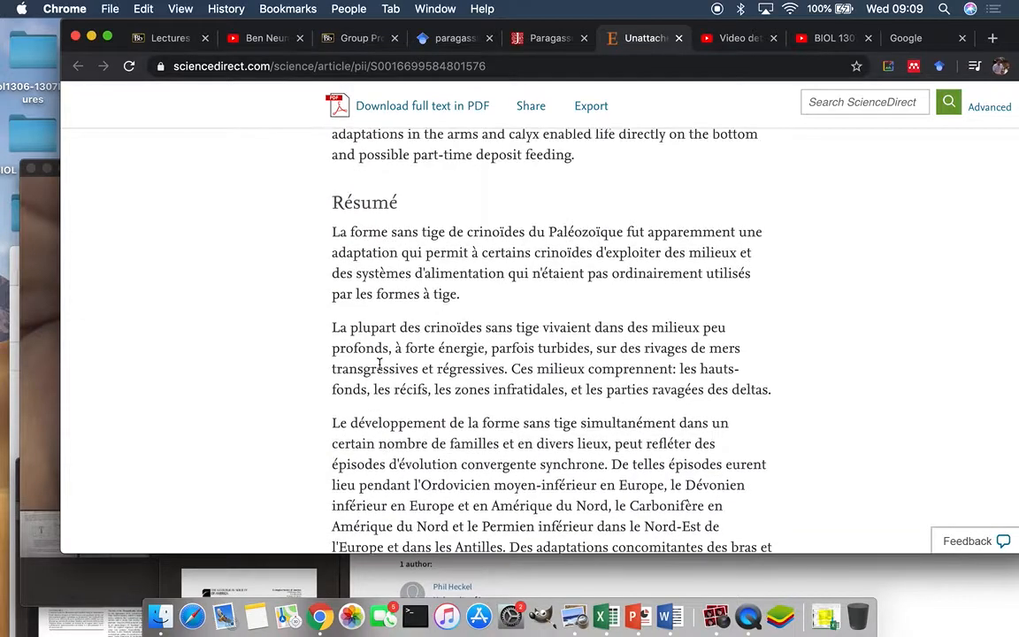
{"action": "scroll", "scroll_direction": "down", "scroll_amount": 3}
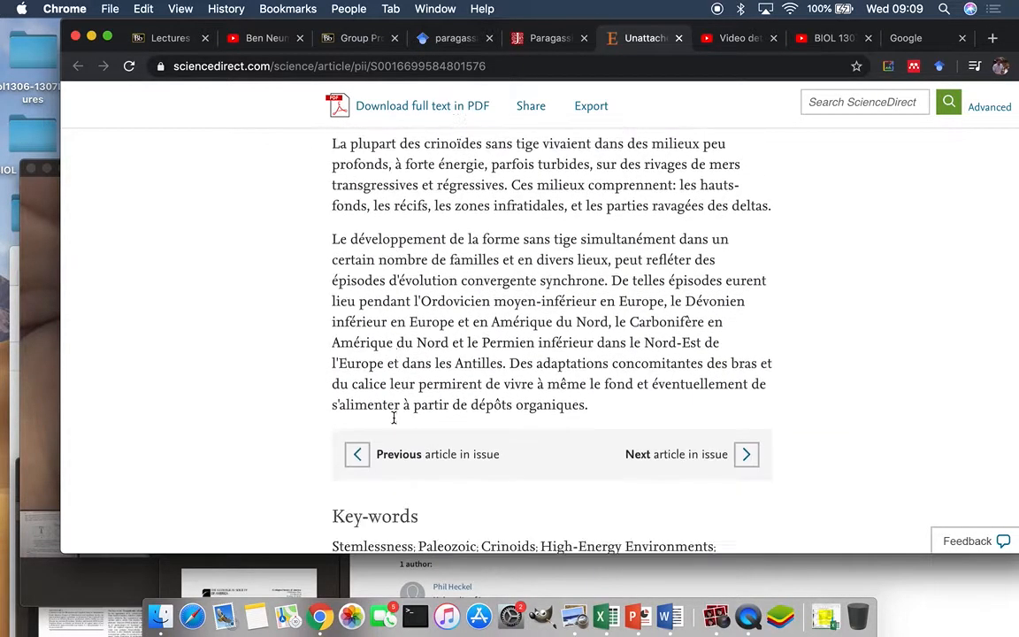
{"action": "scroll", "scroll_direction": "down", "scroll_amount": 3}
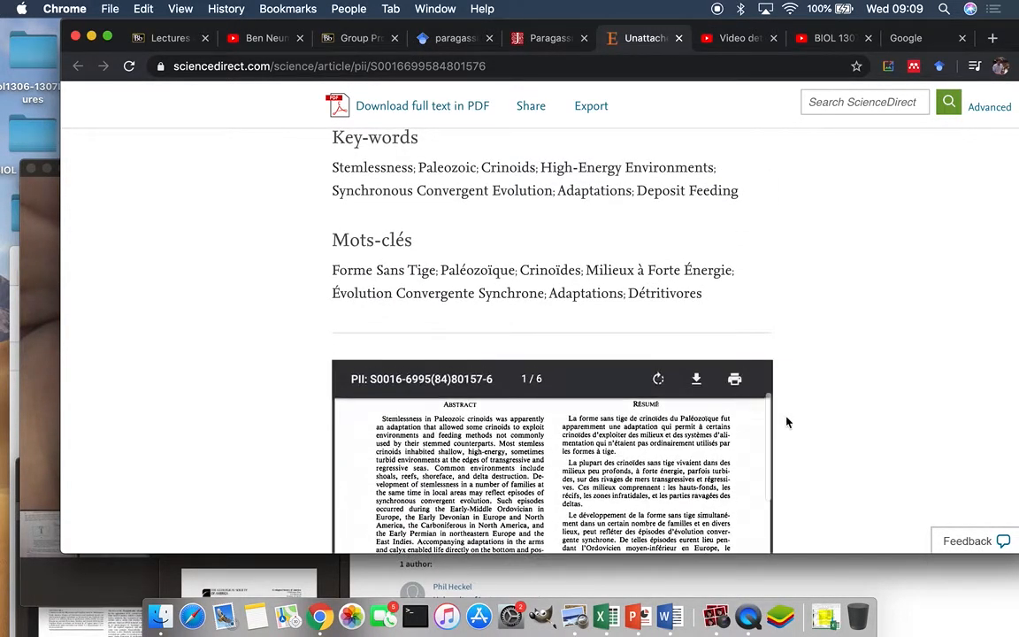
Scroll past Fig. 1, the chart of stemless crinoid genera, toward the OCCURRENCES heading
{"action": "scroll", "scroll_direction": "down", "scroll_amount": 3}
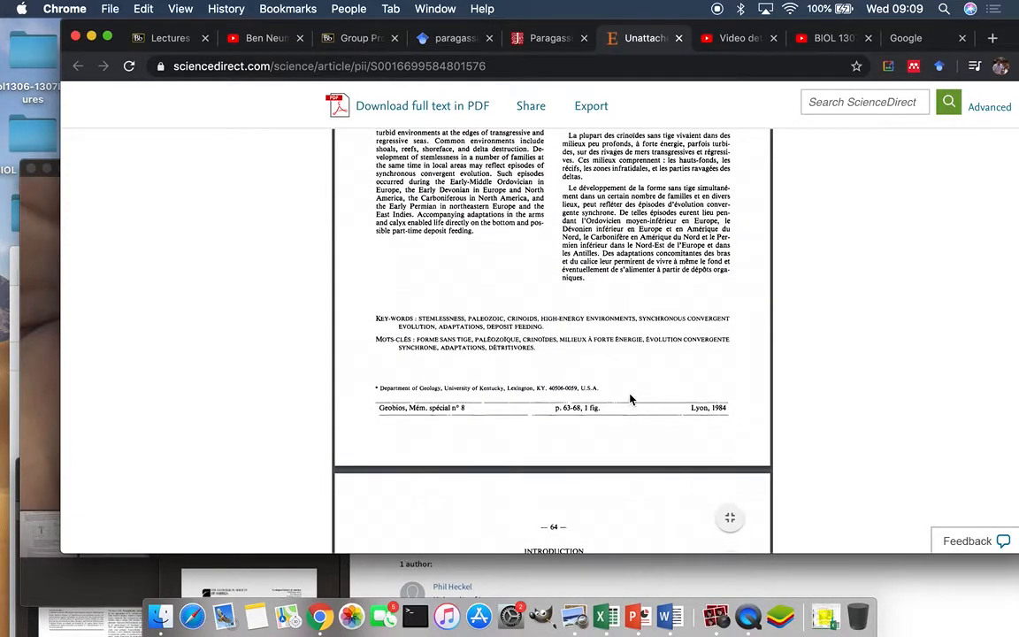
{"action": "scroll", "scroll_direction": "down", "scroll_amount": 3}
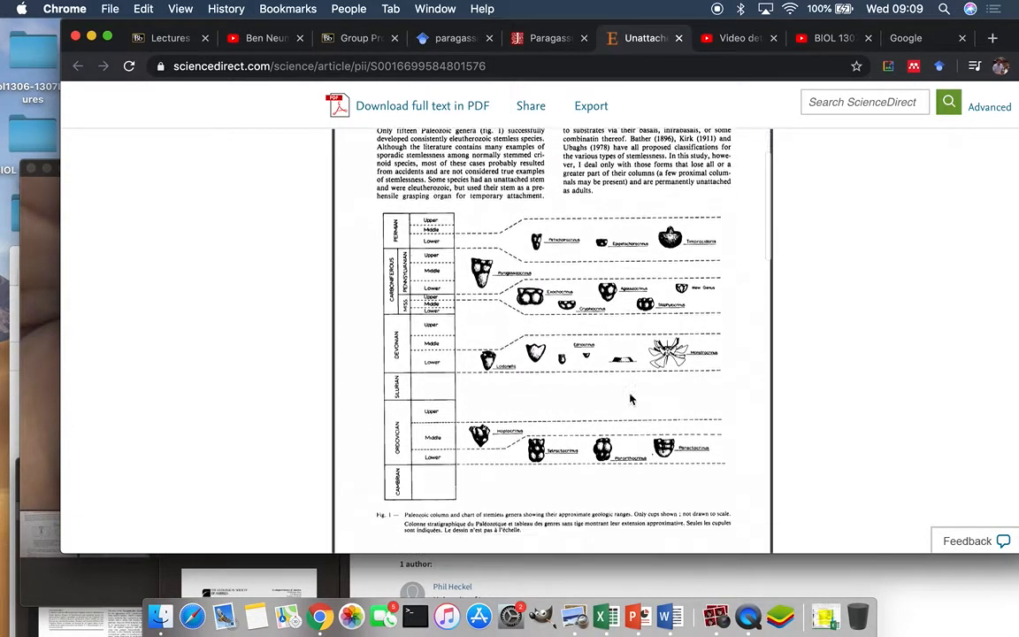
{"action": "scroll", "scroll_direction": "down", "scroll_amount": 3}
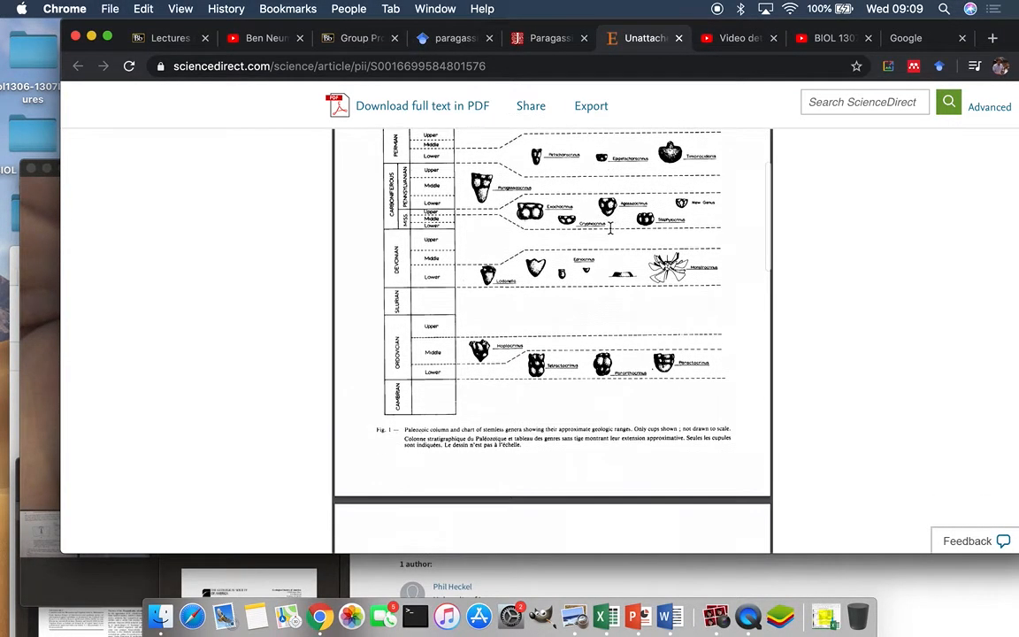
{"action": "scroll", "scroll_direction": "up", "scroll_amount": 3}
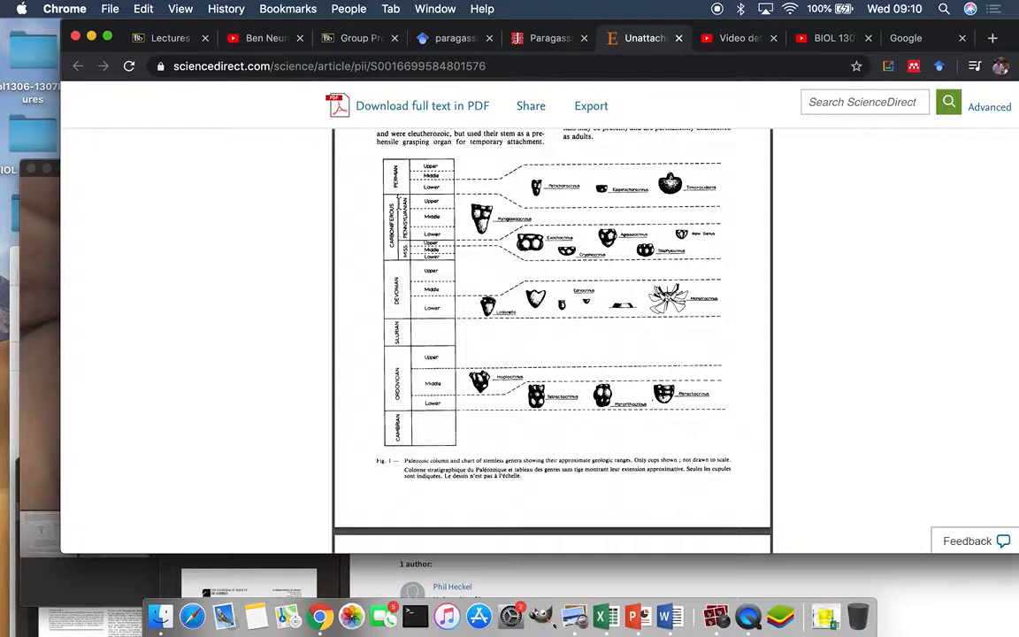
{"action": "mouse_move", "coordinate": [597, 423]}
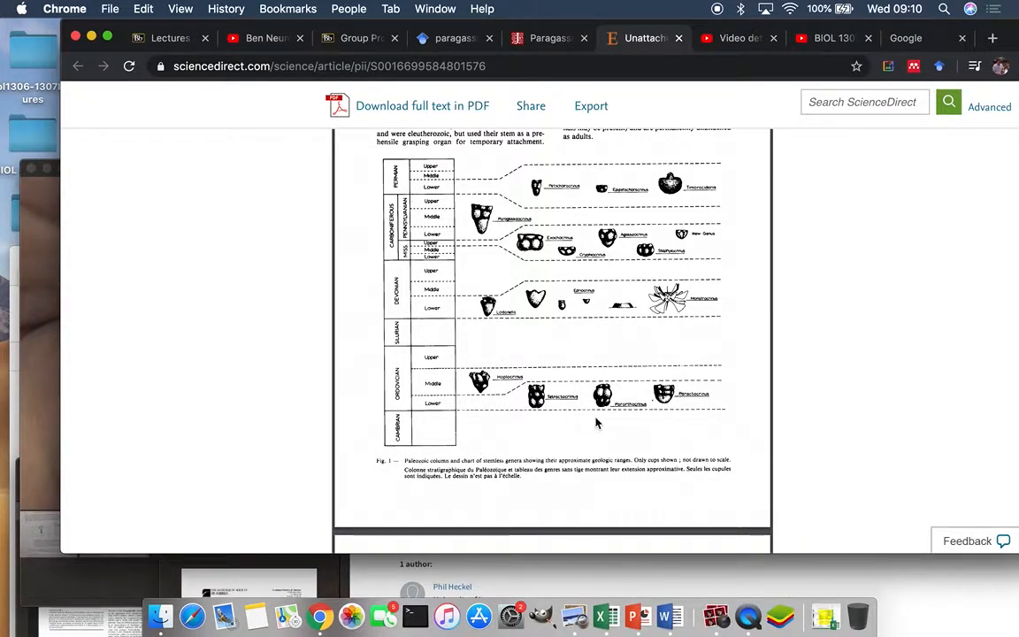
{"action": "mouse_move", "coordinate": [573, 428]}
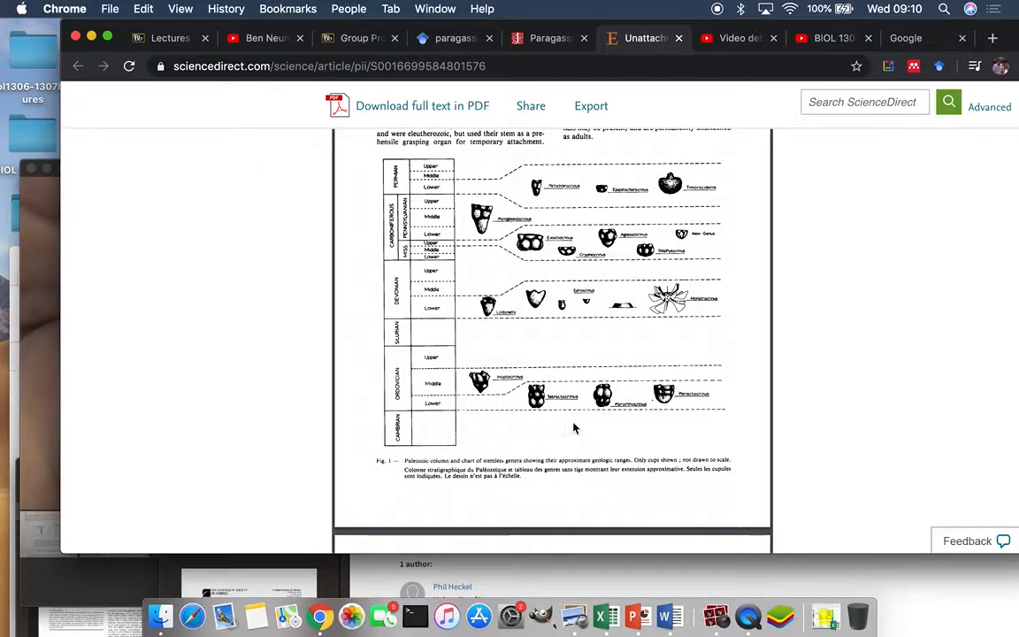
{"action": "mouse_move", "coordinate": [542, 316]}
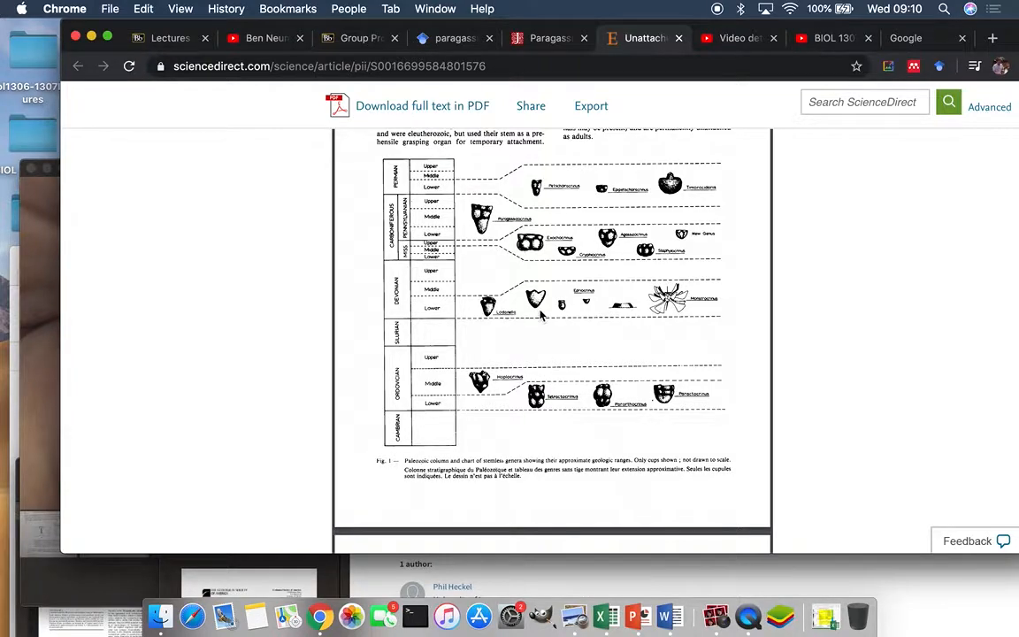
{"action": "mouse_move", "coordinate": [599, 380]}
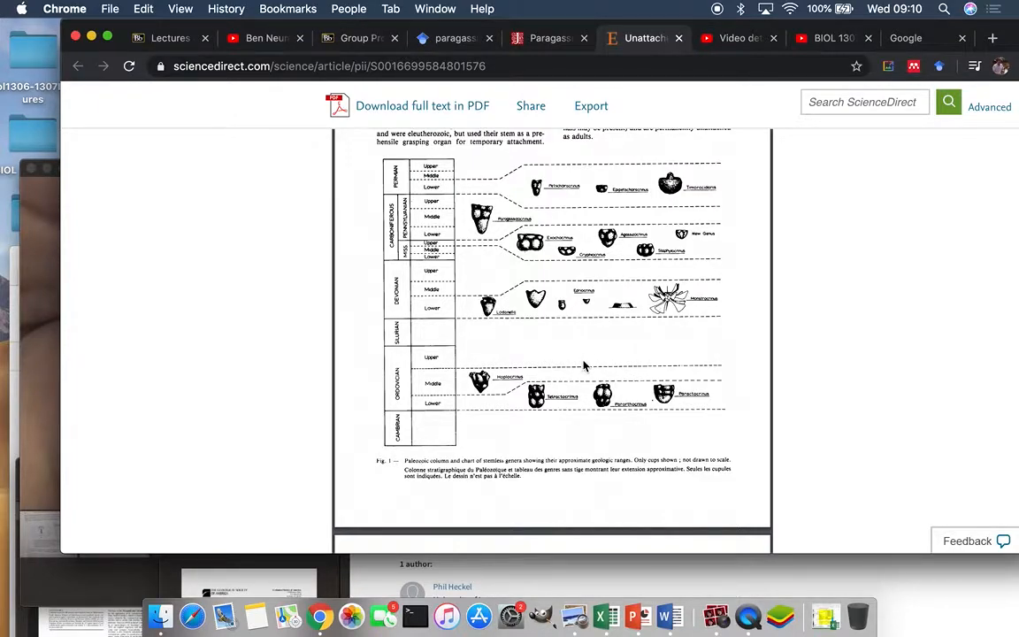
{"action": "mouse_move", "coordinate": [635, 399]}
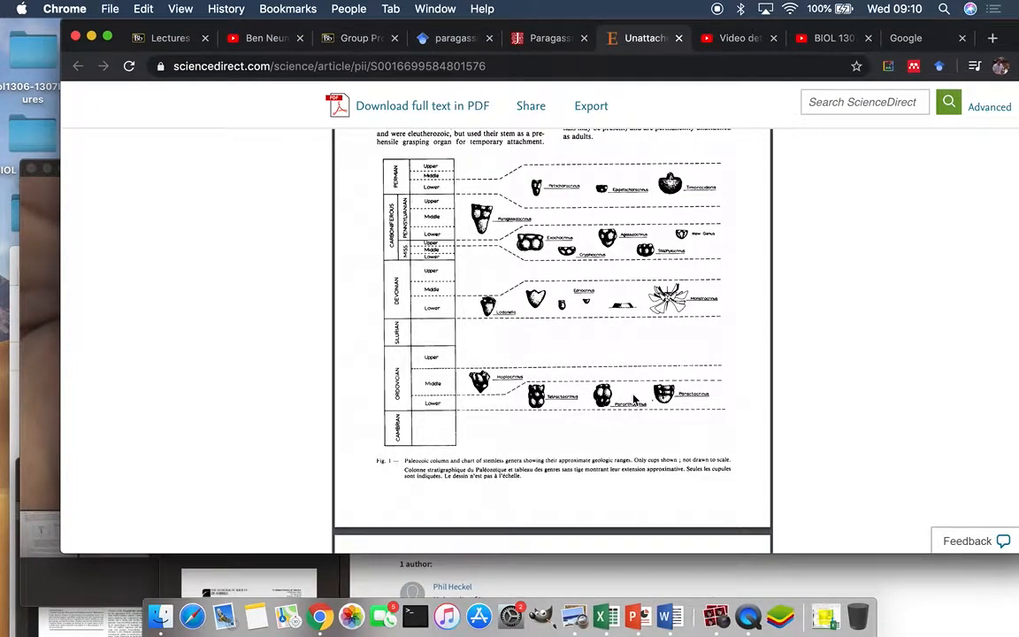
{"action": "mouse_move", "coordinate": [566, 443]}
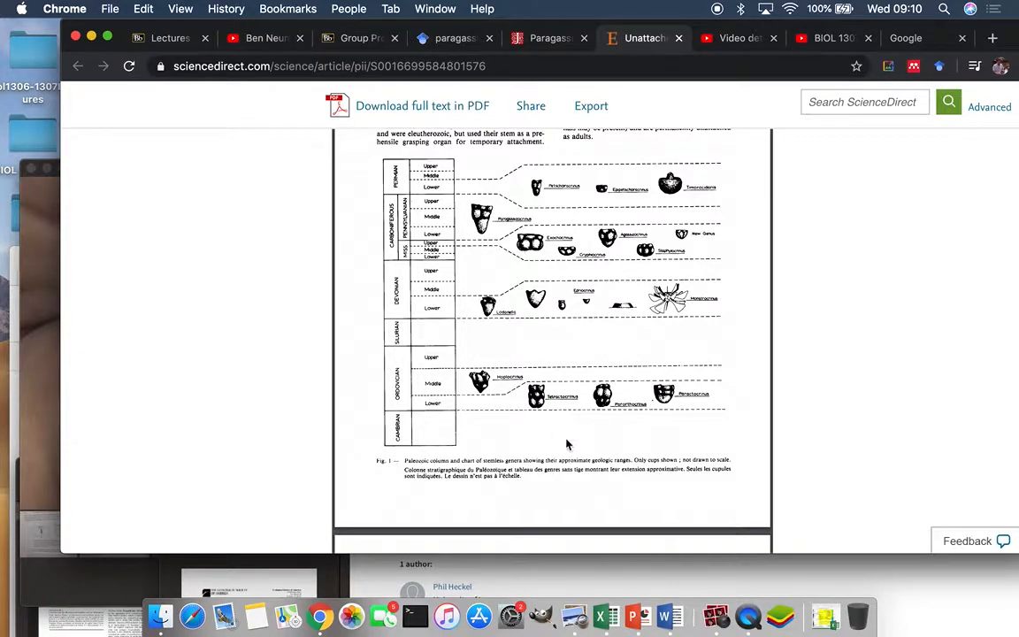
{"action": "mouse_move", "coordinate": [593, 410]}
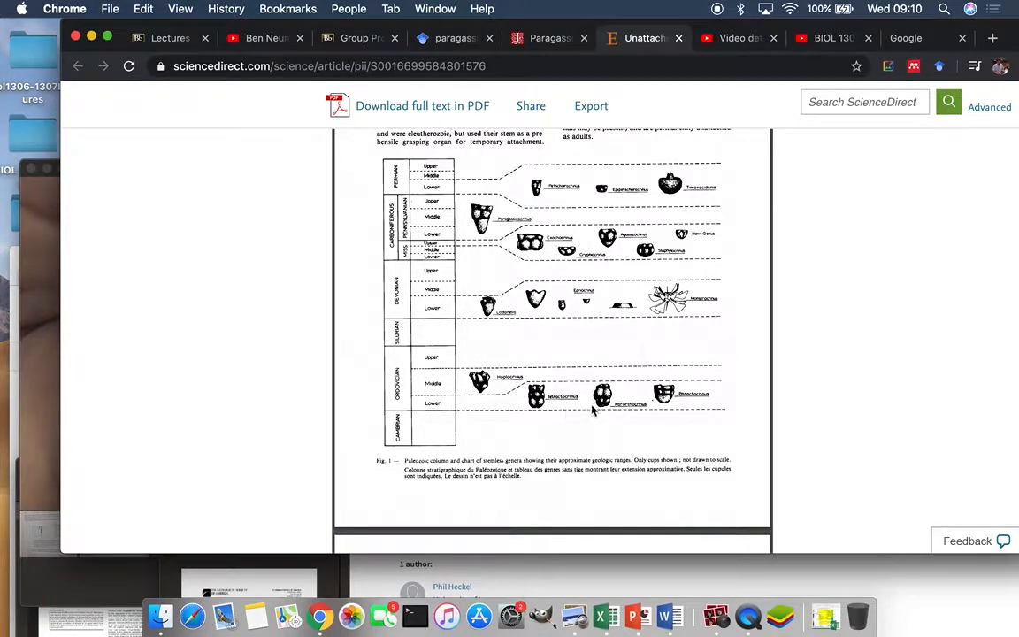
{"action": "mouse_move", "coordinate": [446, 394]}
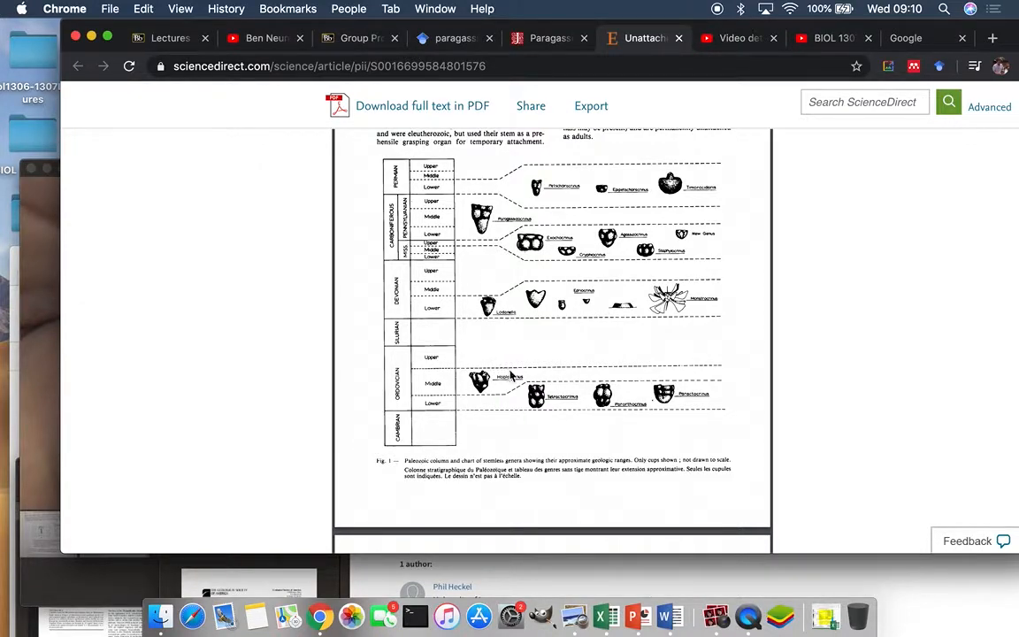
{"action": "mouse_move", "coordinate": [478, 375]}
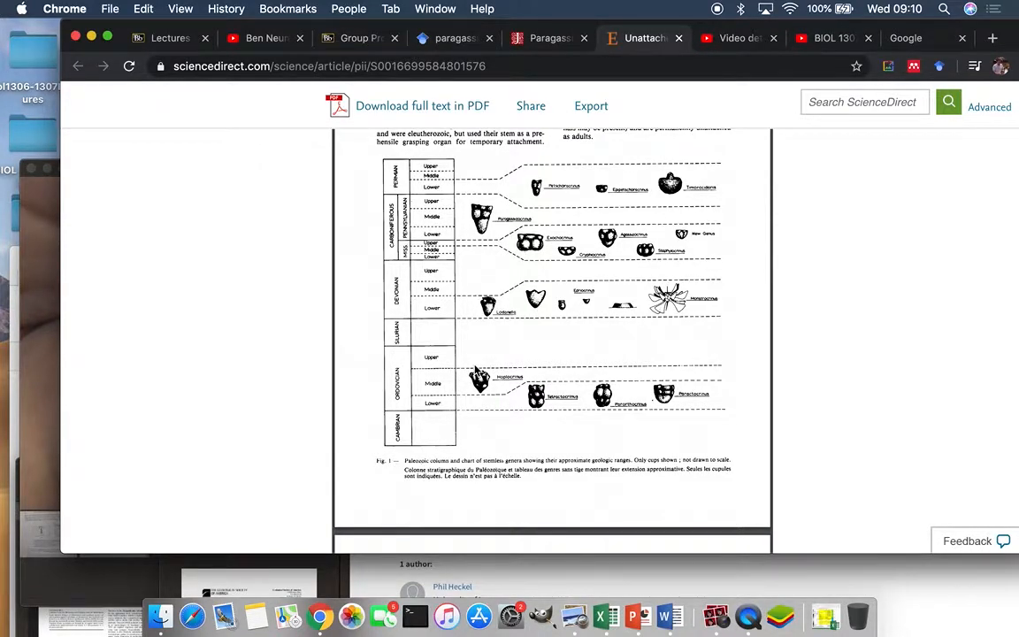
{"action": "mouse_move", "coordinate": [509, 367]}
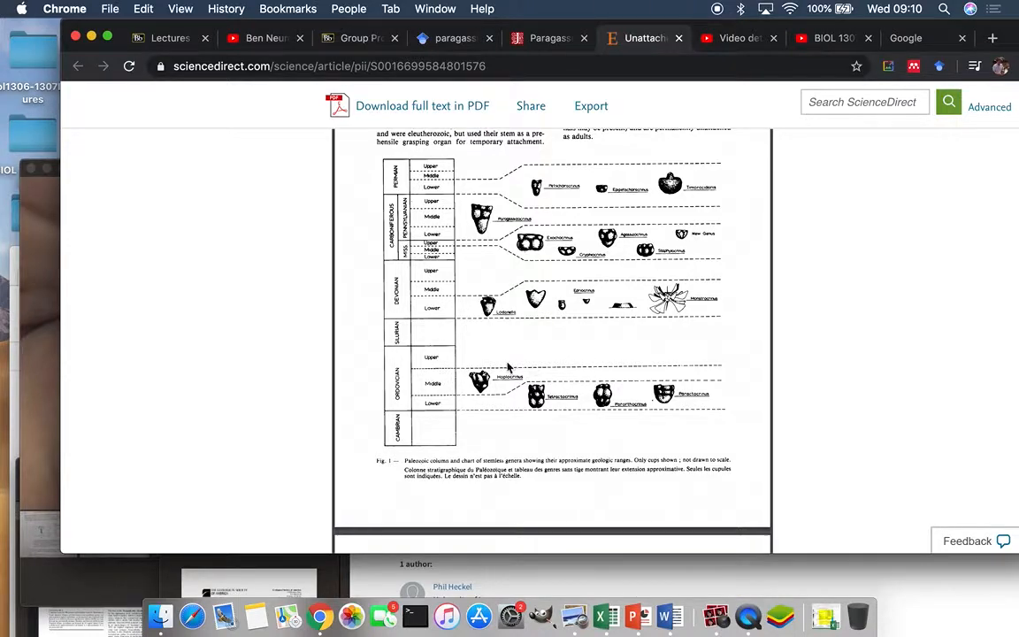
{"action": "mouse_move", "coordinate": [539, 318]}
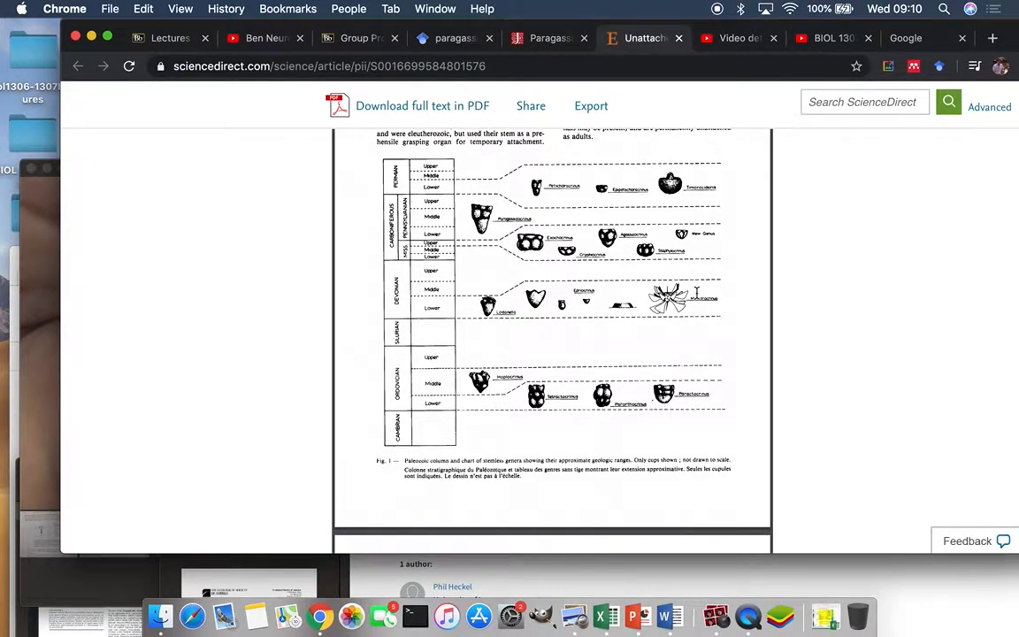
{"action": "mouse_move", "coordinate": [451, 234]}
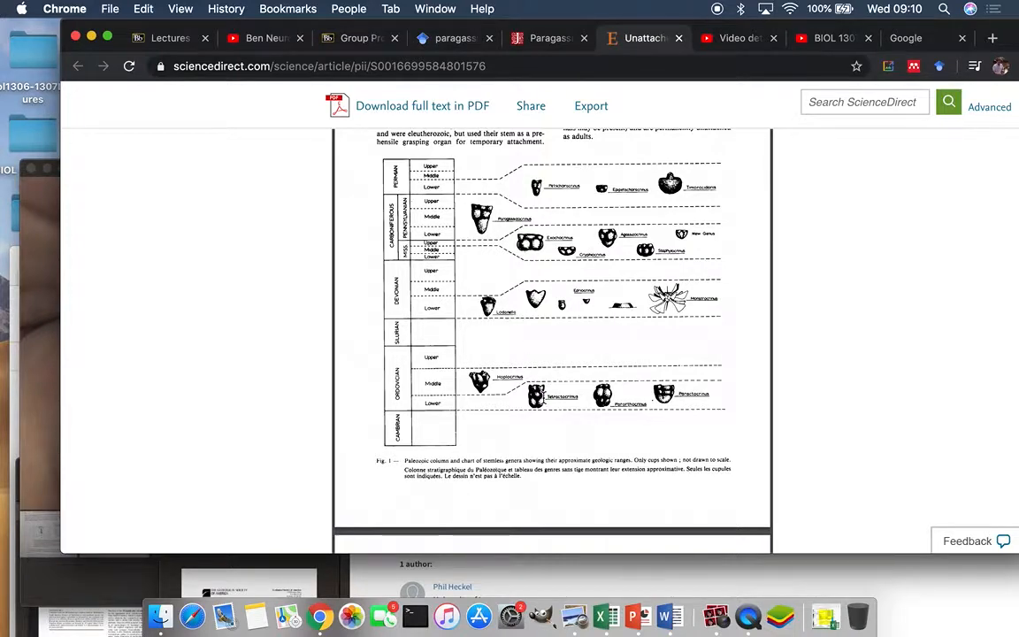
{"action": "mouse_move", "coordinate": [688, 379]}
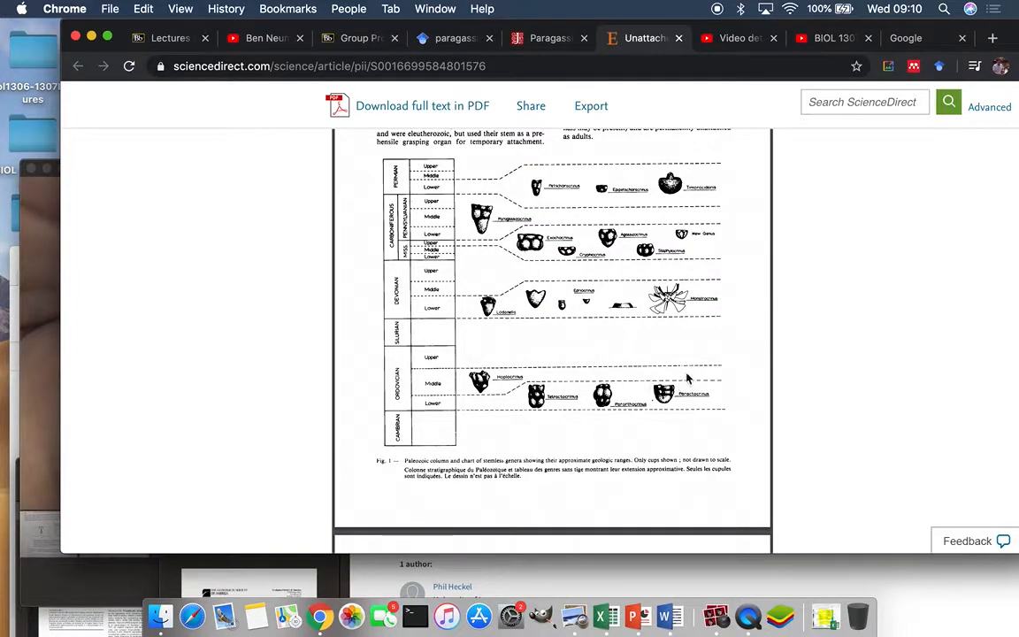
{"action": "mouse_move", "coordinate": [692, 274]}
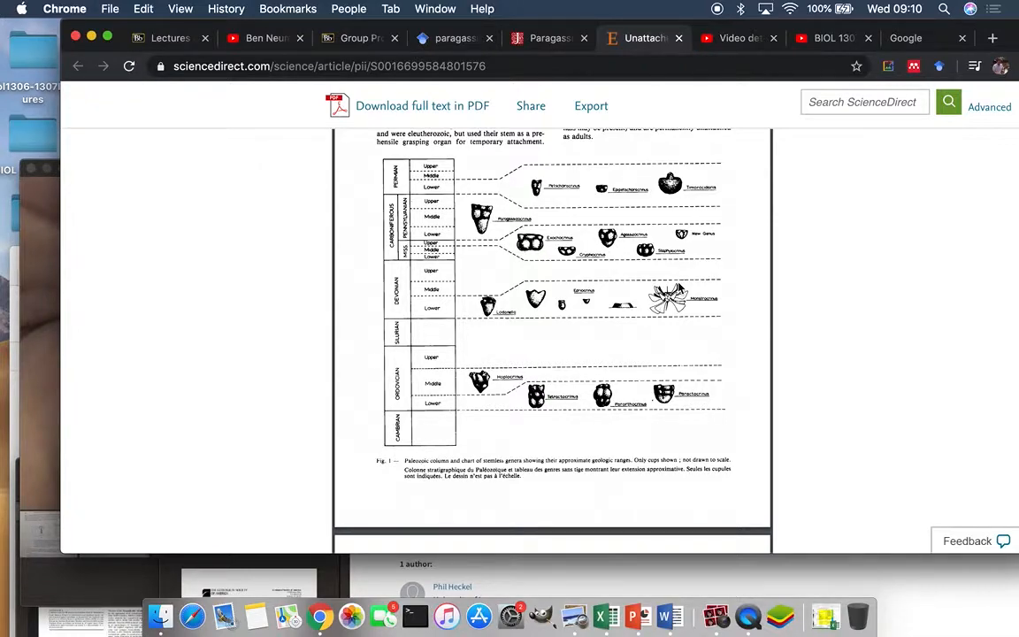
{"action": "mouse_move", "coordinate": [577, 415]}
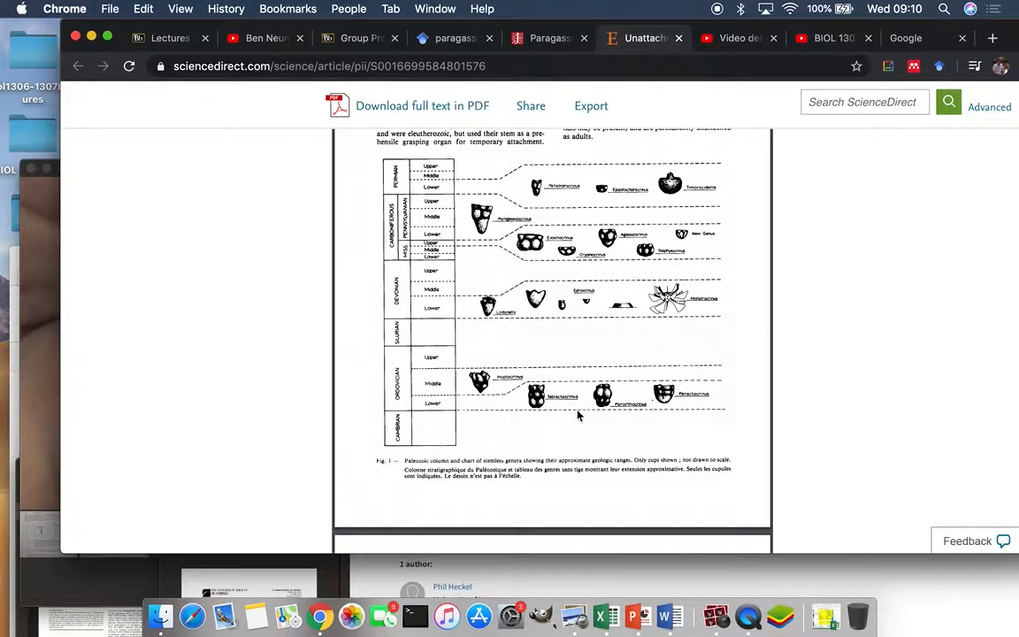
{"action": "mouse_move", "coordinate": [528, 378]}
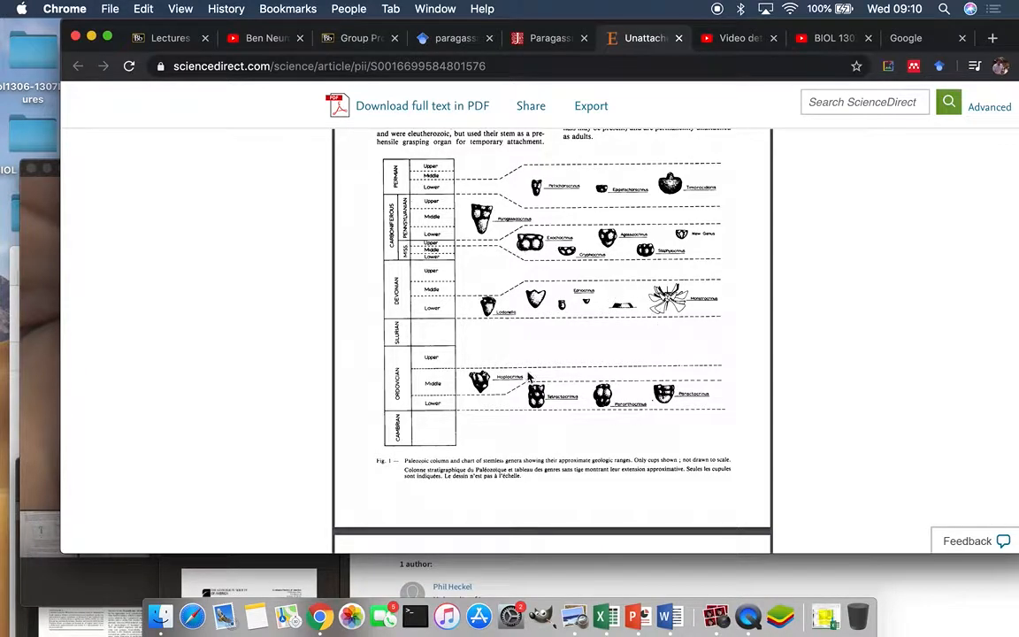
{"action": "mouse_move", "coordinate": [698, 325]}
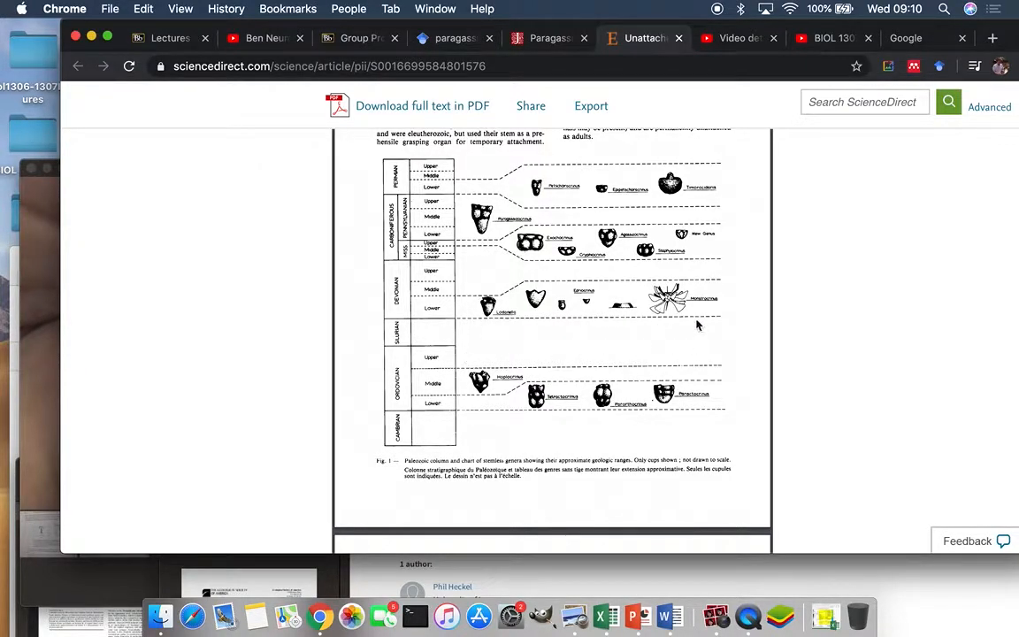
{"action": "mouse_move", "coordinate": [708, 285]}
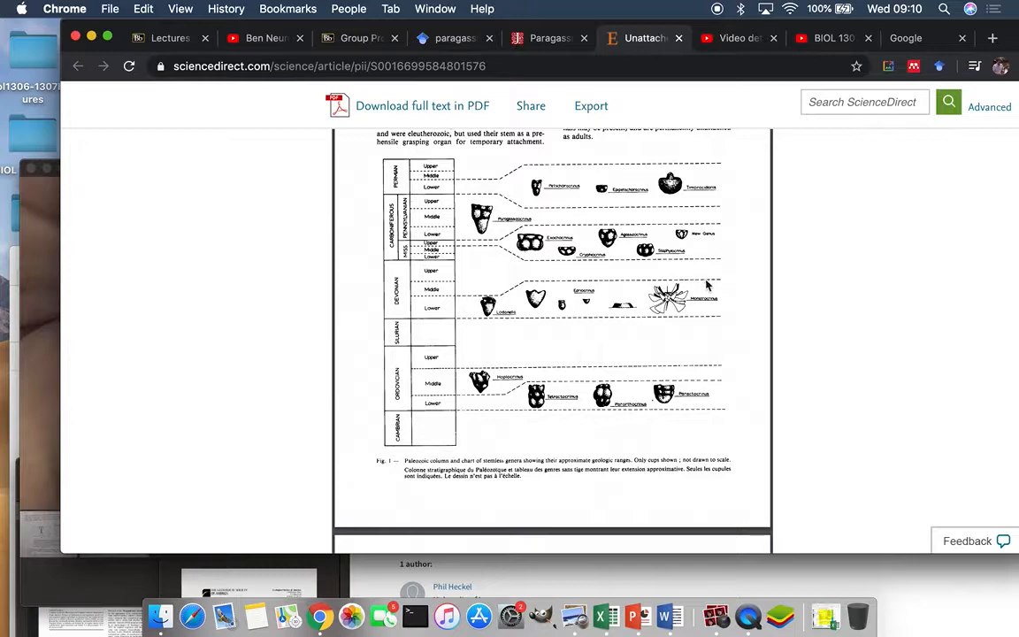
{"action": "mouse_move", "coordinate": [491, 285]}
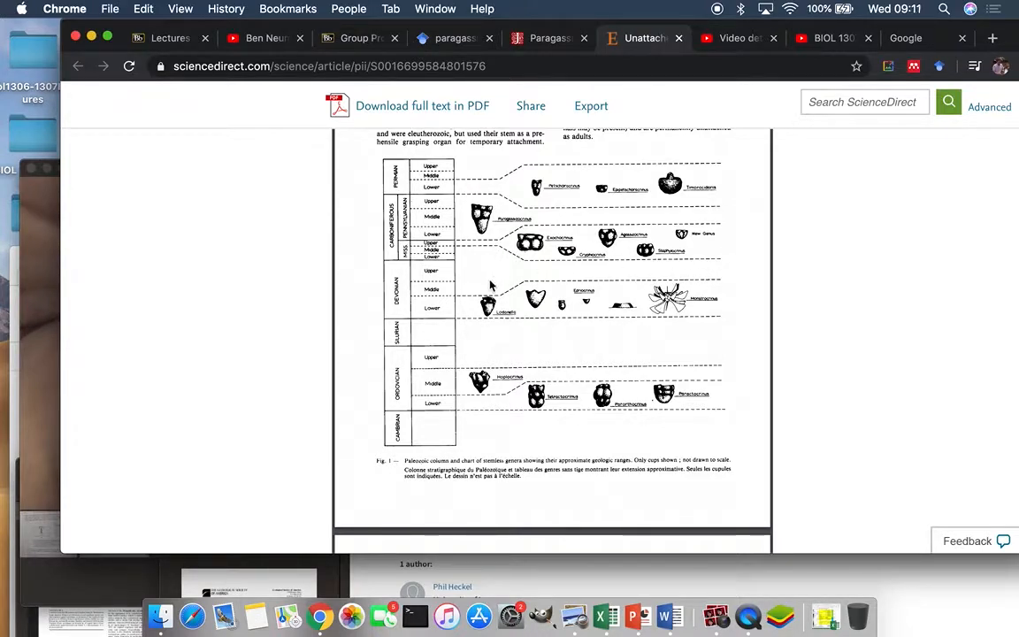
{"action": "mouse_move", "coordinate": [542, 265]}
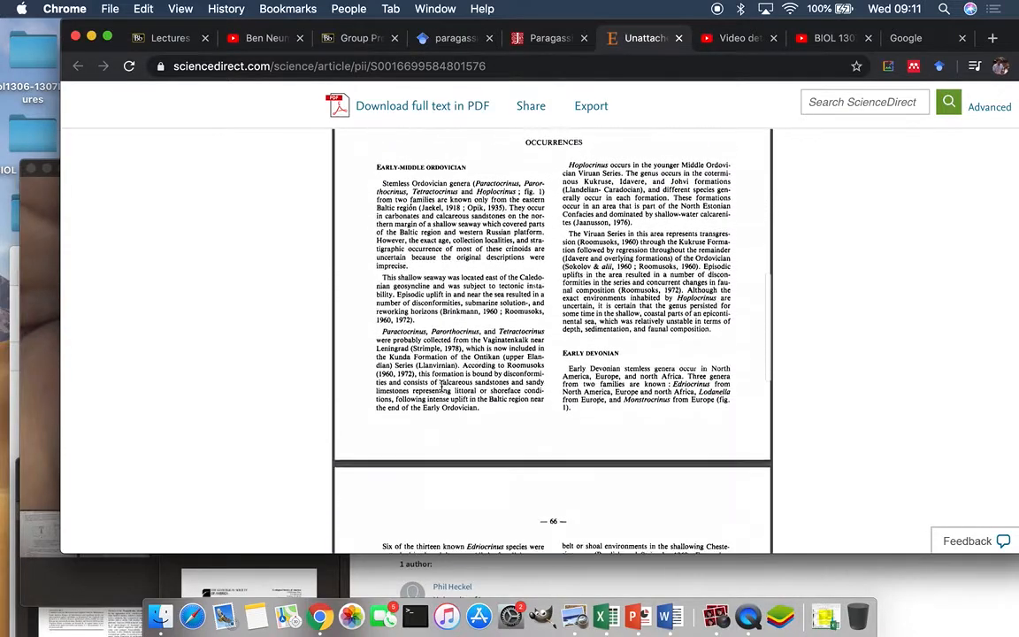
Scroll to the Late Carboniferous Paragassizocrinus passage and the Early Permian section
{"action": "scroll", "scroll_direction": "down", "scroll_amount": 3}
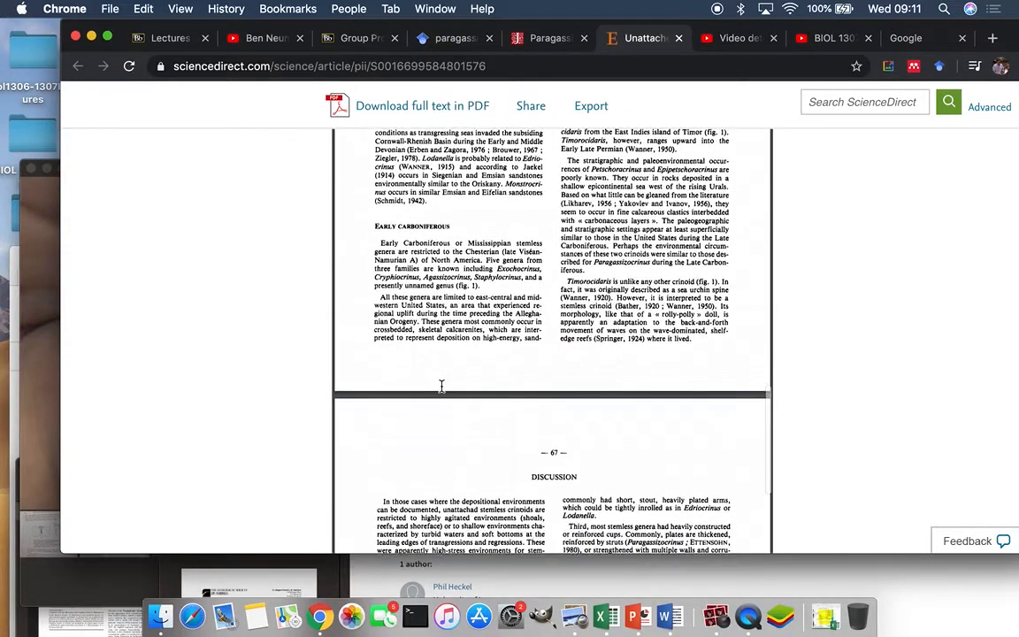
{"action": "scroll", "scroll_direction": "up", "scroll_amount": 3}
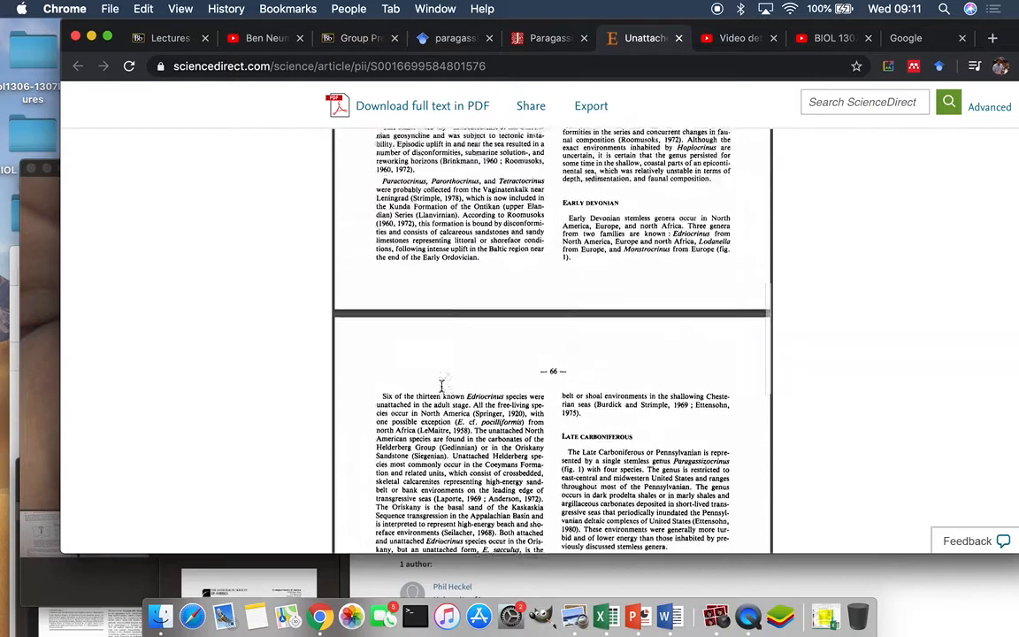
{"action": "scroll", "scroll_direction": "down", "scroll_amount": 3}
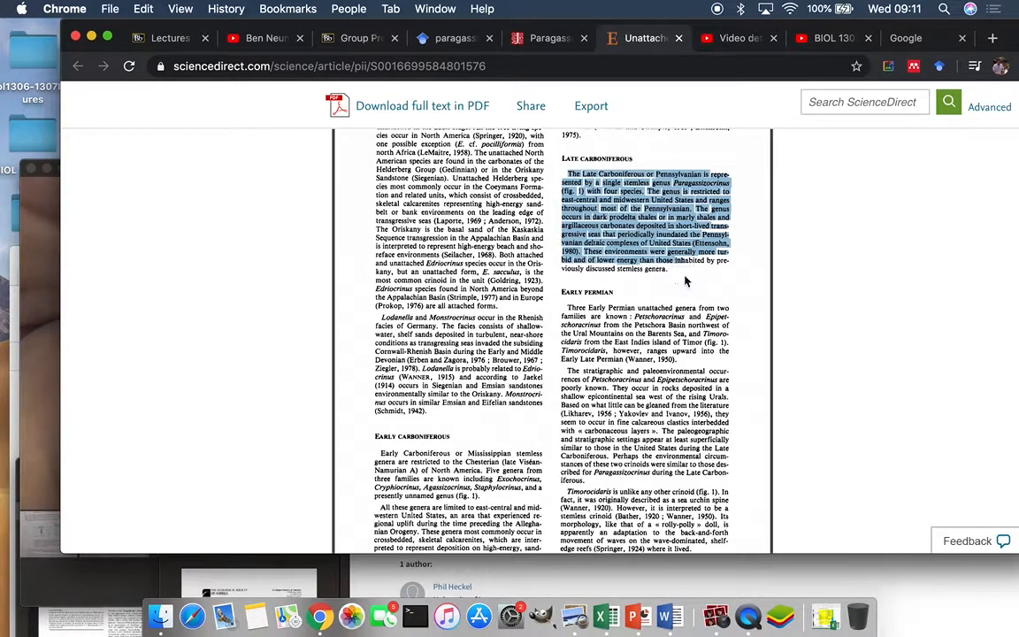
{"action": "scroll", "scroll_direction": "up", "scroll_amount": 3}
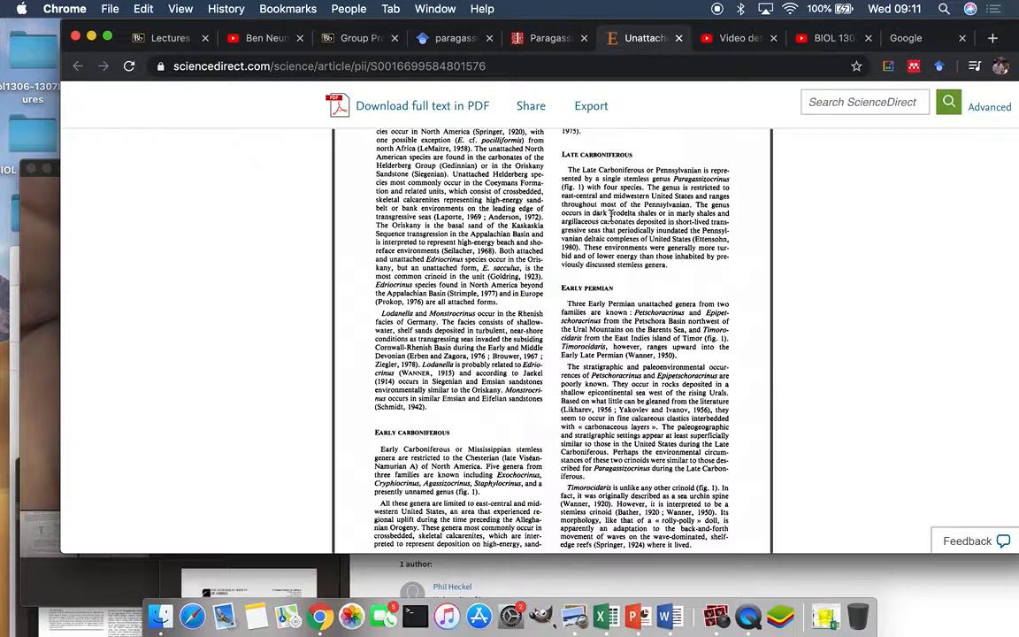
{"action": "mouse_move", "coordinate": [633, 215]}
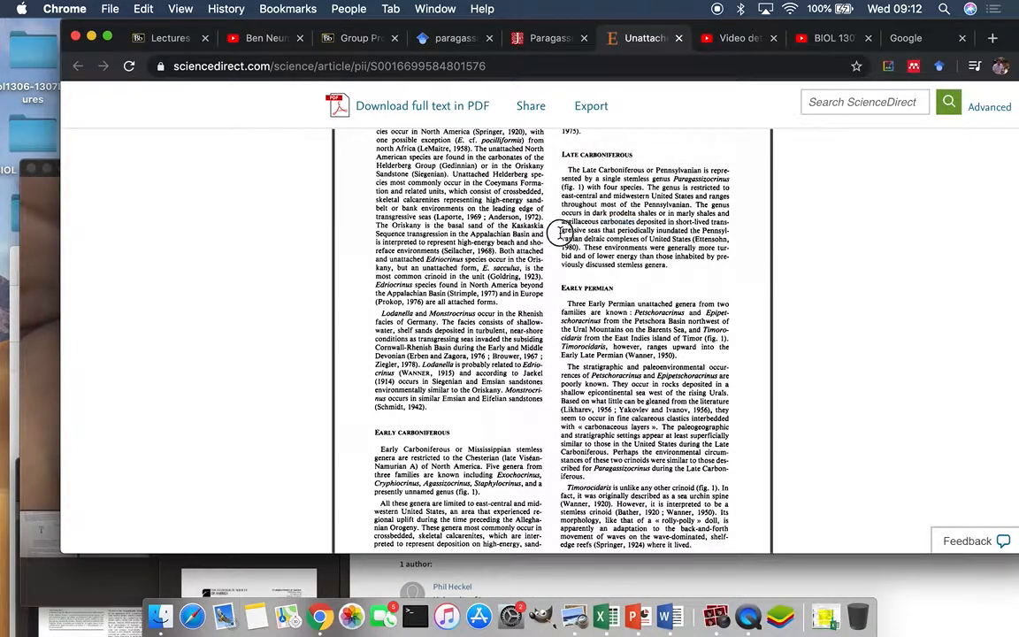
Switch away from the ScienceDirect crinoid article to the Google homepage
{"action": "double_click", "coordinate": [579, 230]}
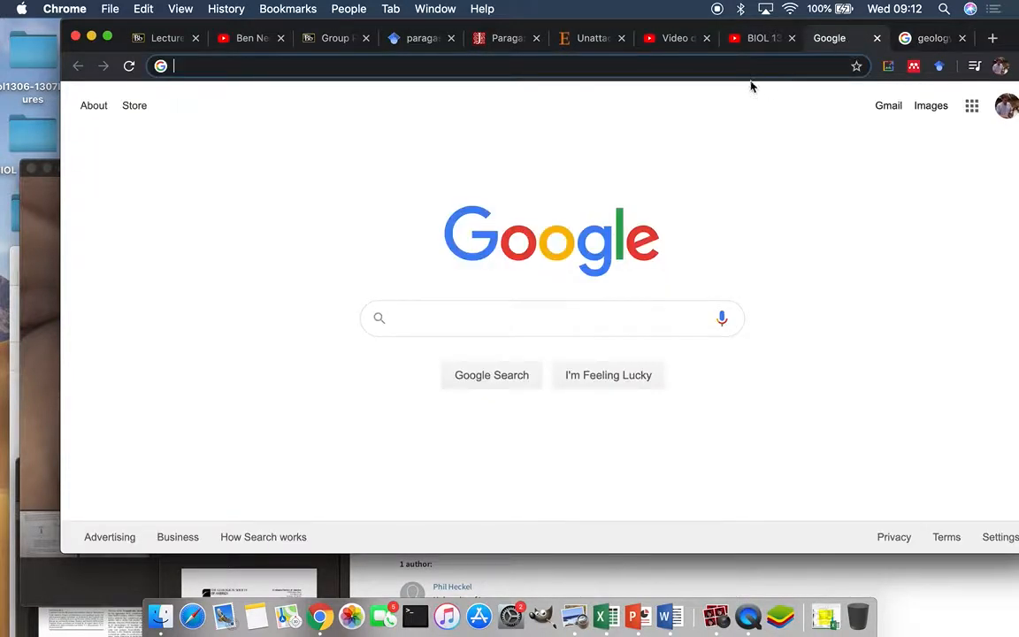
Return to the ScienceDirect article and scroll up through the embedded PDF pages
{"action": "left_click", "coordinate": [675, 38]}
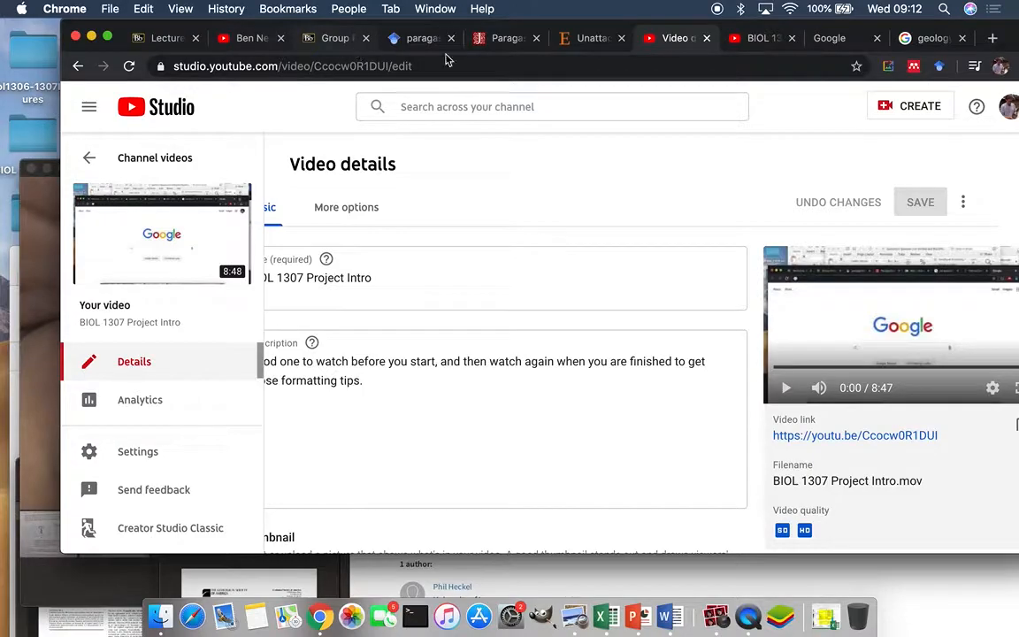
{"action": "left_click", "coordinate": [590, 38]}
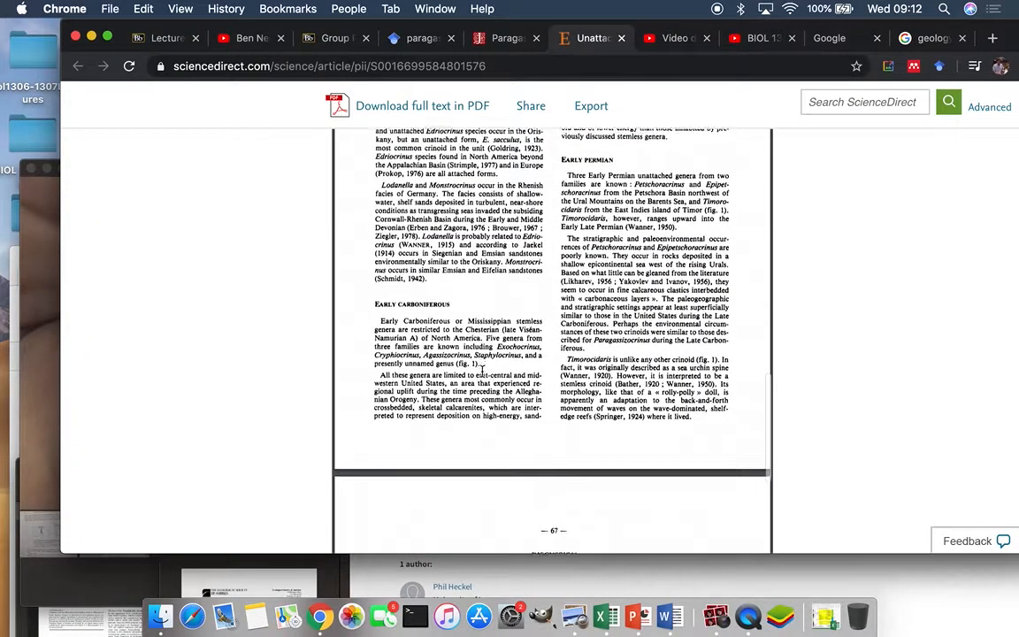
{"action": "scroll", "scroll_direction": "up", "scroll_amount": 3}
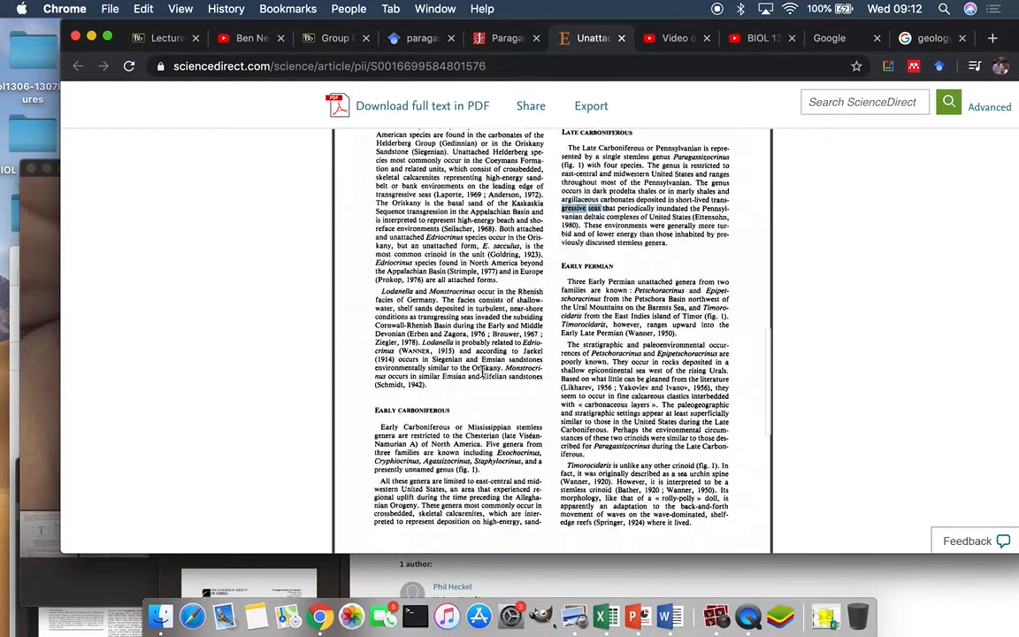
{"action": "scroll", "scroll_direction": "up", "scroll_amount": 3}
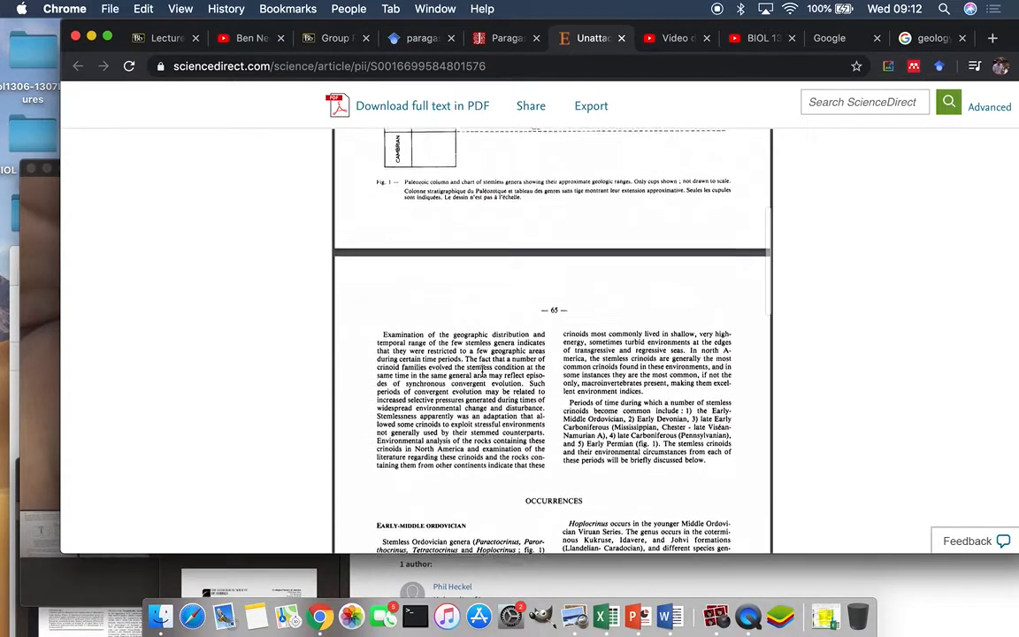
{"action": "scroll", "scroll_direction": "up", "scroll_amount": 3}
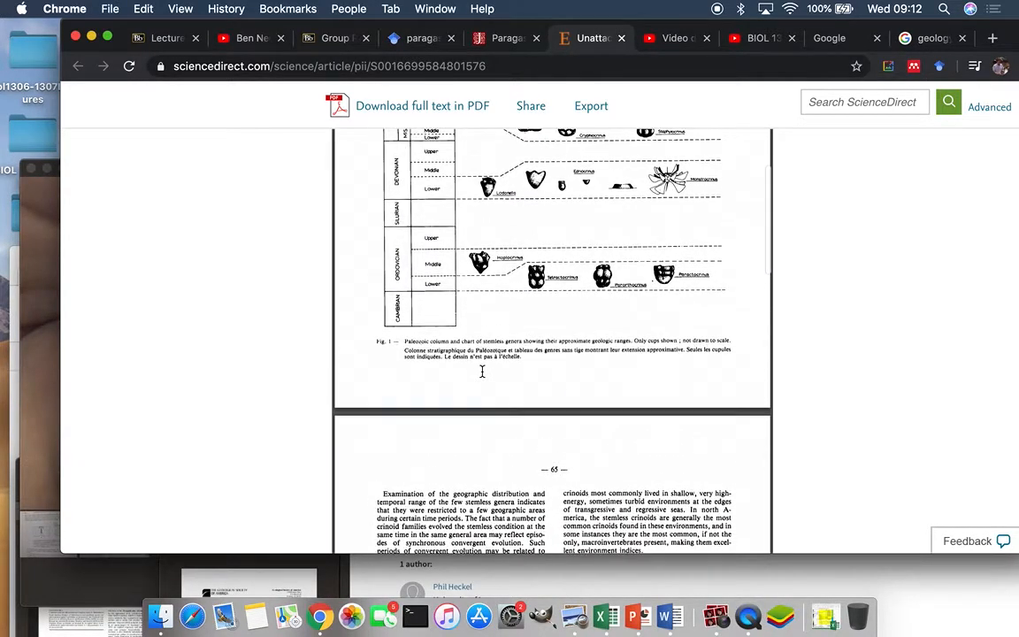
{"action": "scroll", "scroll_direction": "up", "scroll_amount": 3}
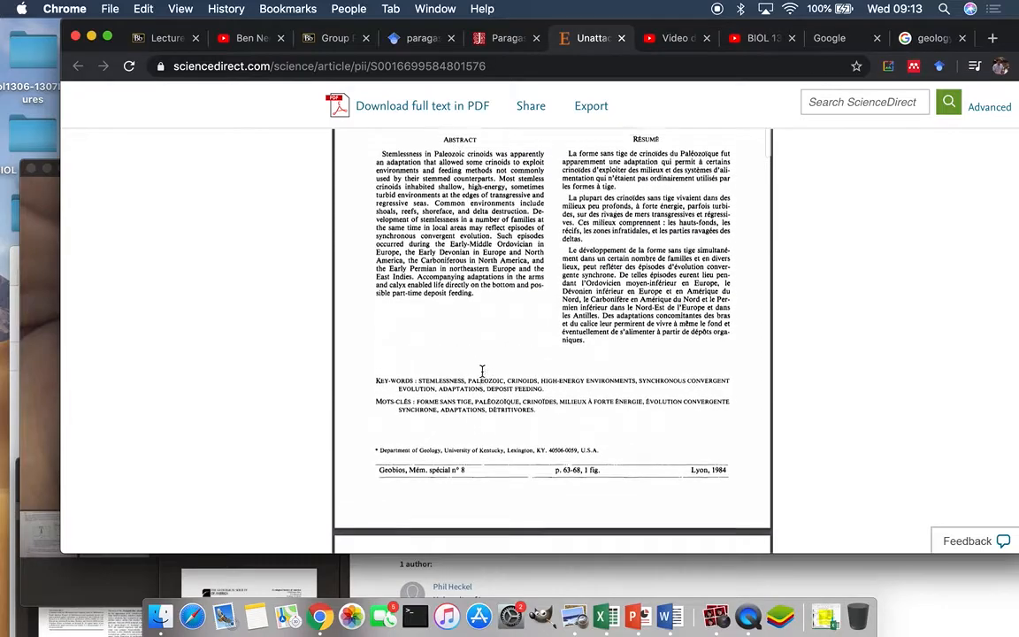
Scroll up to the article top showing the 1984 Geobios citation, title and author
{"action": "scroll", "scroll_direction": "up", "scroll_amount": 3}
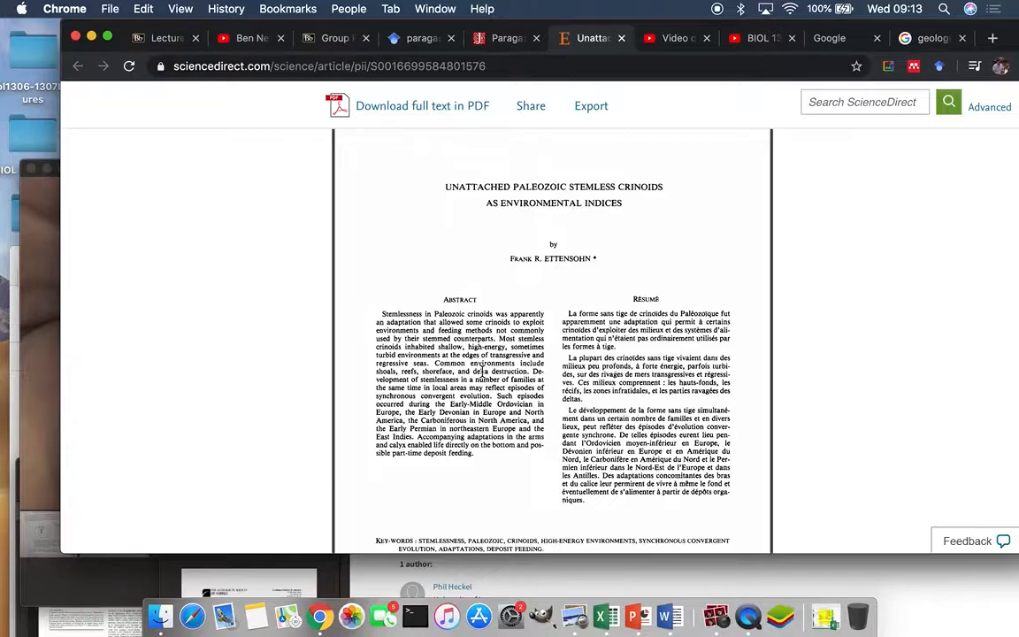
{"action": "scroll", "scroll_direction": "up", "scroll_amount": 3}
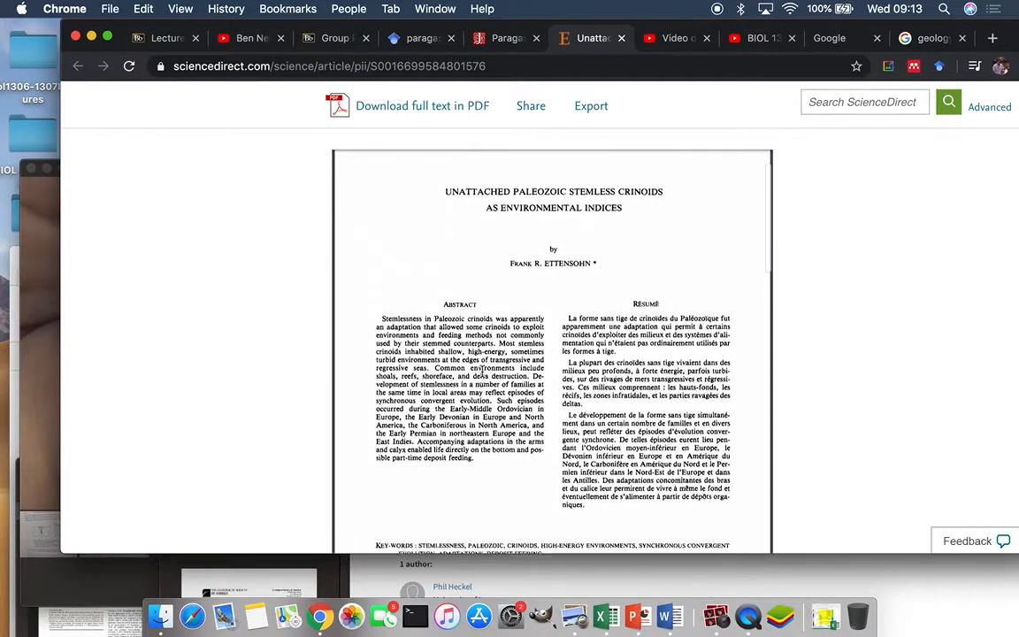
{"action": "scroll", "scroll_direction": "down", "scroll_amount": 3}
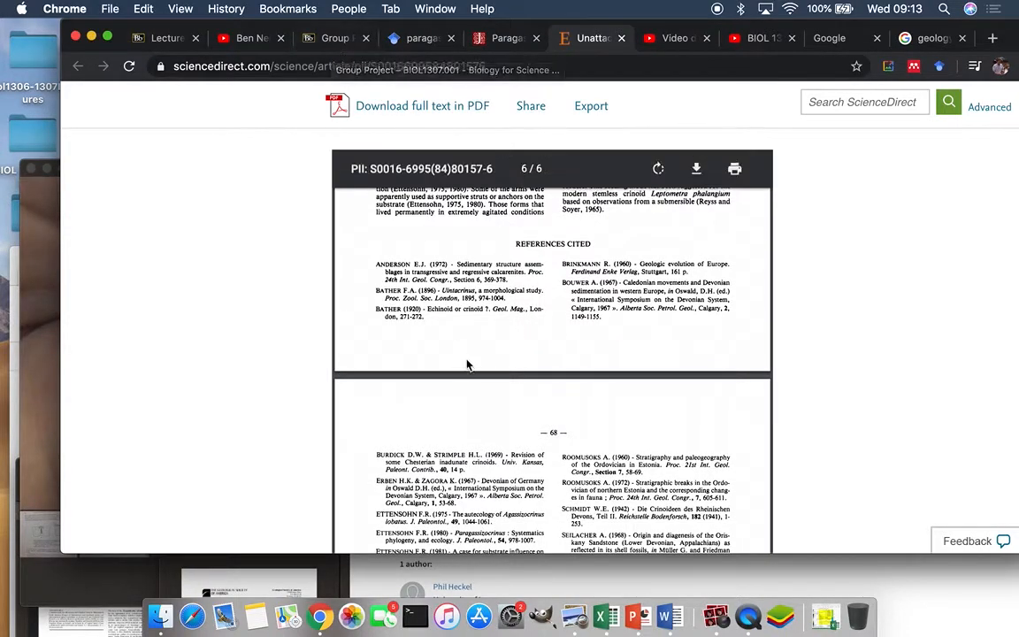
{"action": "scroll", "scroll_direction": "up", "scroll_amount": 3}
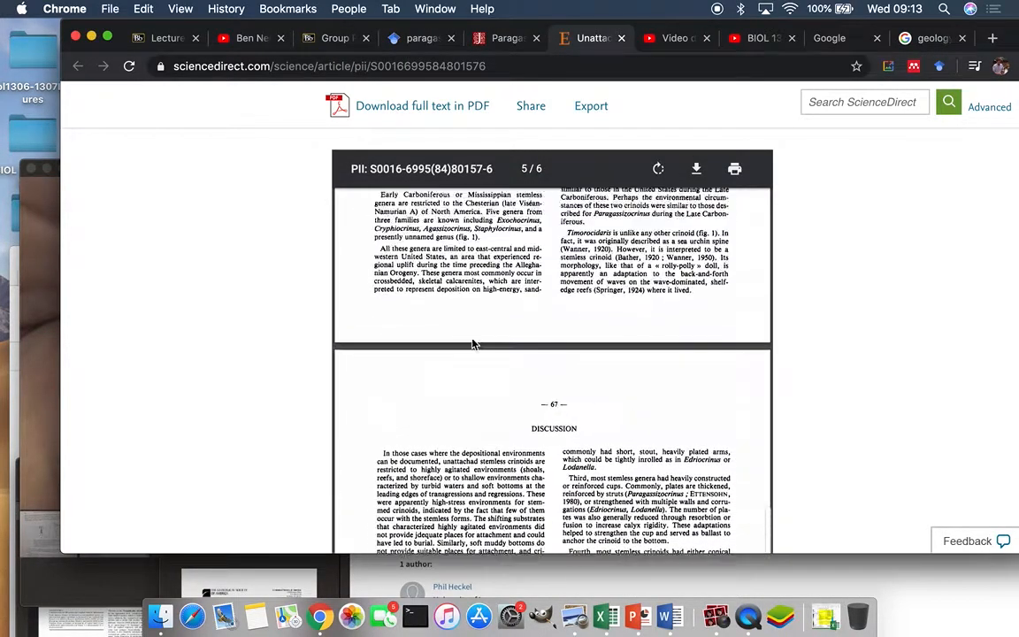
{"action": "scroll", "scroll_direction": "up", "scroll_amount": 3}
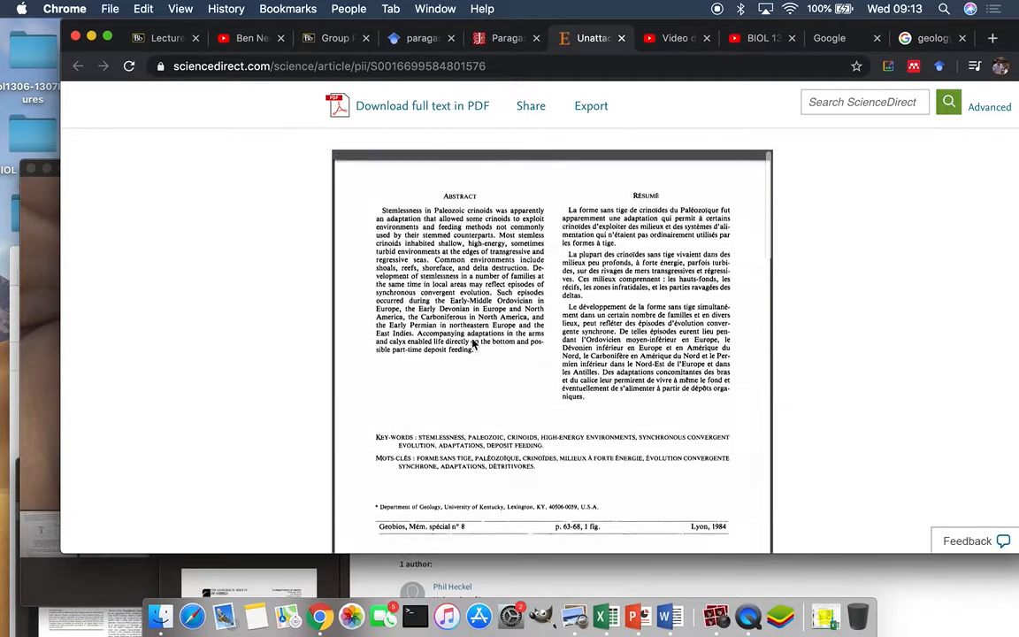
{"action": "scroll", "scroll_direction": "up", "scroll_amount": 3}
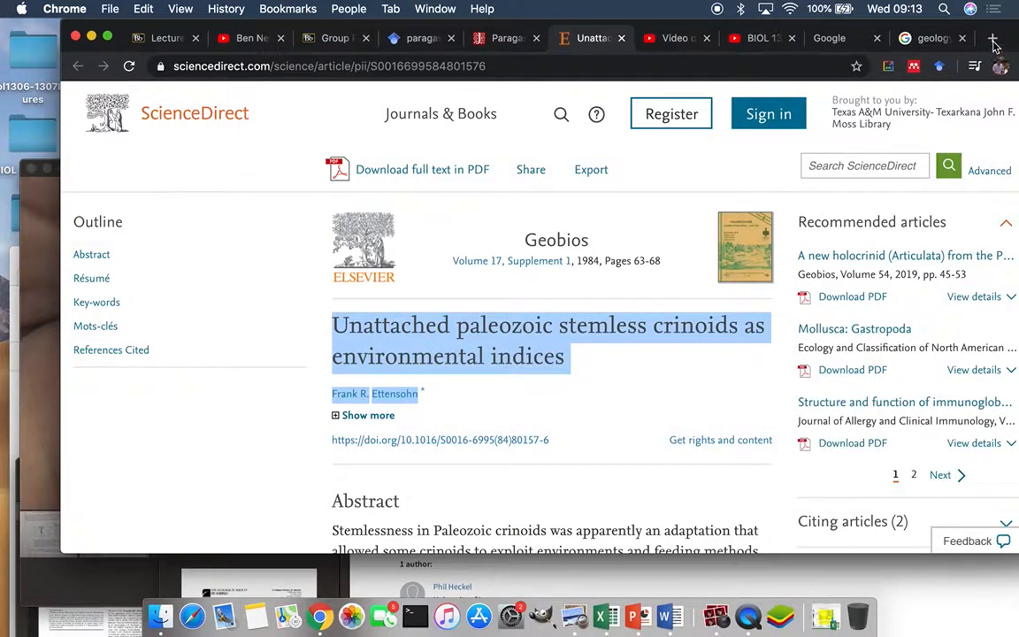
In a new tab, search Google Scholar for the pasted stemless crinoids title and author
{"action": "left_click", "coordinate": [992, 38]}
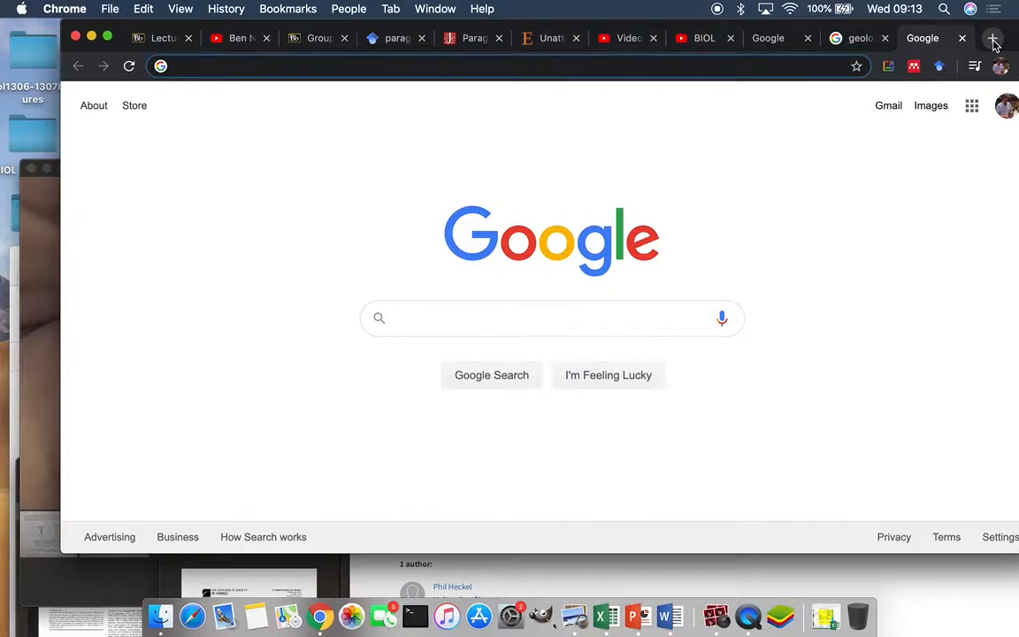
{"action": "type", "text": "goog"}
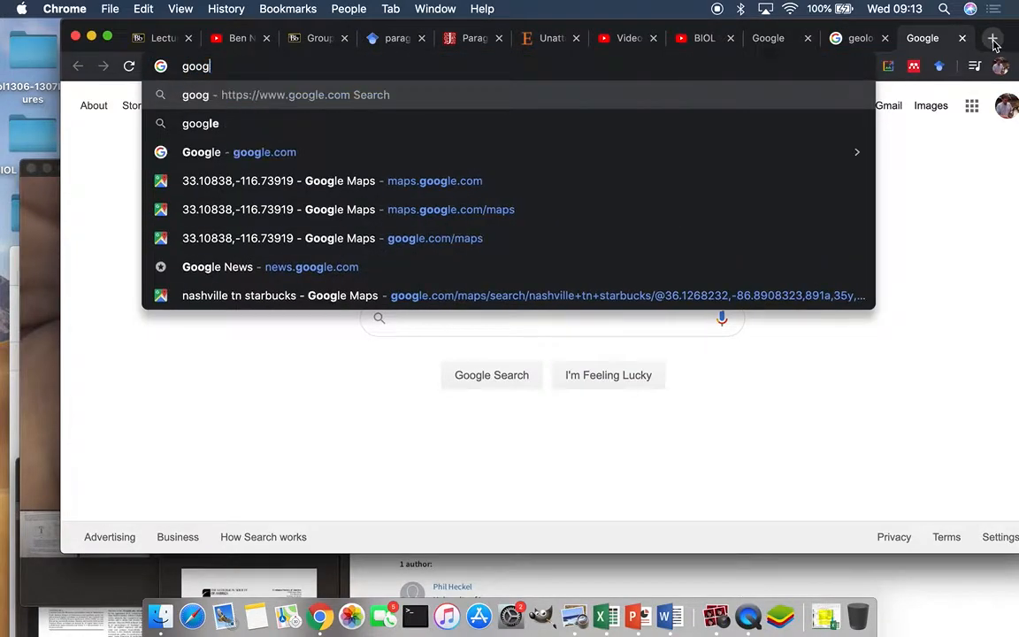
{"action": "type", "text": "smbc-comics.com"}
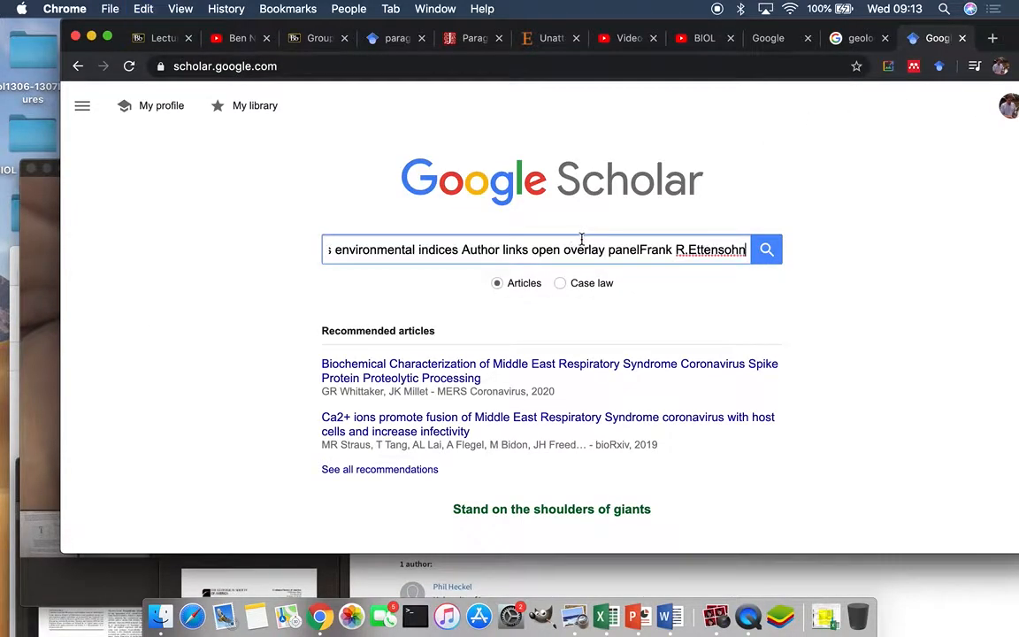
{"action": "left_click", "coordinate": [766, 248]}
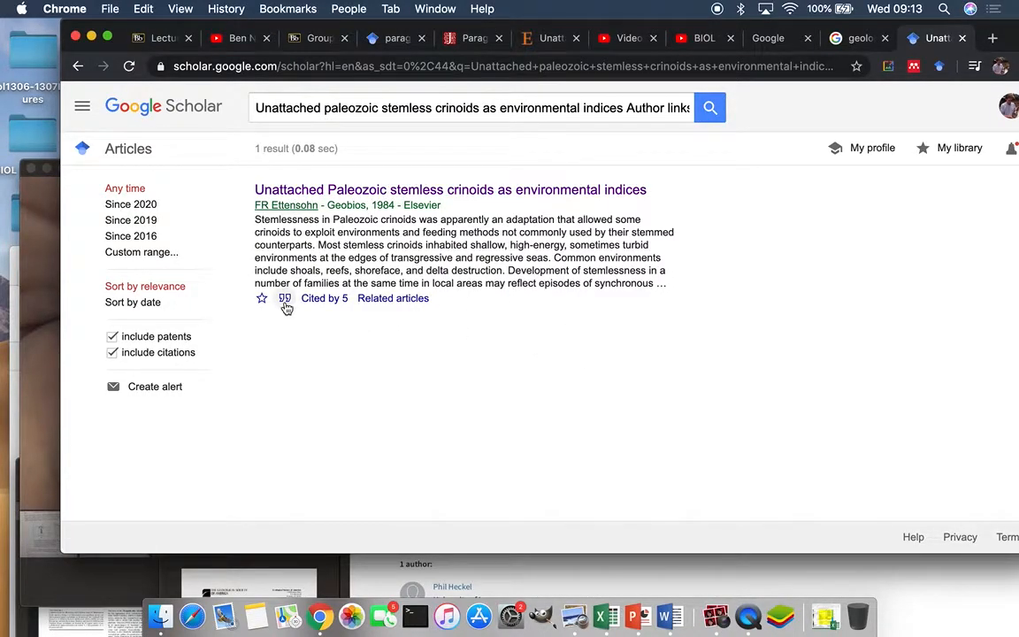
{"action": "left_click", "coordinate": [285, 298]}
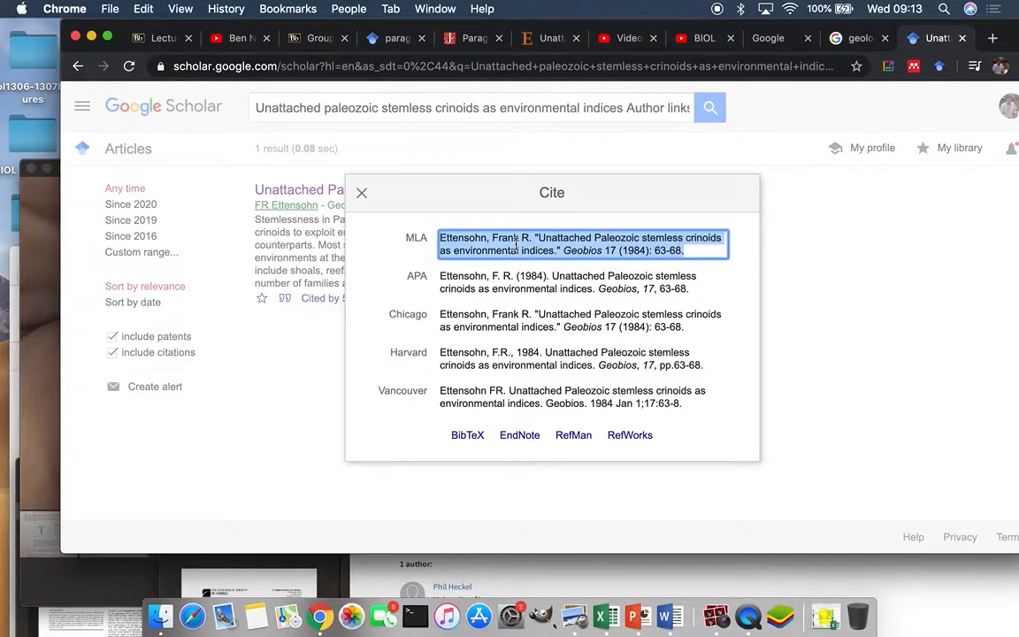
{"action": "mouse_move", "coordinate": [489, 459]}
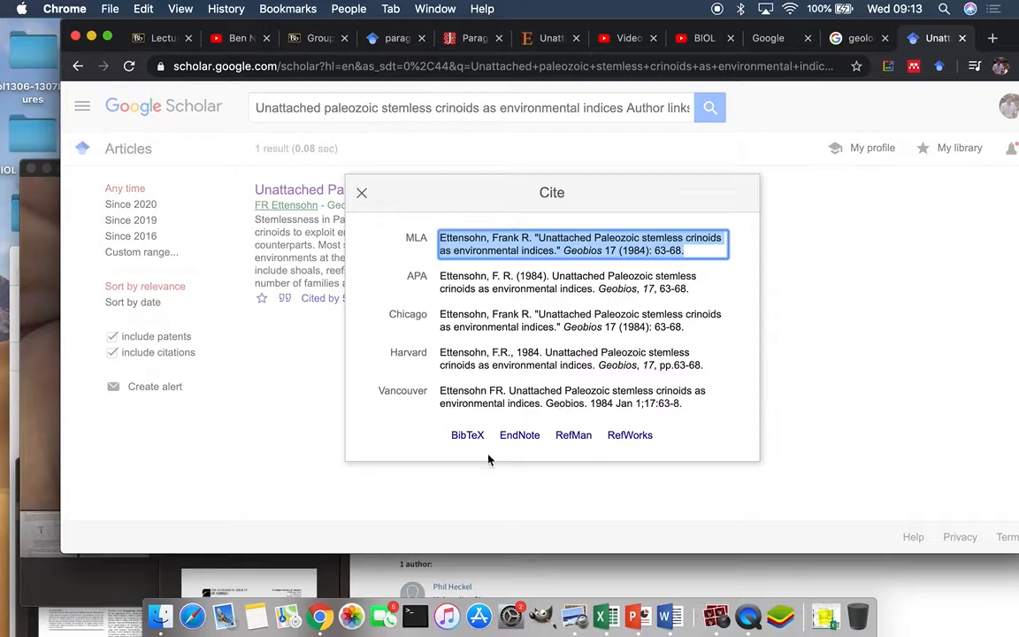
{"action": "mouse_move", "coordinate": [629, 434]}
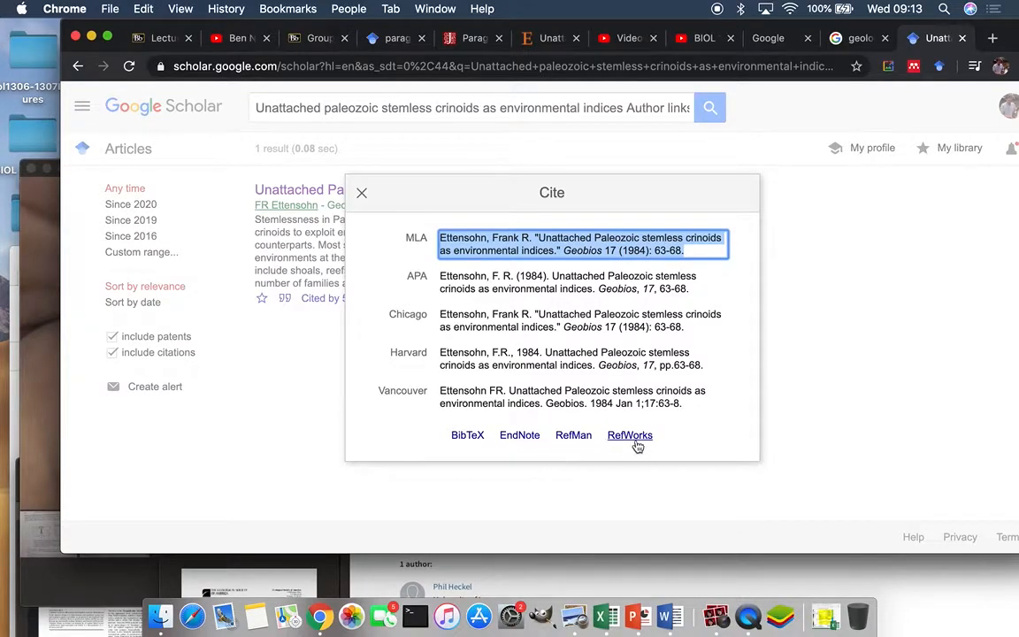
{"action": "mouse_move", "coordinate": [519, 434]}
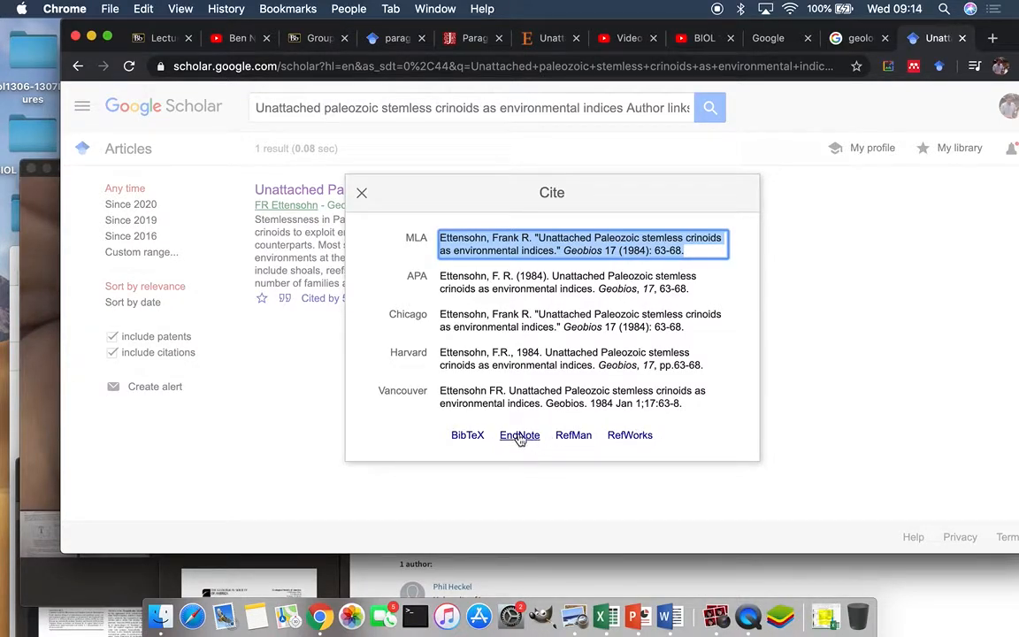
{"action": "mouse_move", "coordinate": [541, 469]}
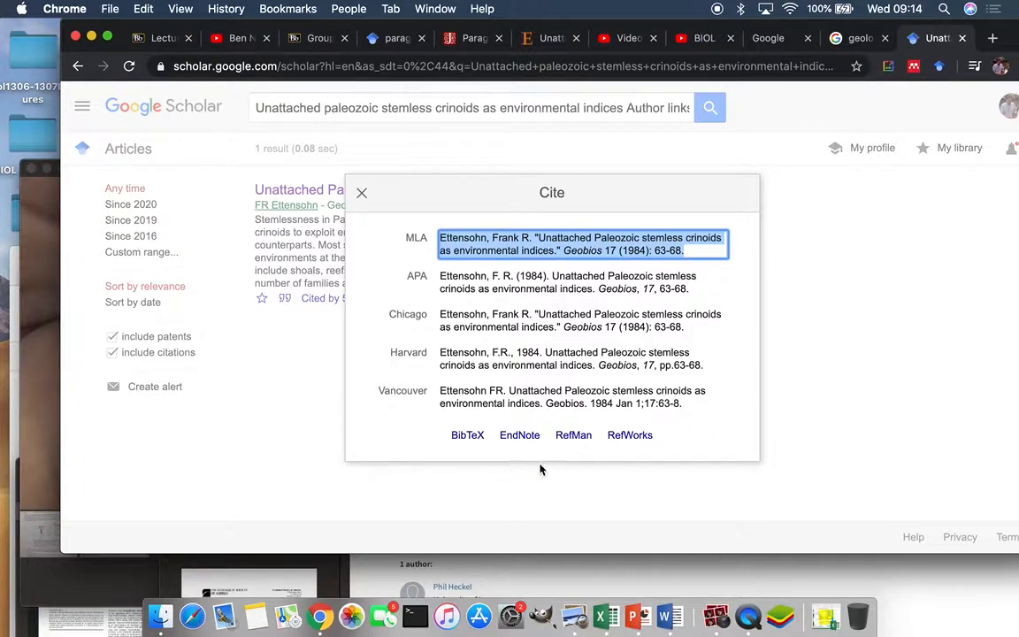
{"action": "mouse_move", "coordinate": [605, 237]}
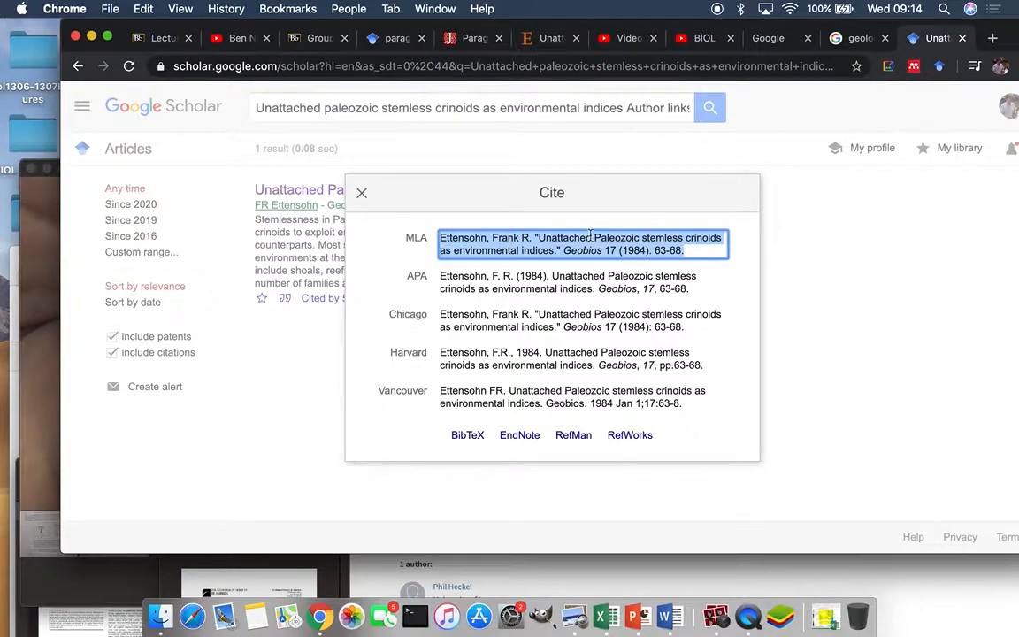
{"action": "mouse_move", "coordinate": [776, 324]}
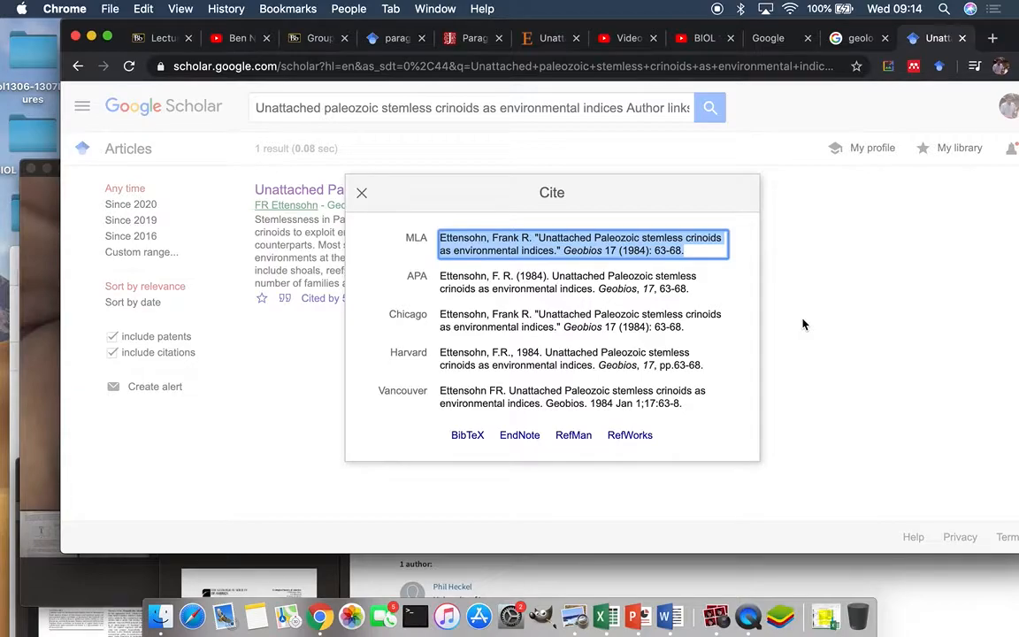
{"action": "left_click", "coordinate": [361, 193]}
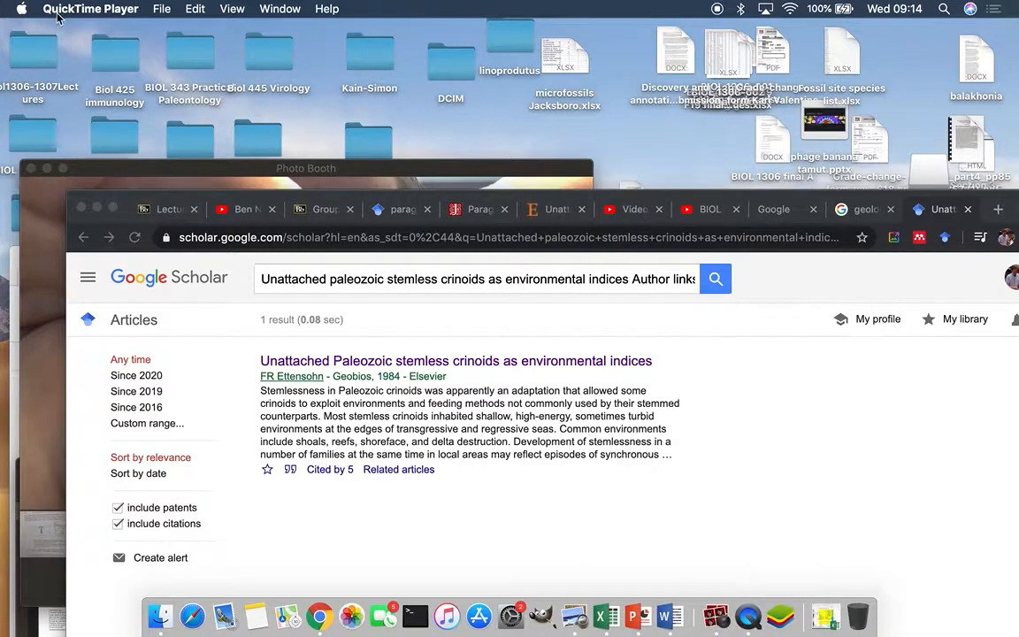
{"action": "left_click", "coordinate": [90, 9]}
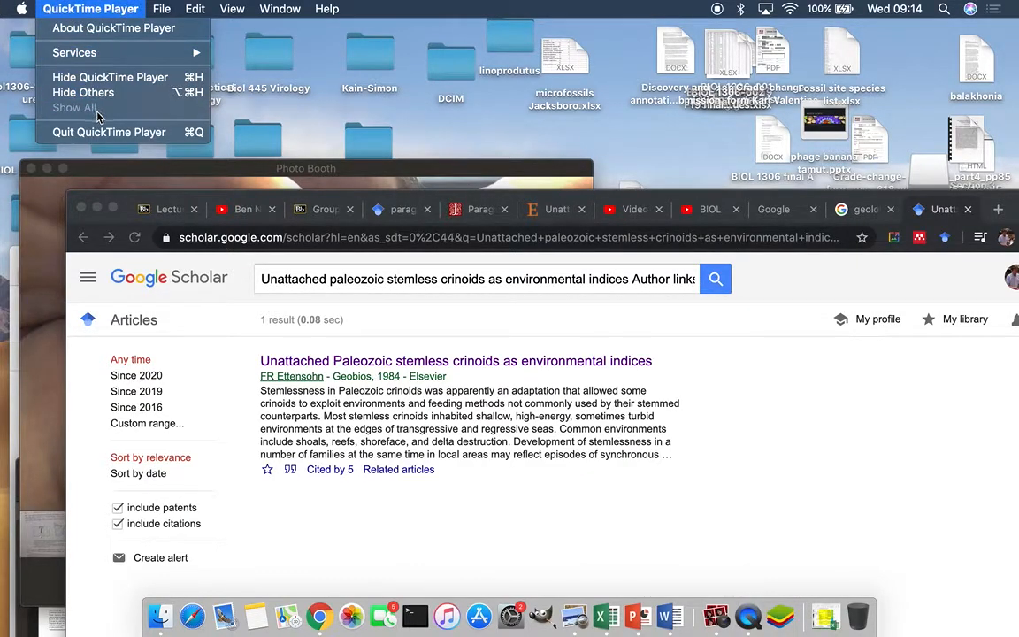